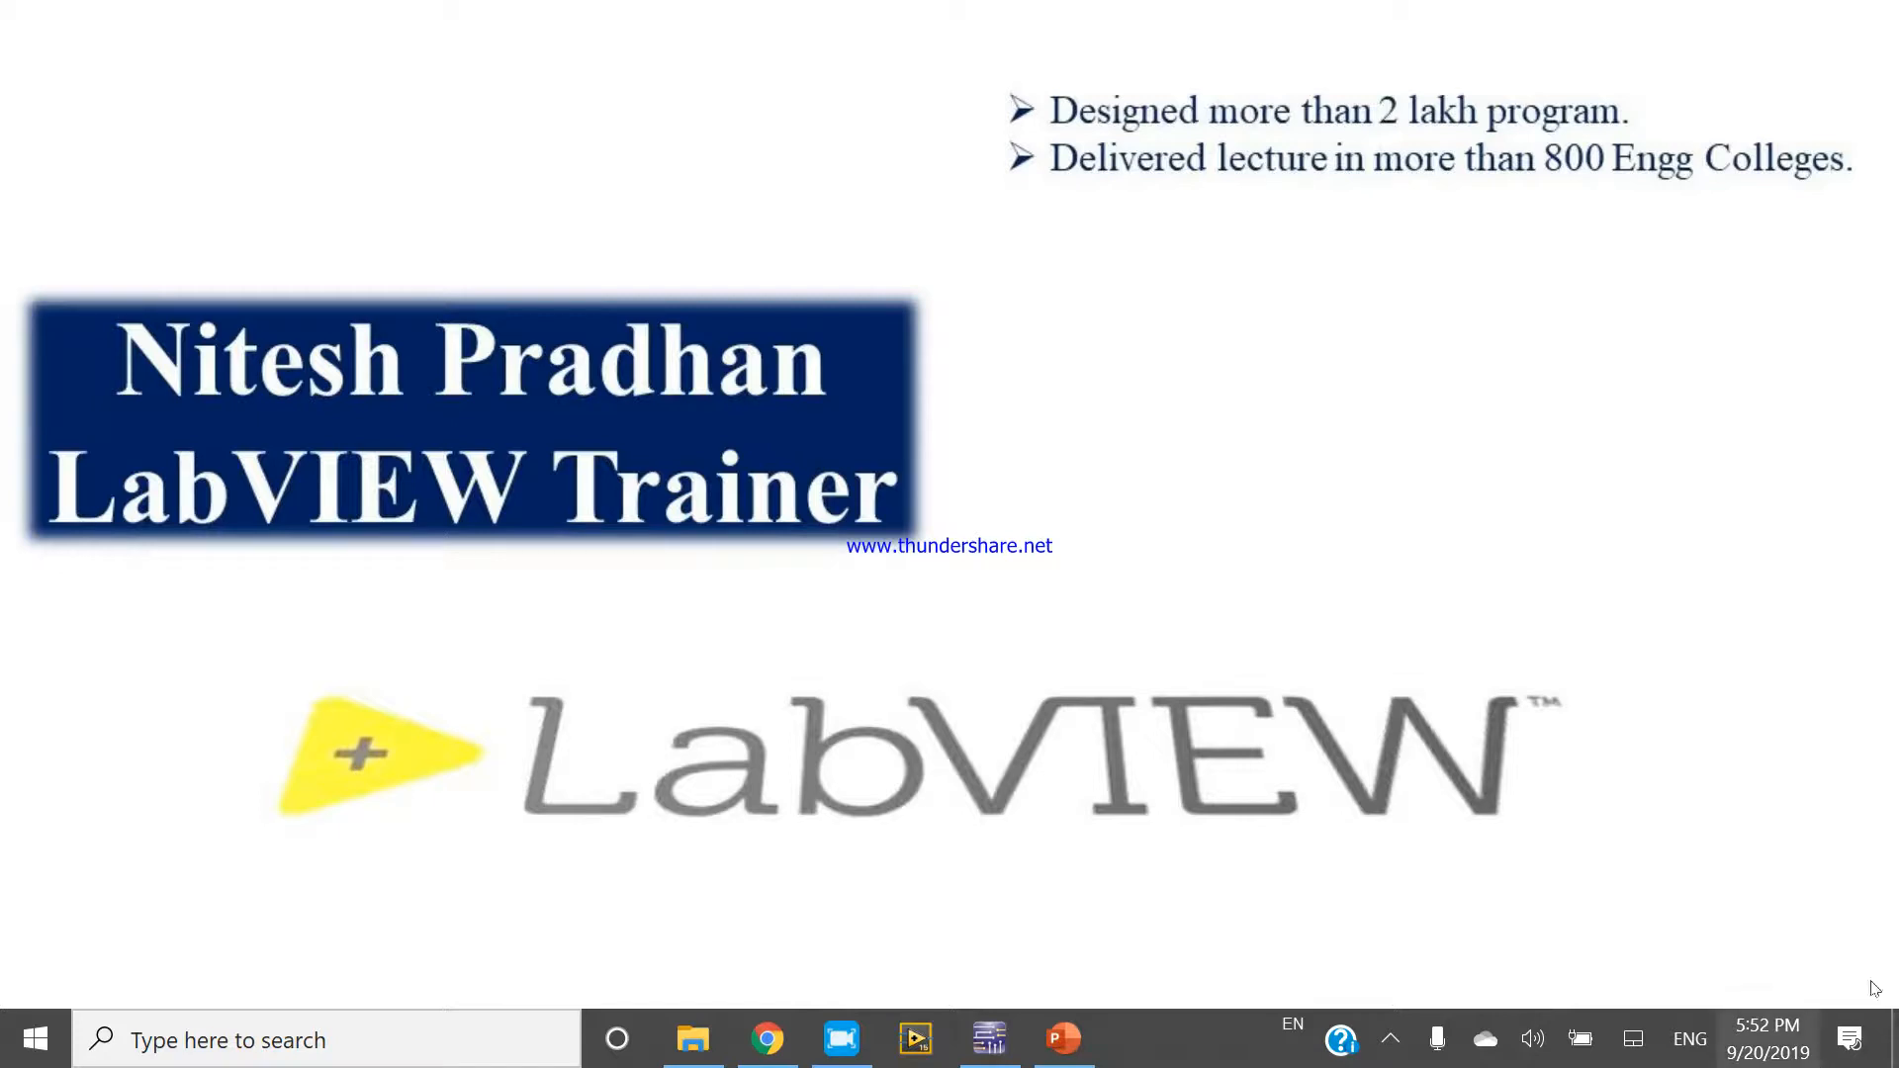
# Step: Switch from the LabVIEW intro slide to the Multisim Design1 schematic with component selection open
pyautogui.click(989, 1039)
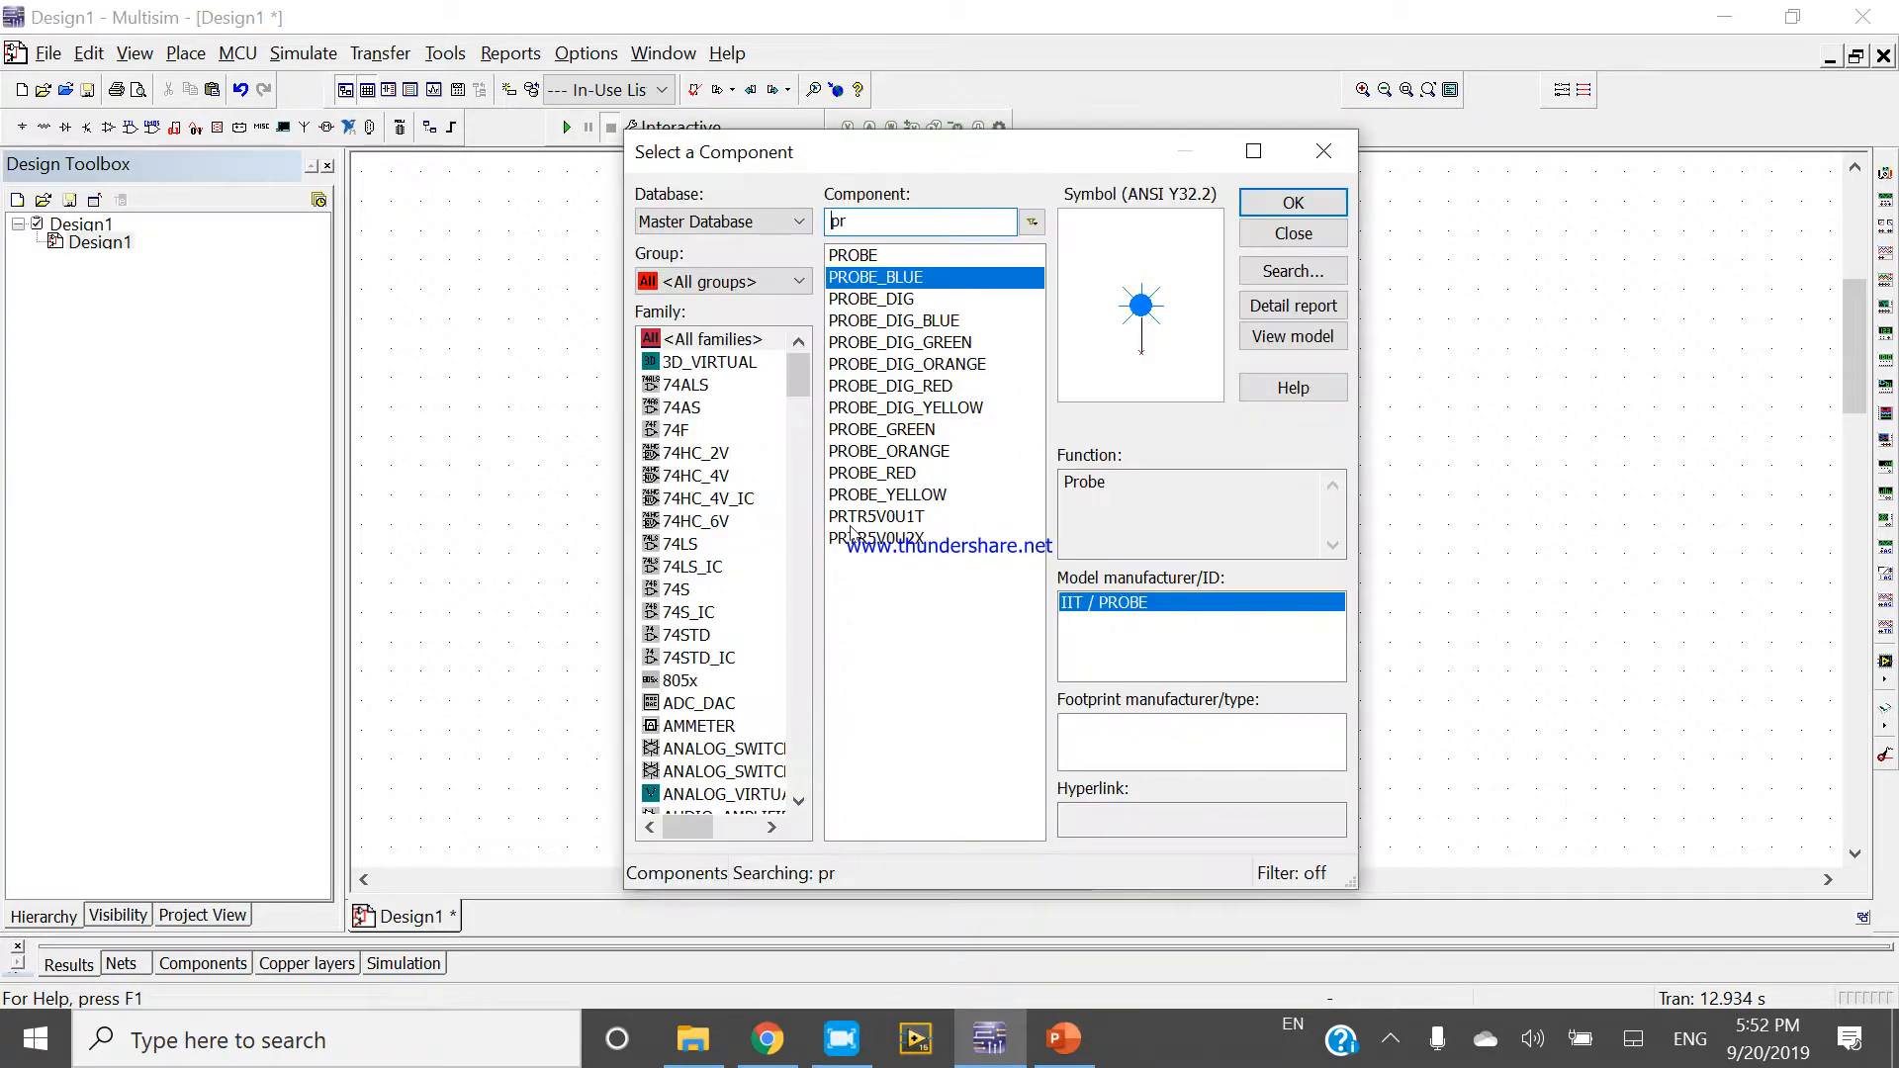
pyautogui.moveTo(776, 194)
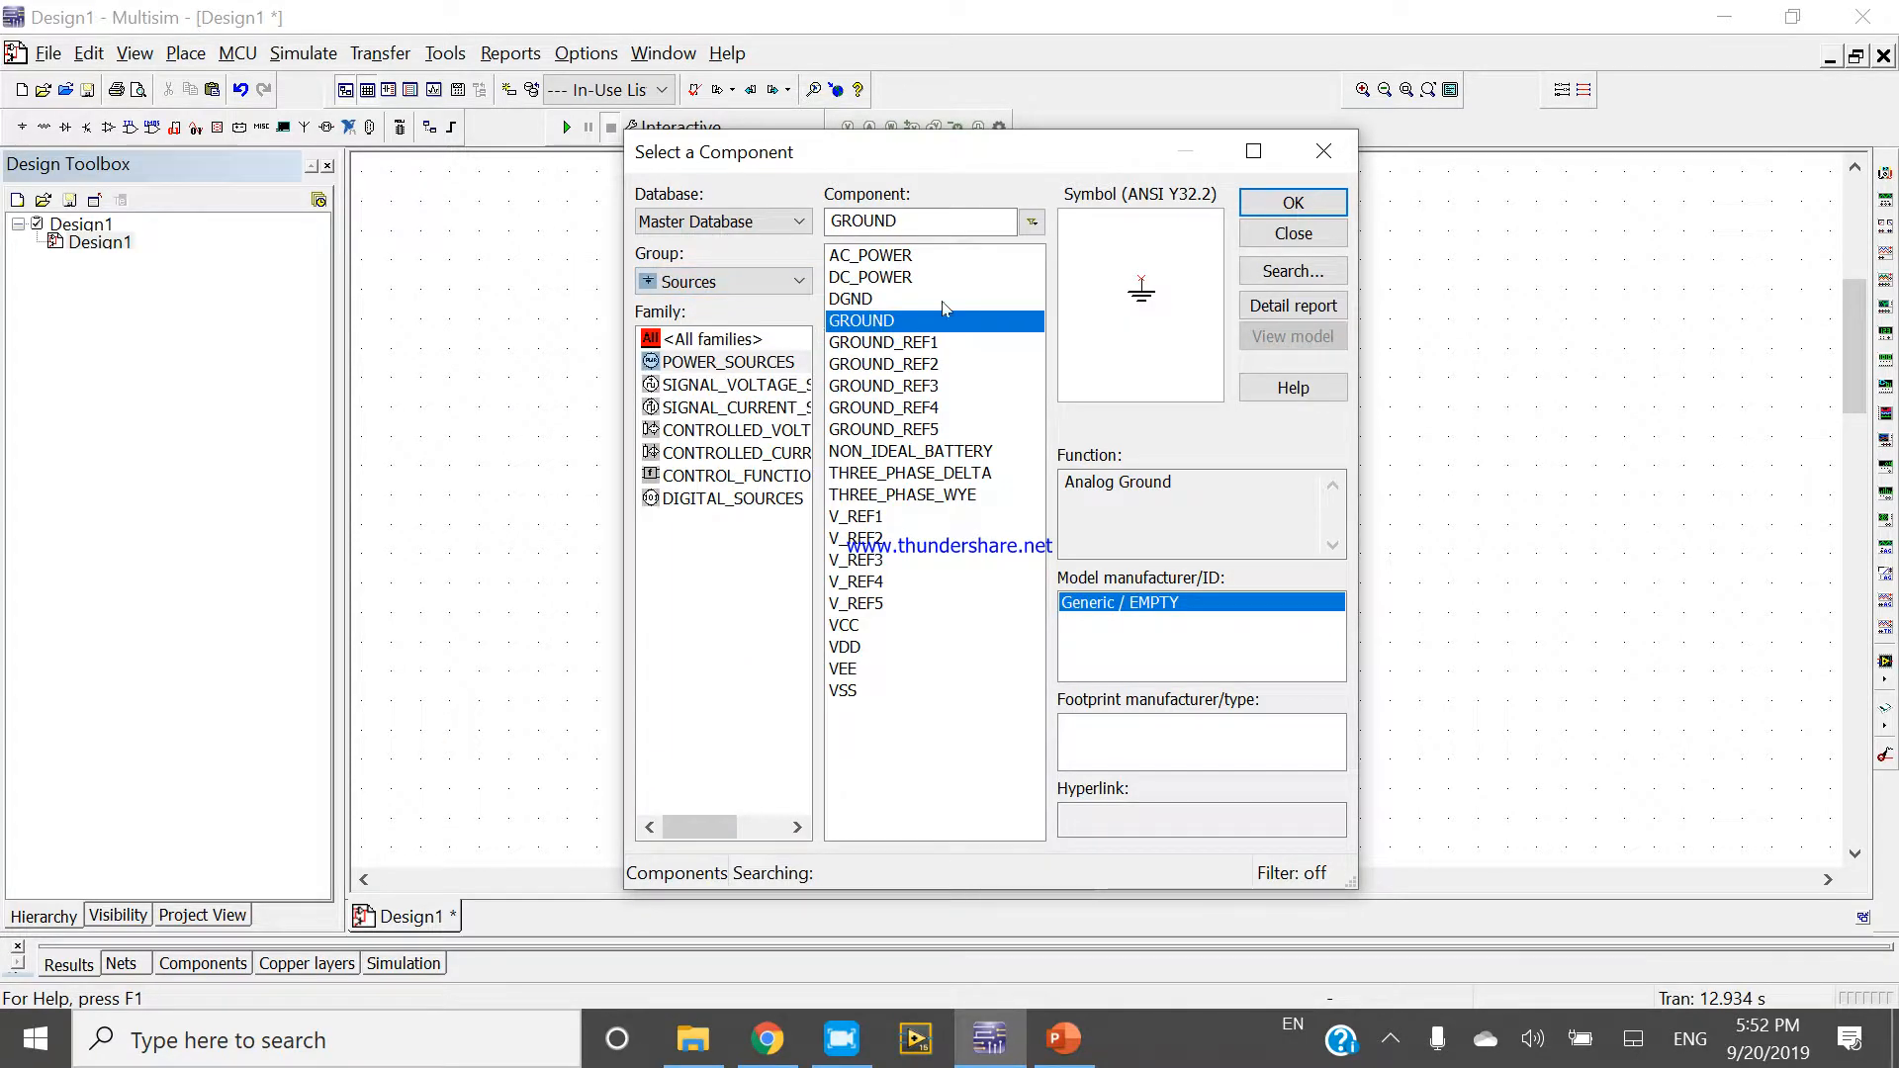
# Step: Place a GROUND symbol and AC_POWER source V1 (120Vrms, 60Hz) from Sources, then close the dialog
pyautogui.click(1292, 202)
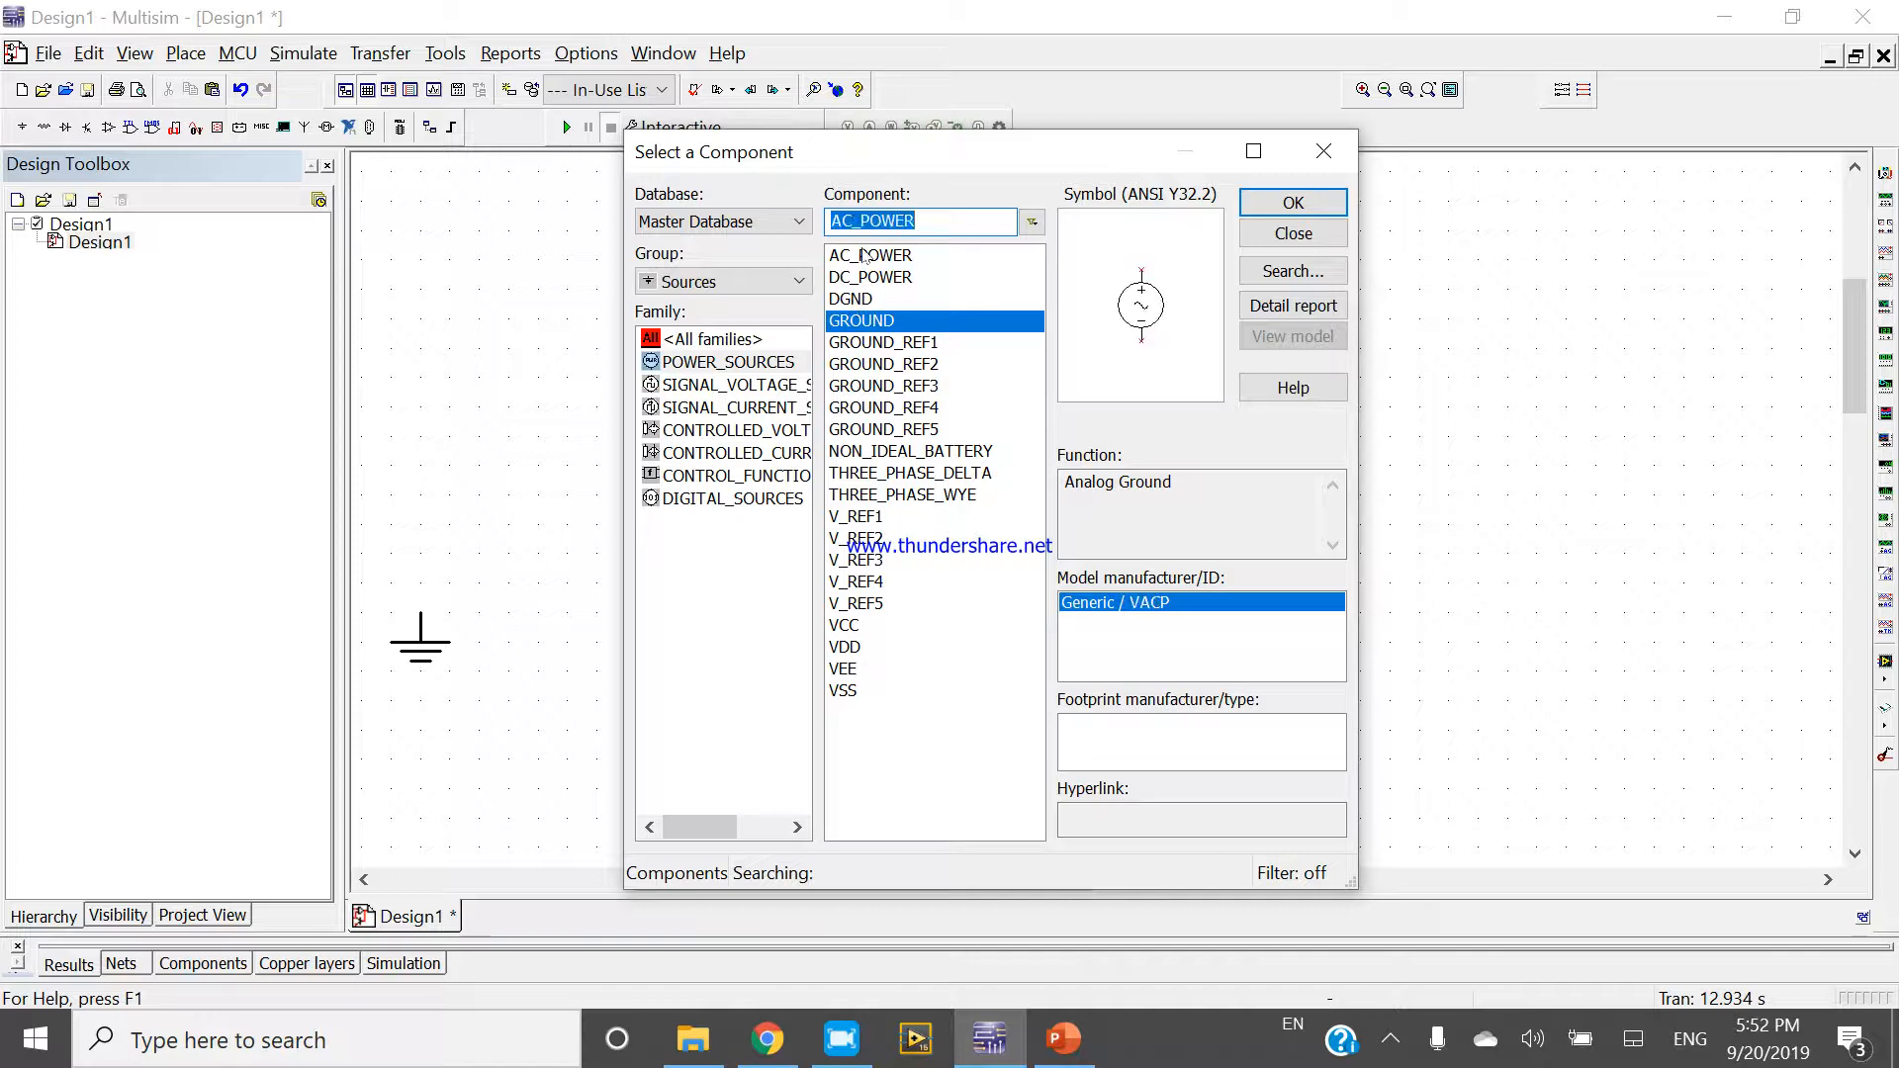
pyautogui.click(870, 255)
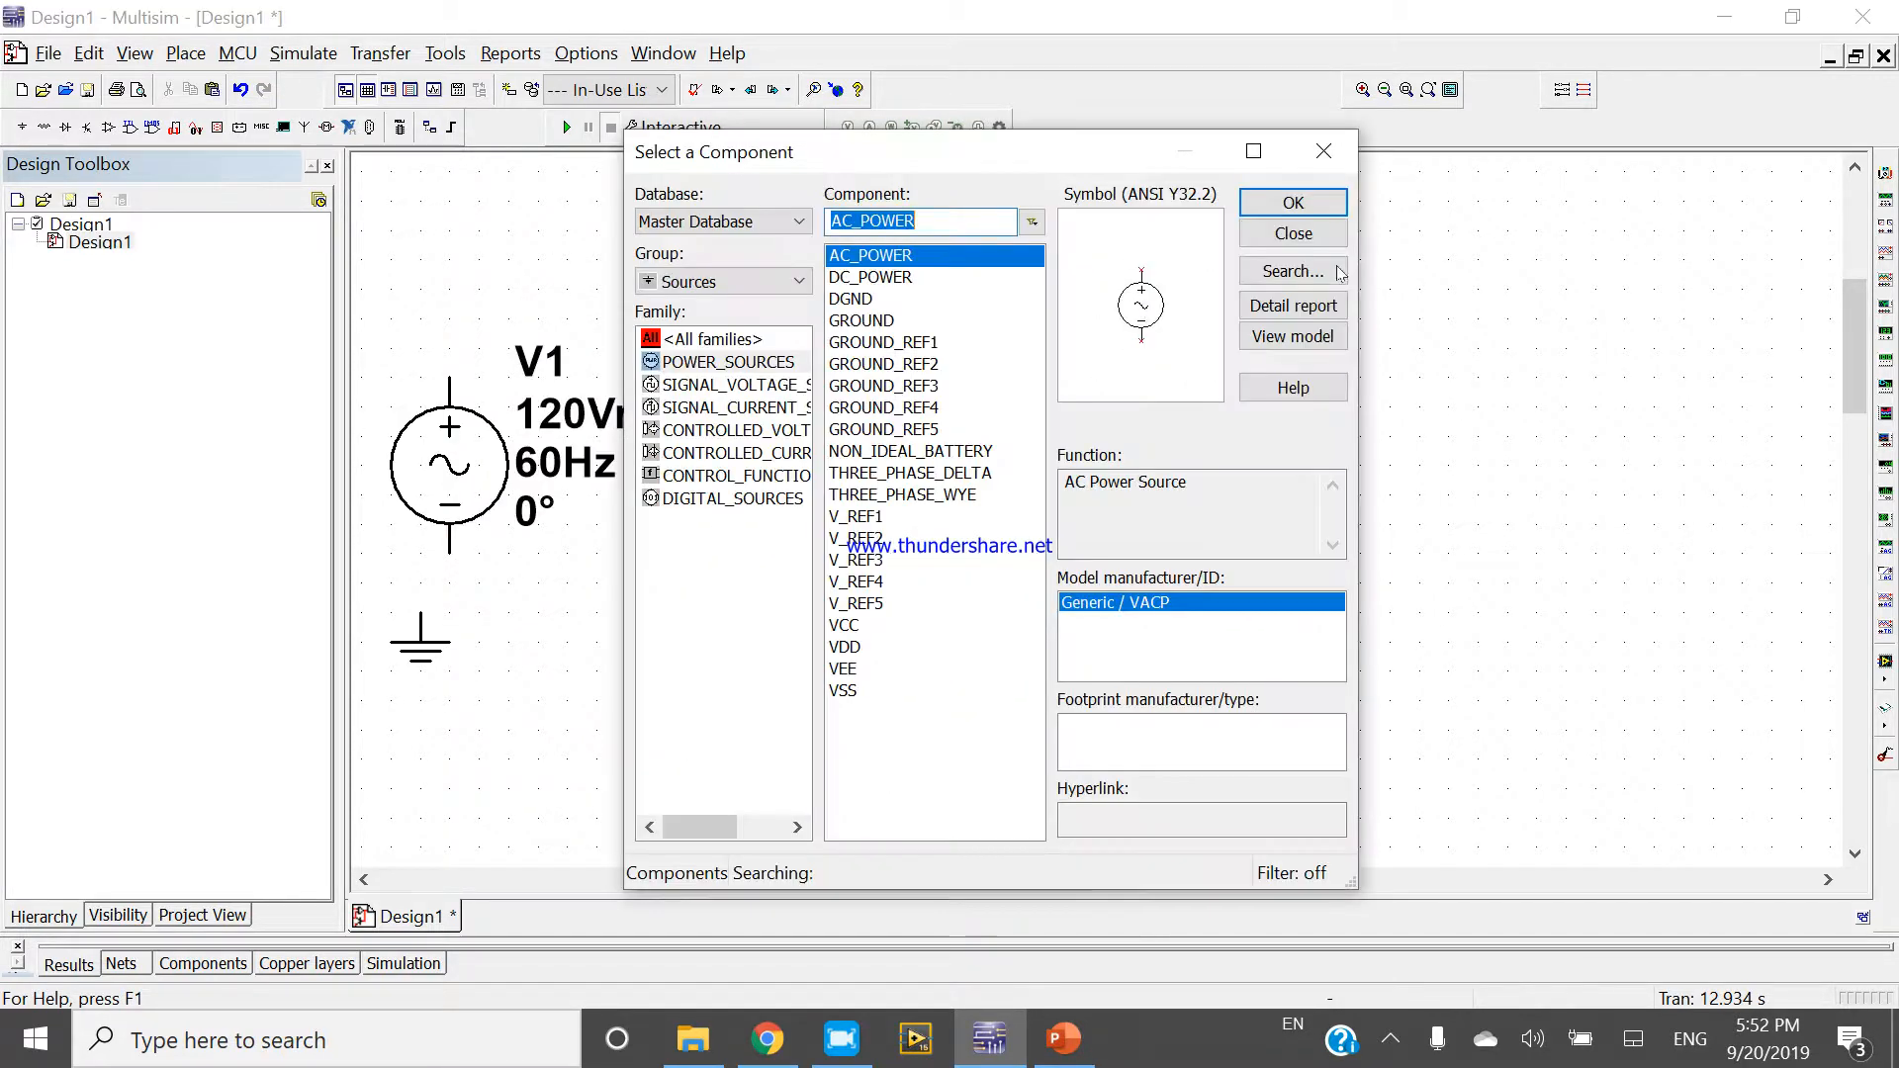
pyautogui.moveTo(1324, 150)
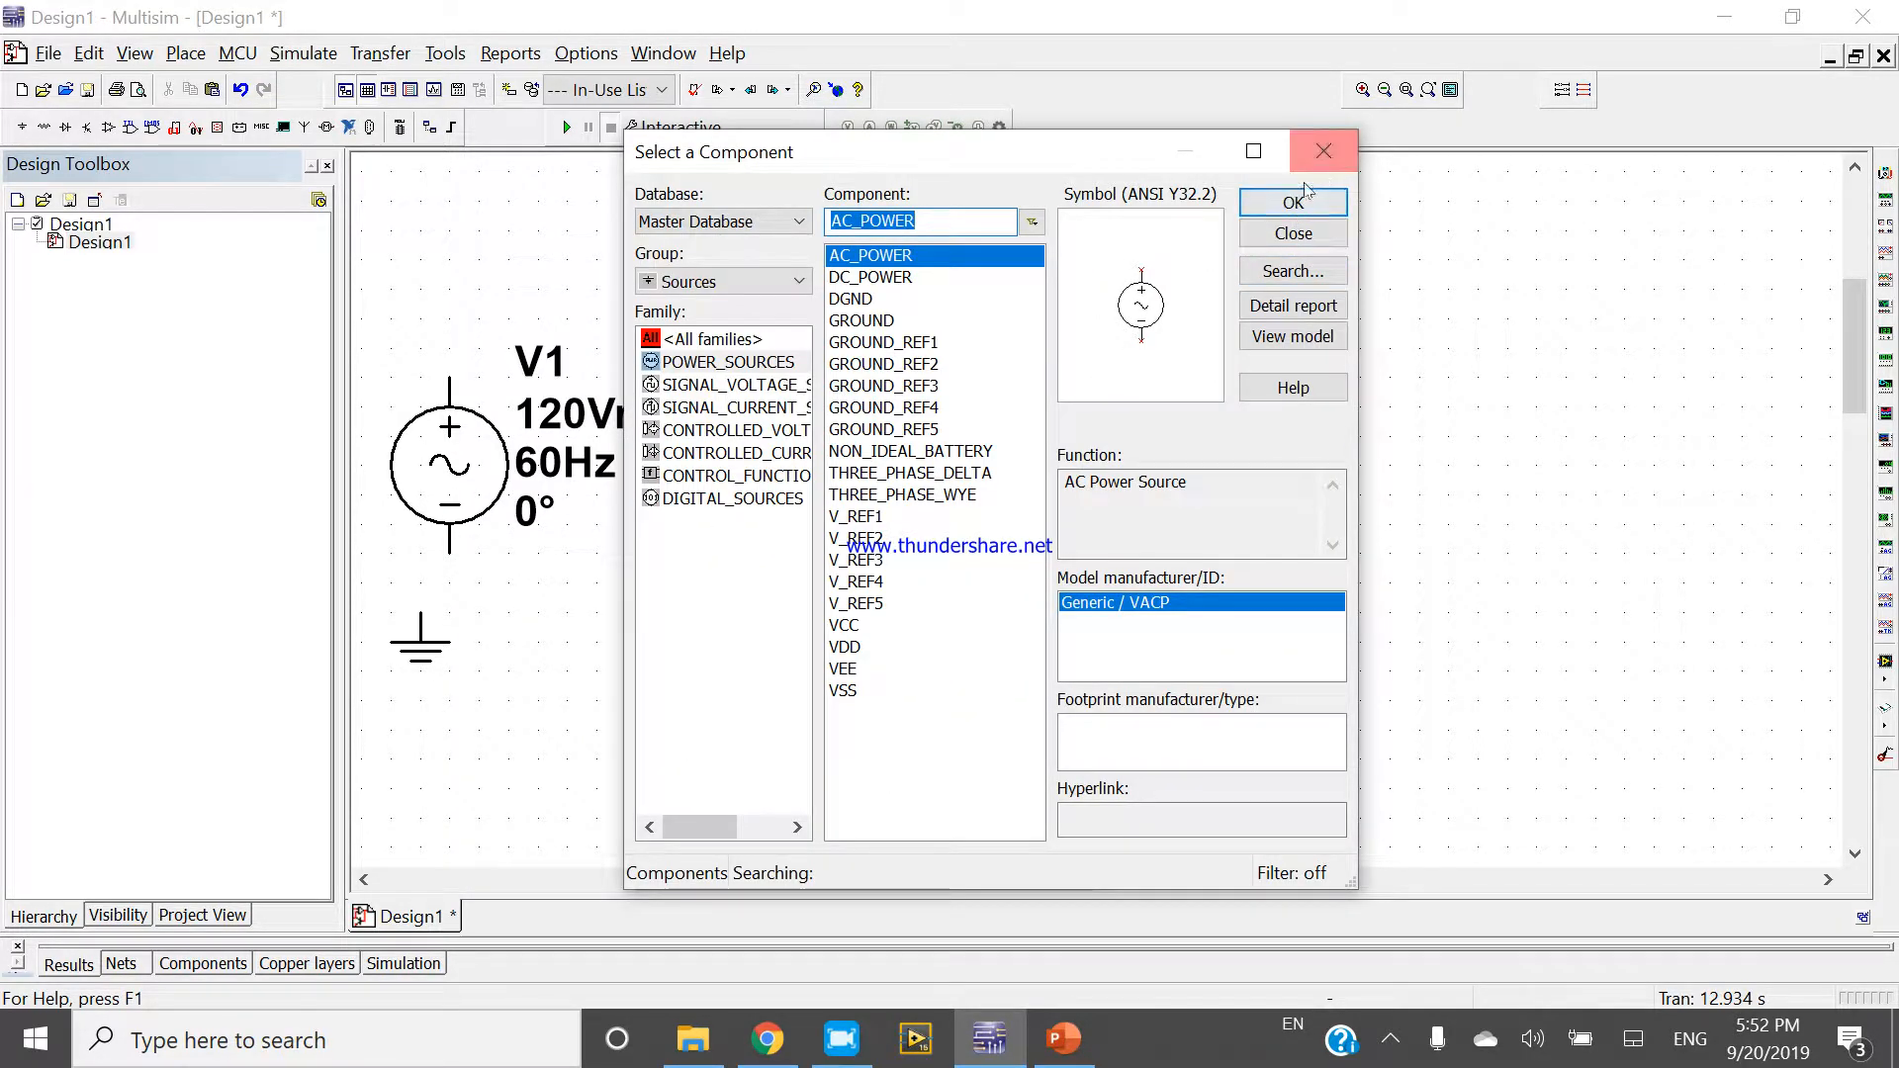
pyautogui.click(1324, 150)
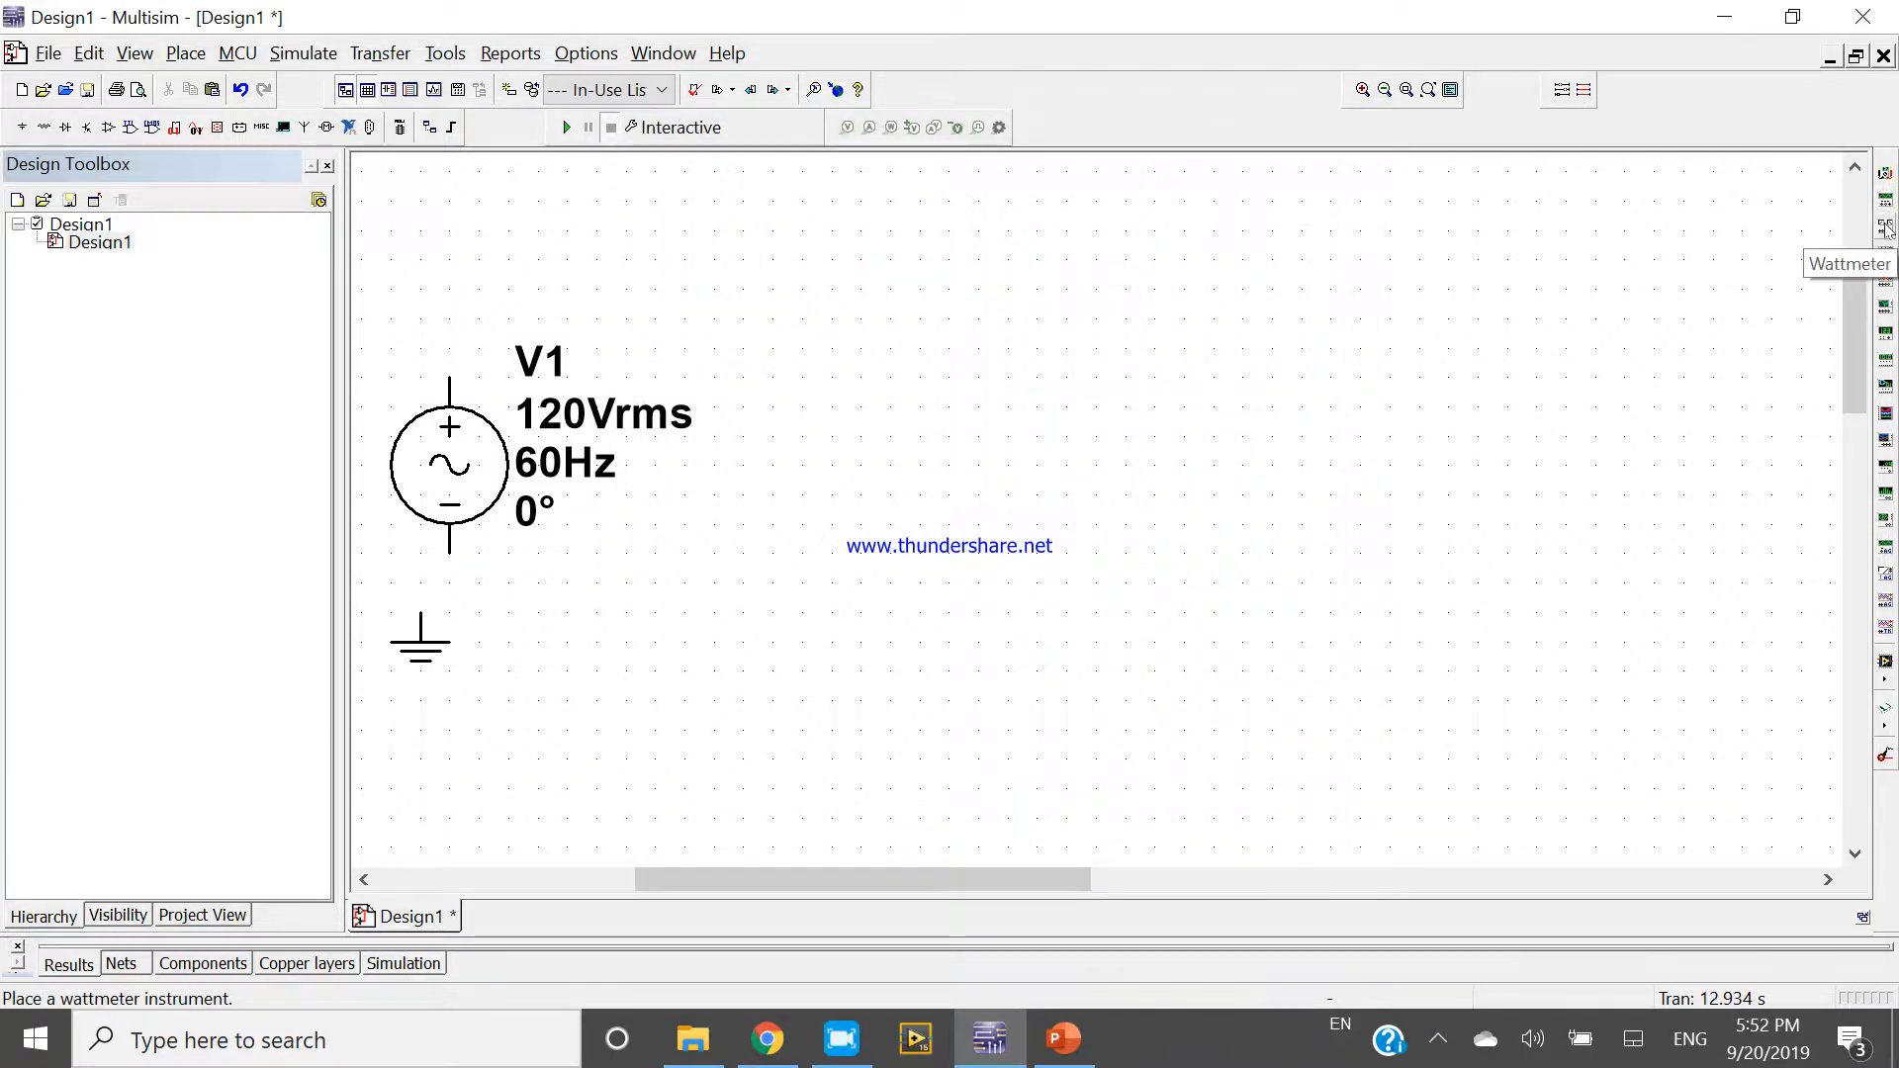
pyautogui.moveTo(1886, 267)
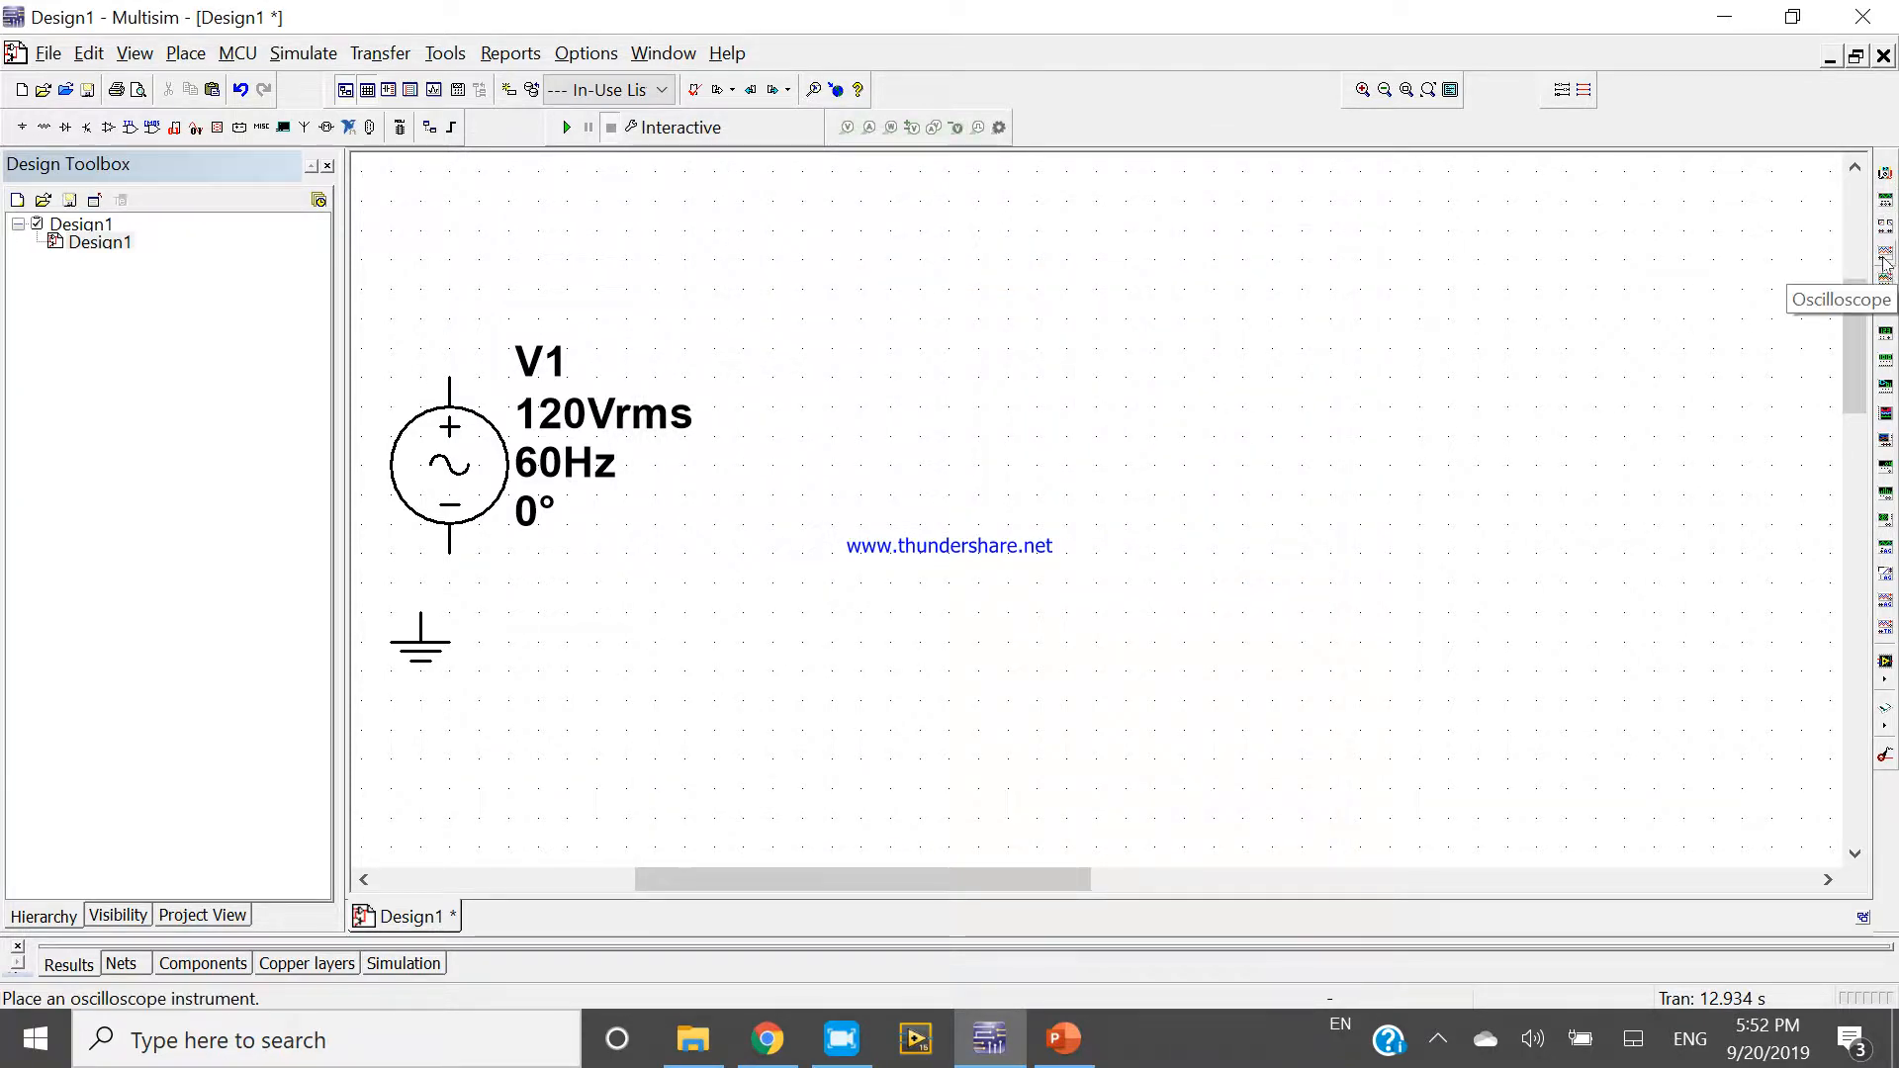
# Step: Place oscilloscope XSC1 wired across V1 and set V1's RMS voltage to 12 V
pyautogui.click(1886, 263)
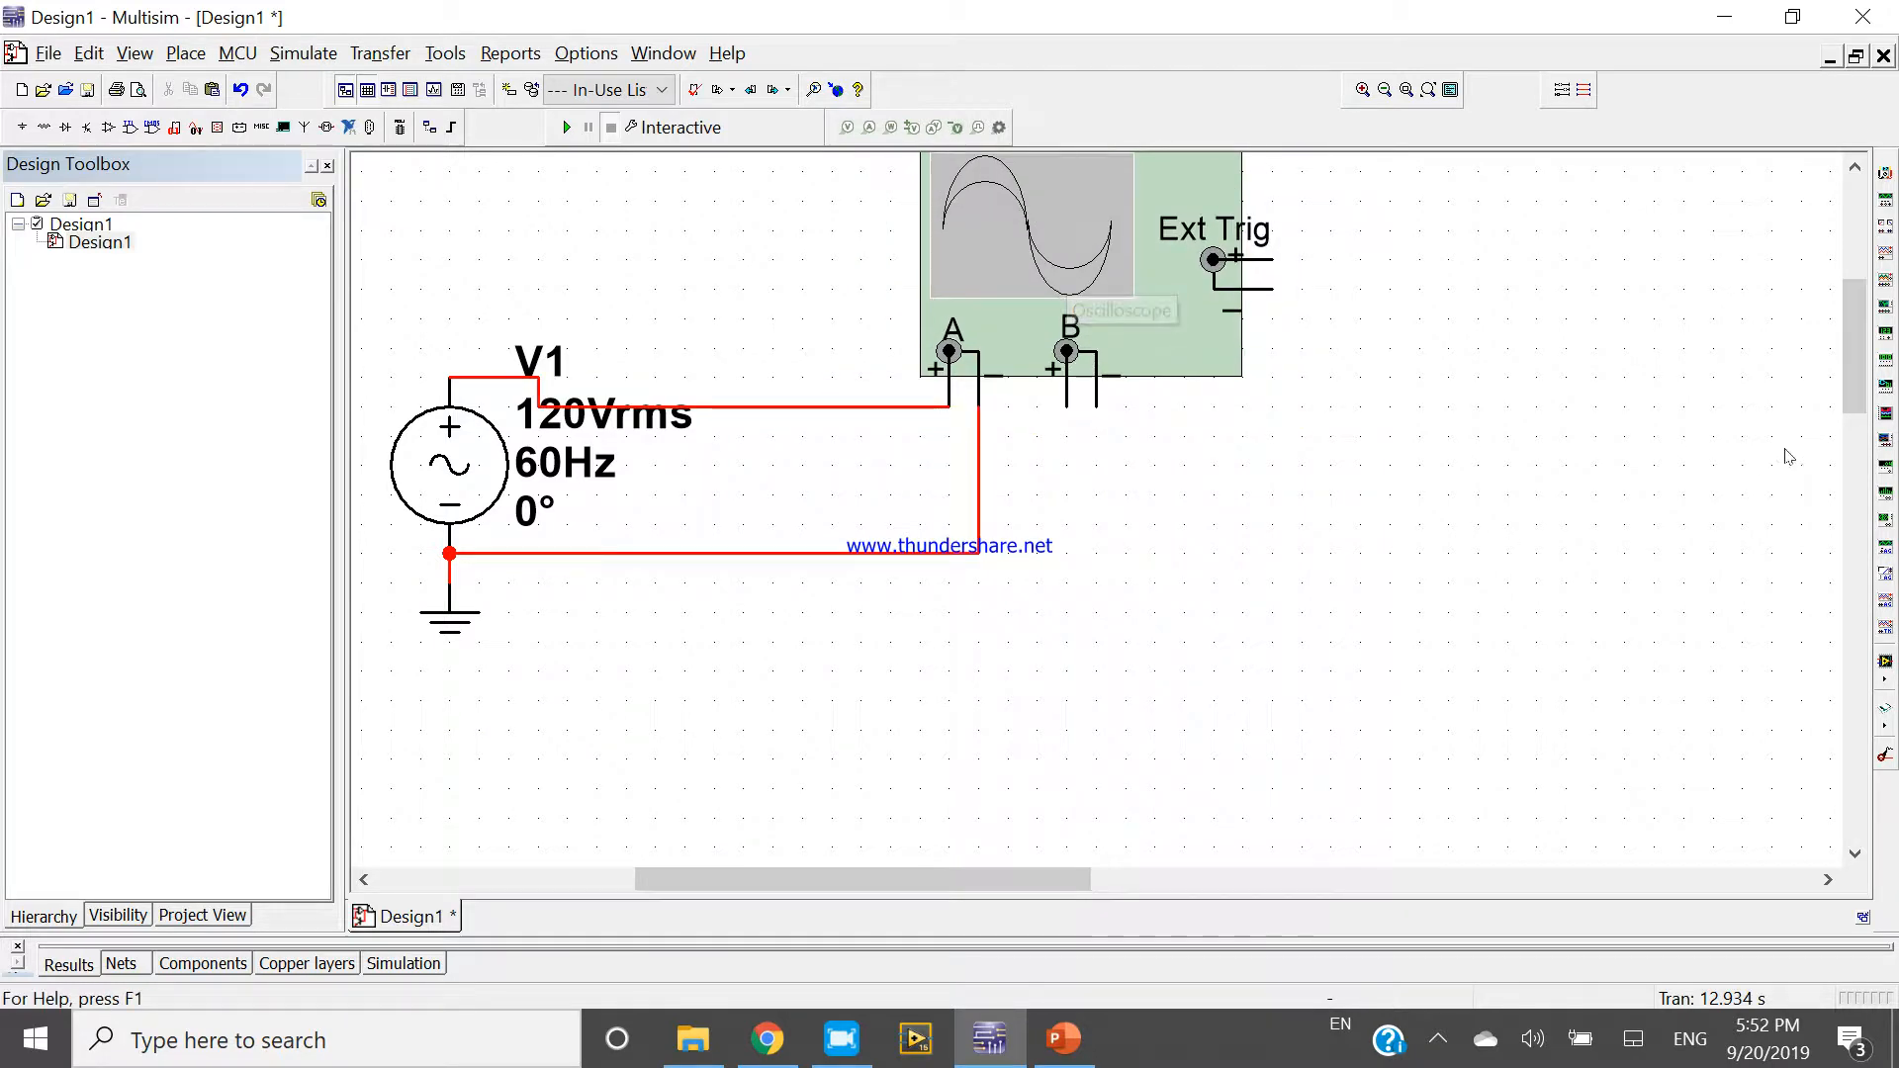
pyautogui.doubleClick(1081, 226)
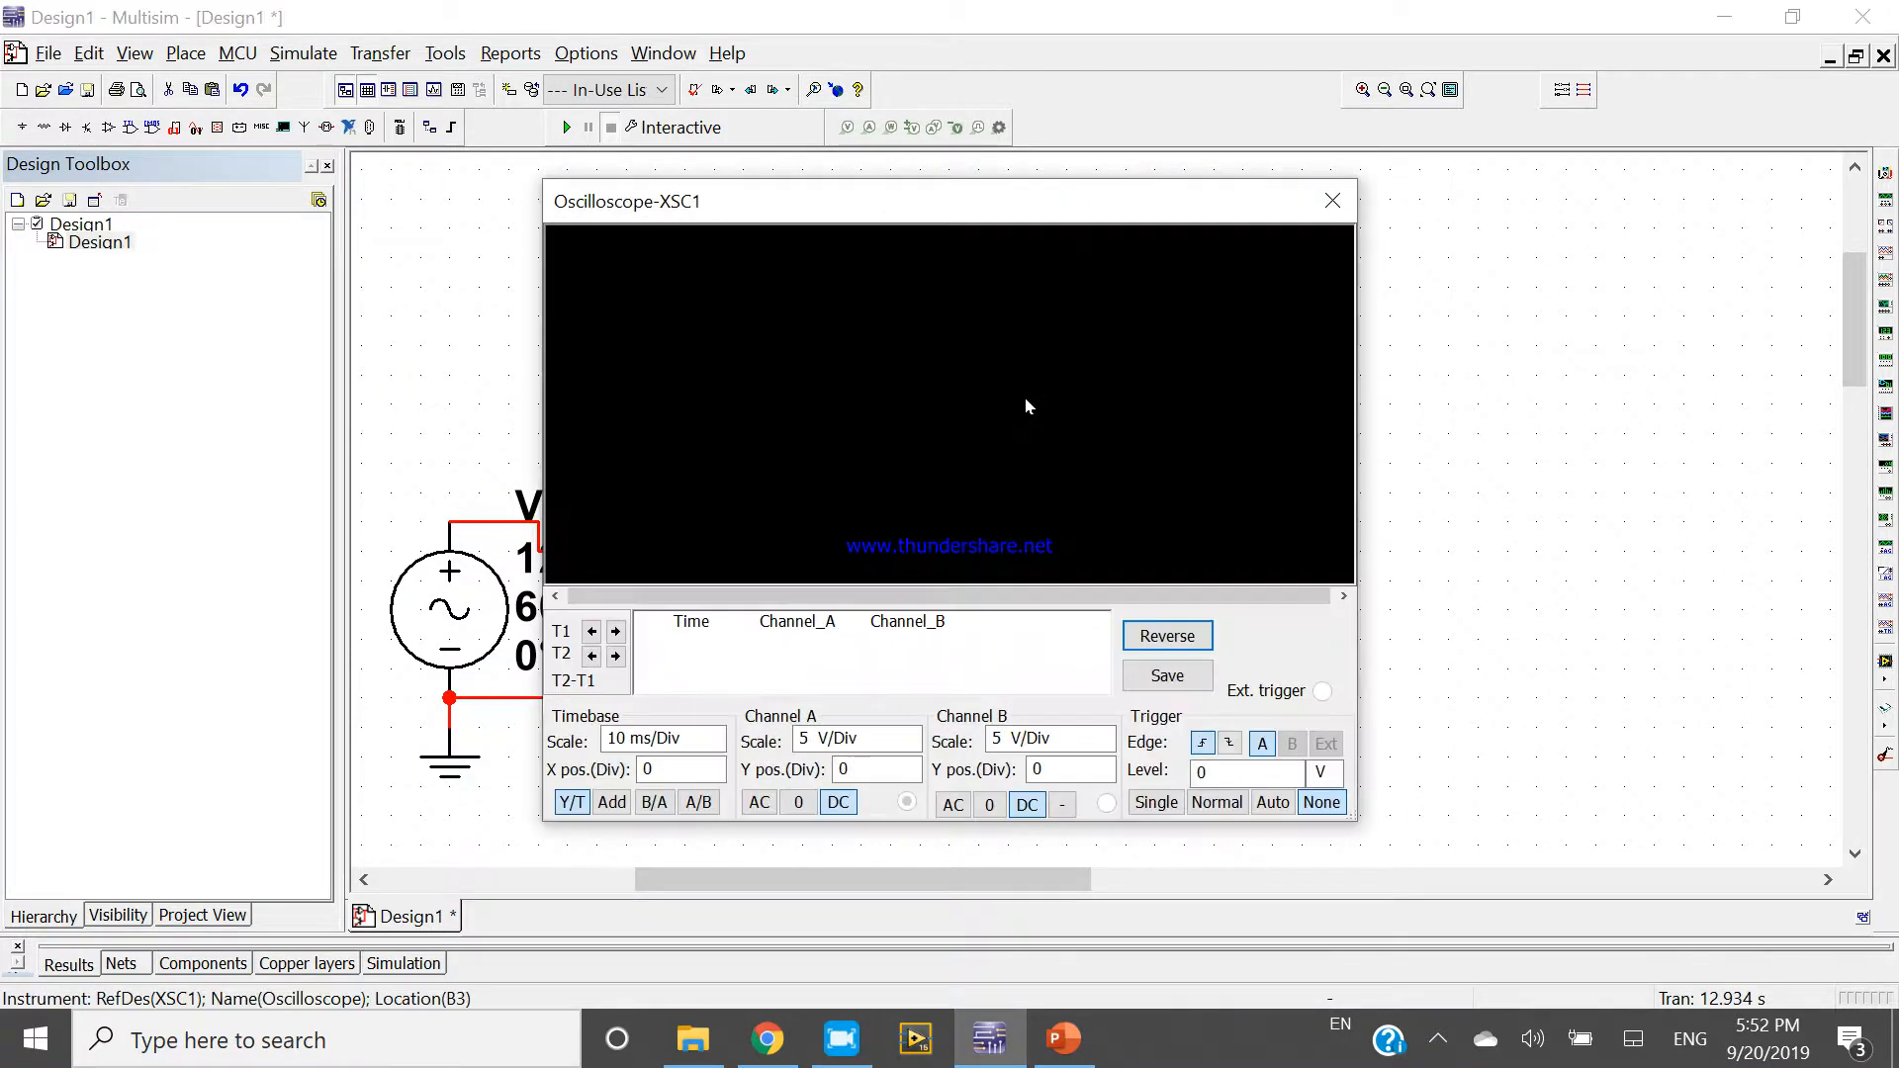
pyautogui.click(1332, 200)
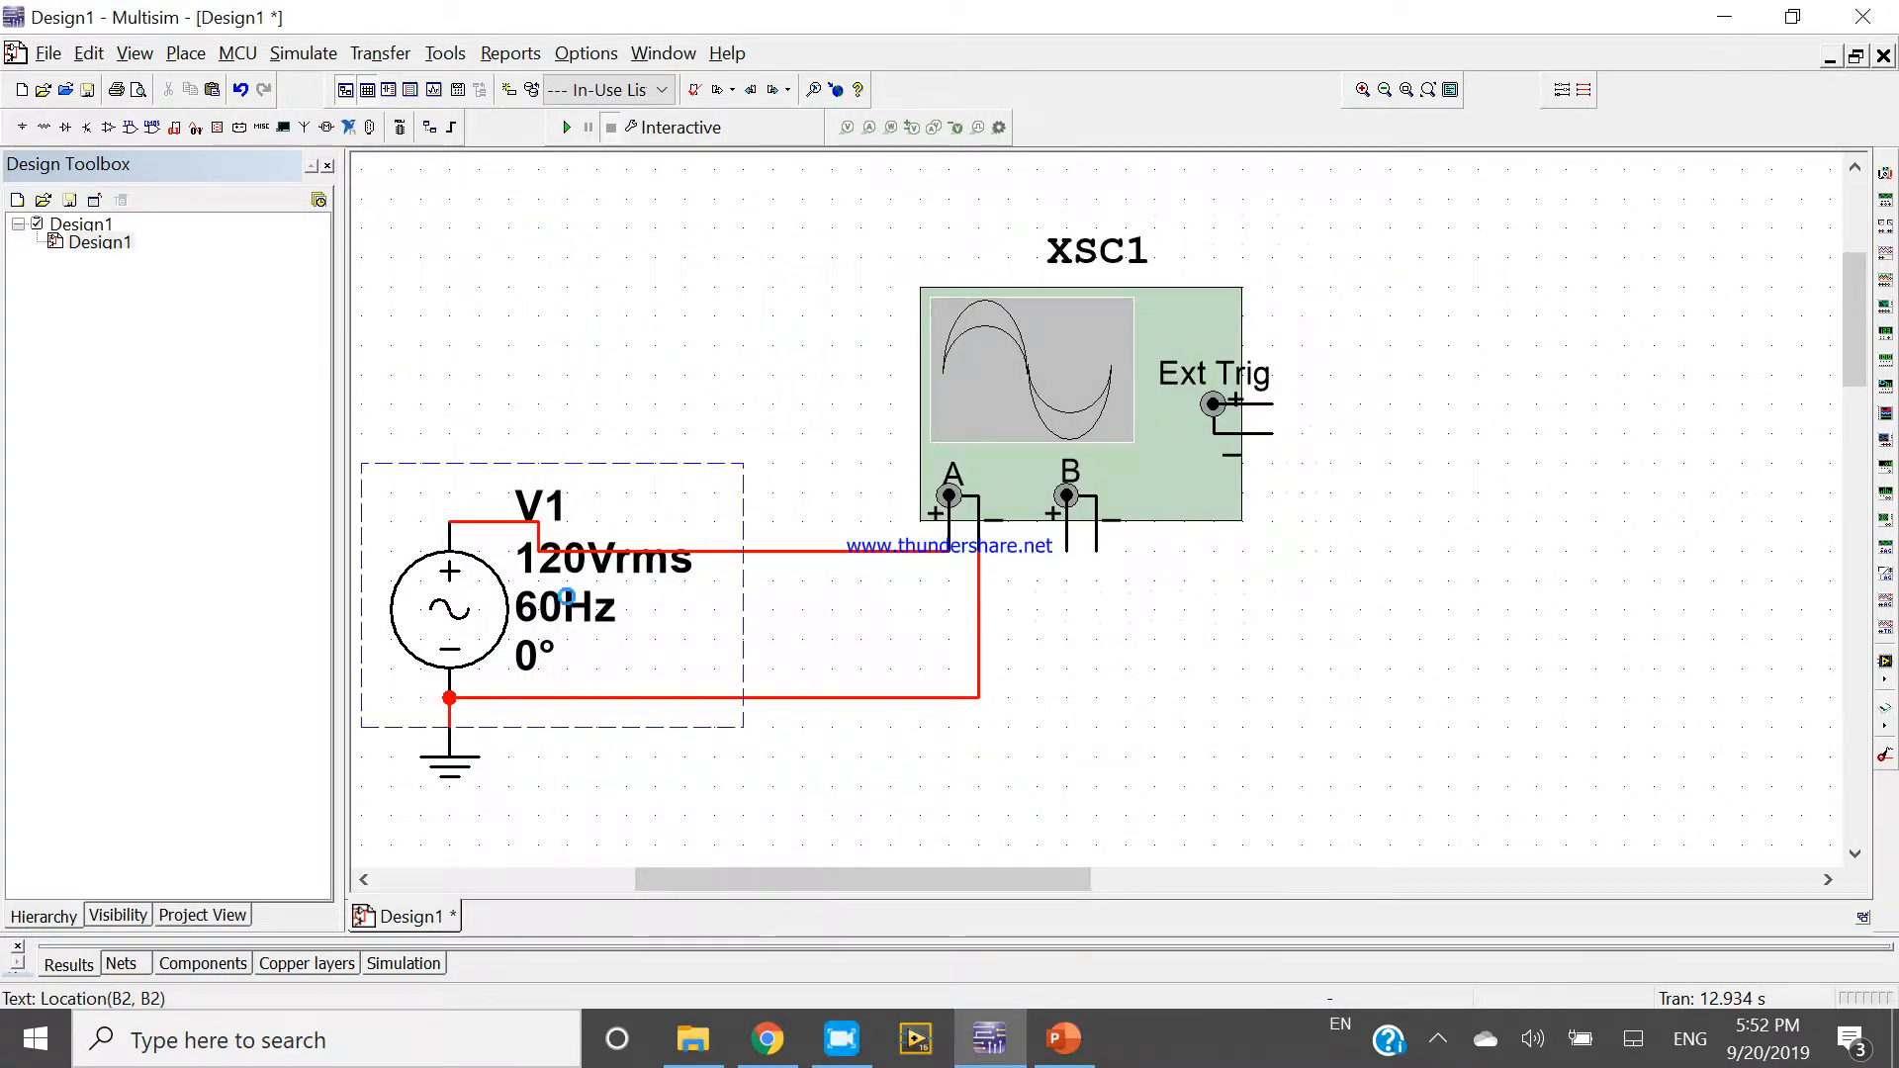
pyautogui.doubleClick(450, 605)
pyautogui.write('12')
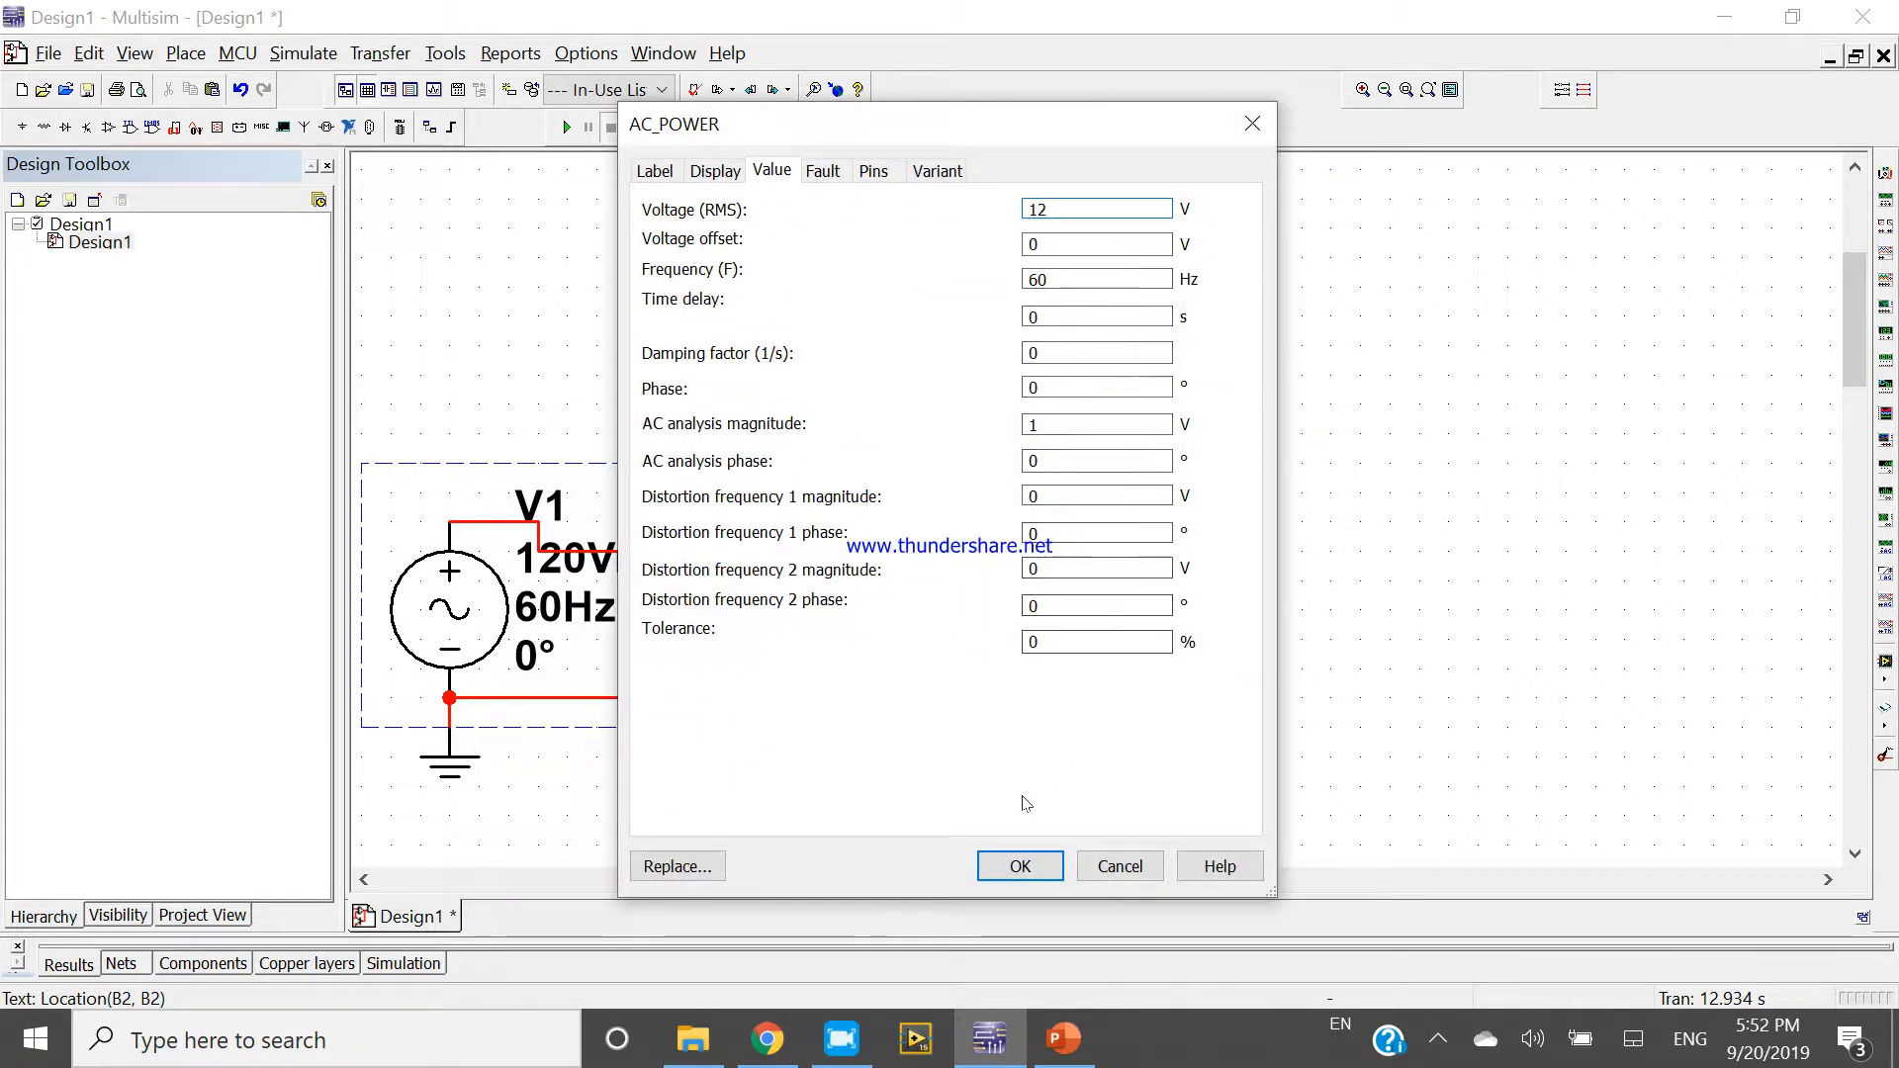
pyautogui.click(1017, 867)
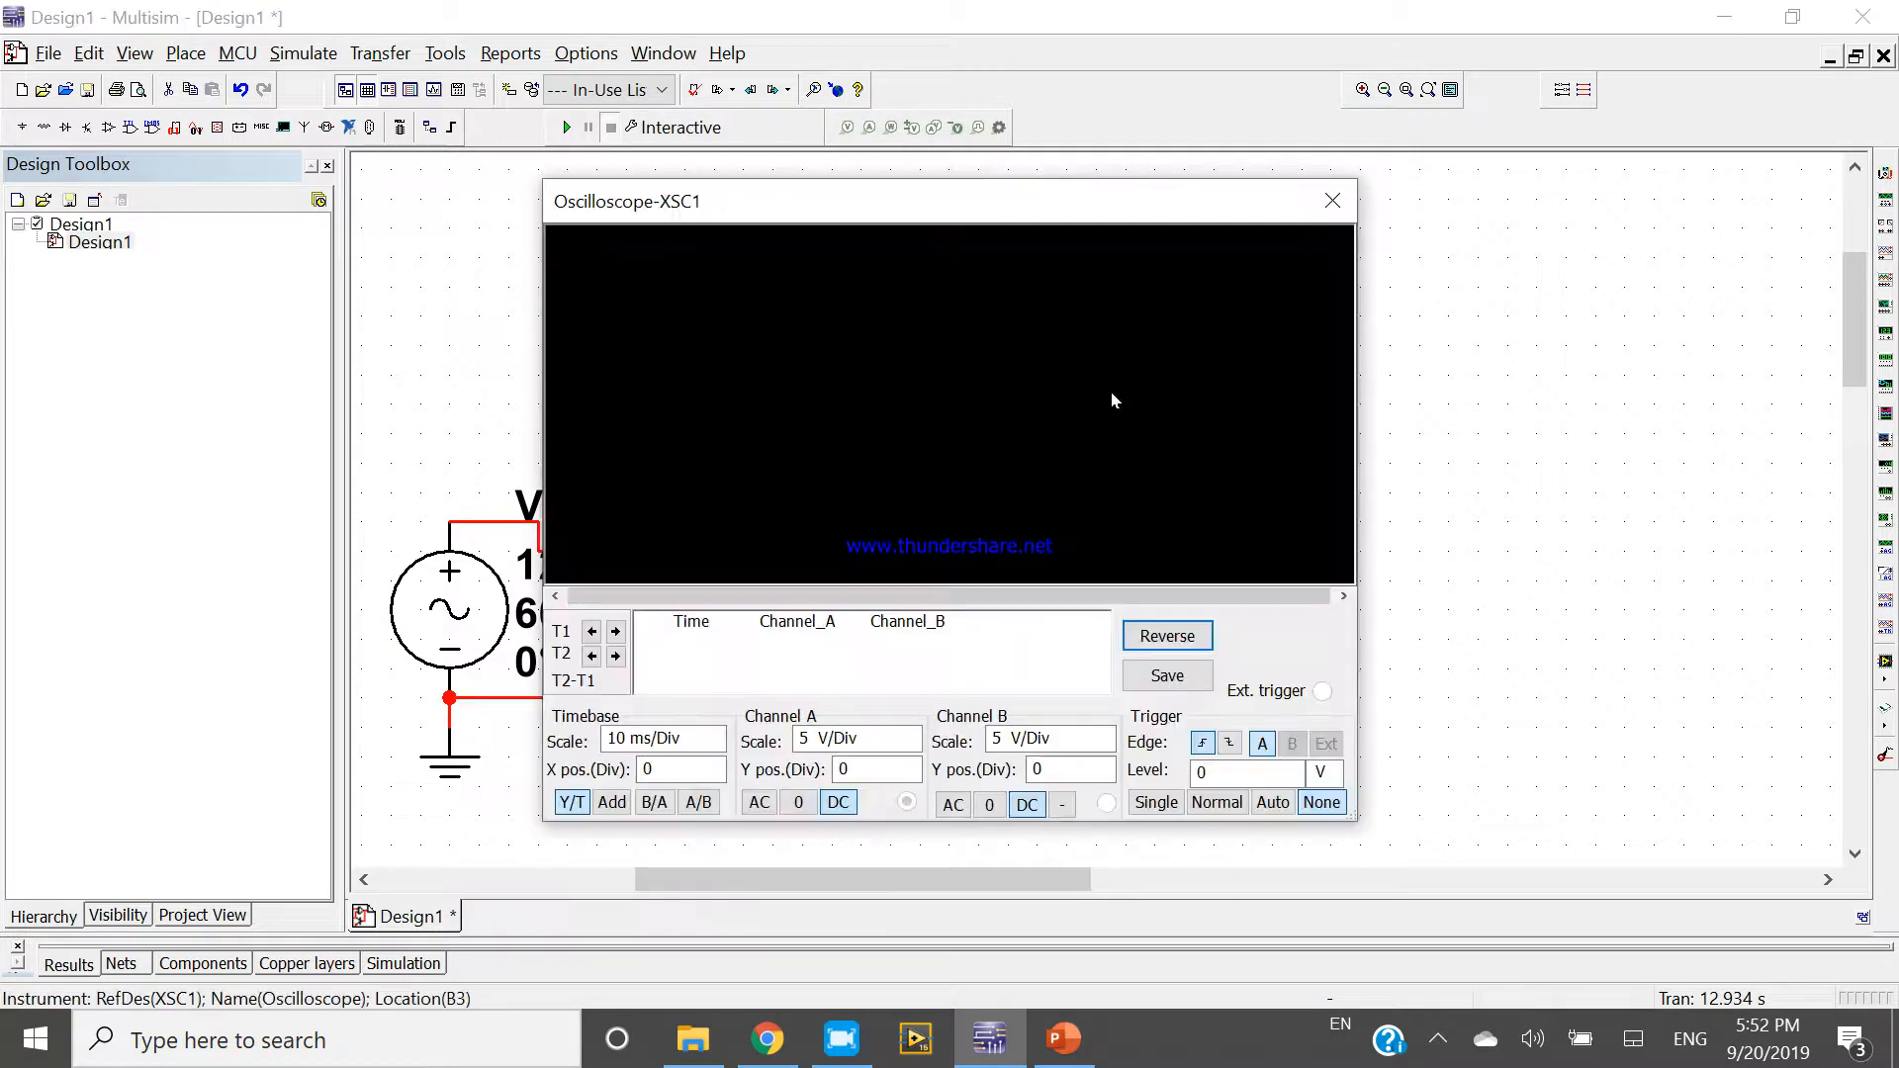
# Step: Run the simulation to show V1's sine wave, set Channel A to 10 V/Div, then stop
pyautogui.click(568, 127)
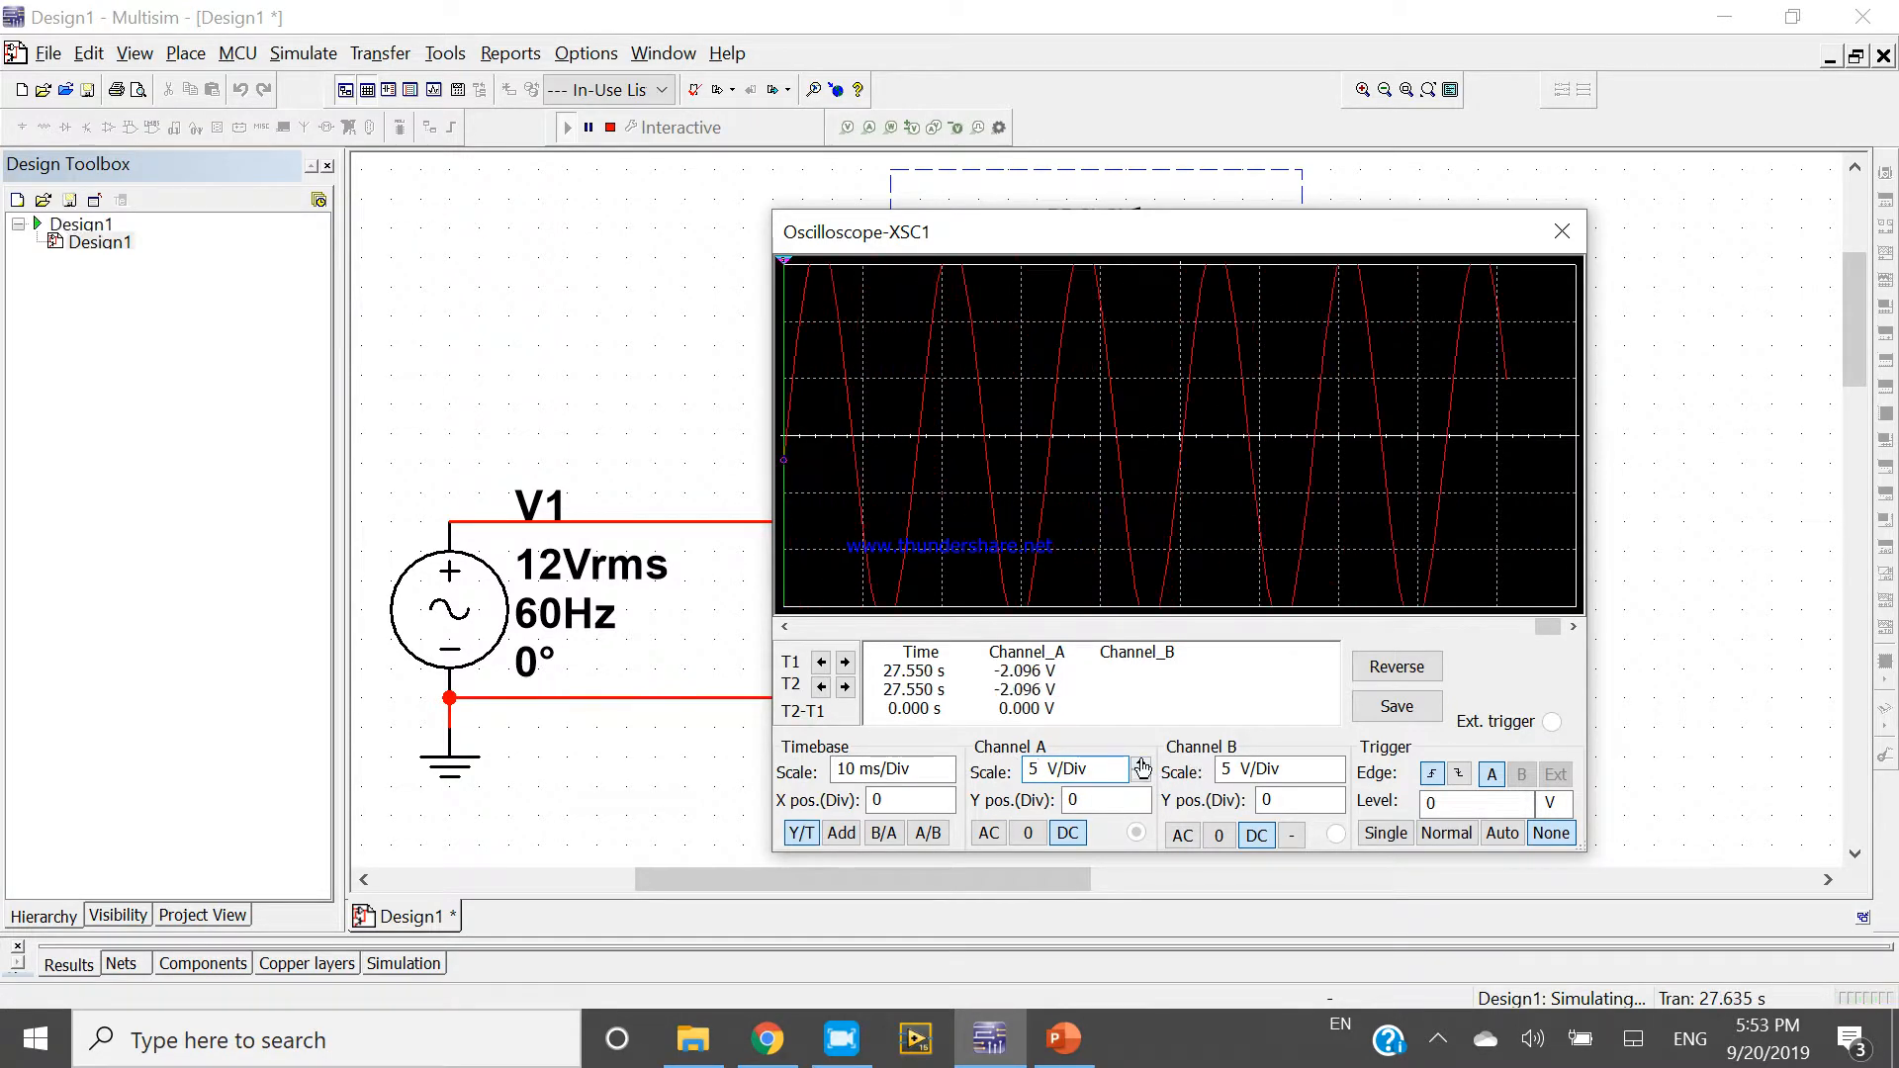
pyautogui.click(1140, 764)
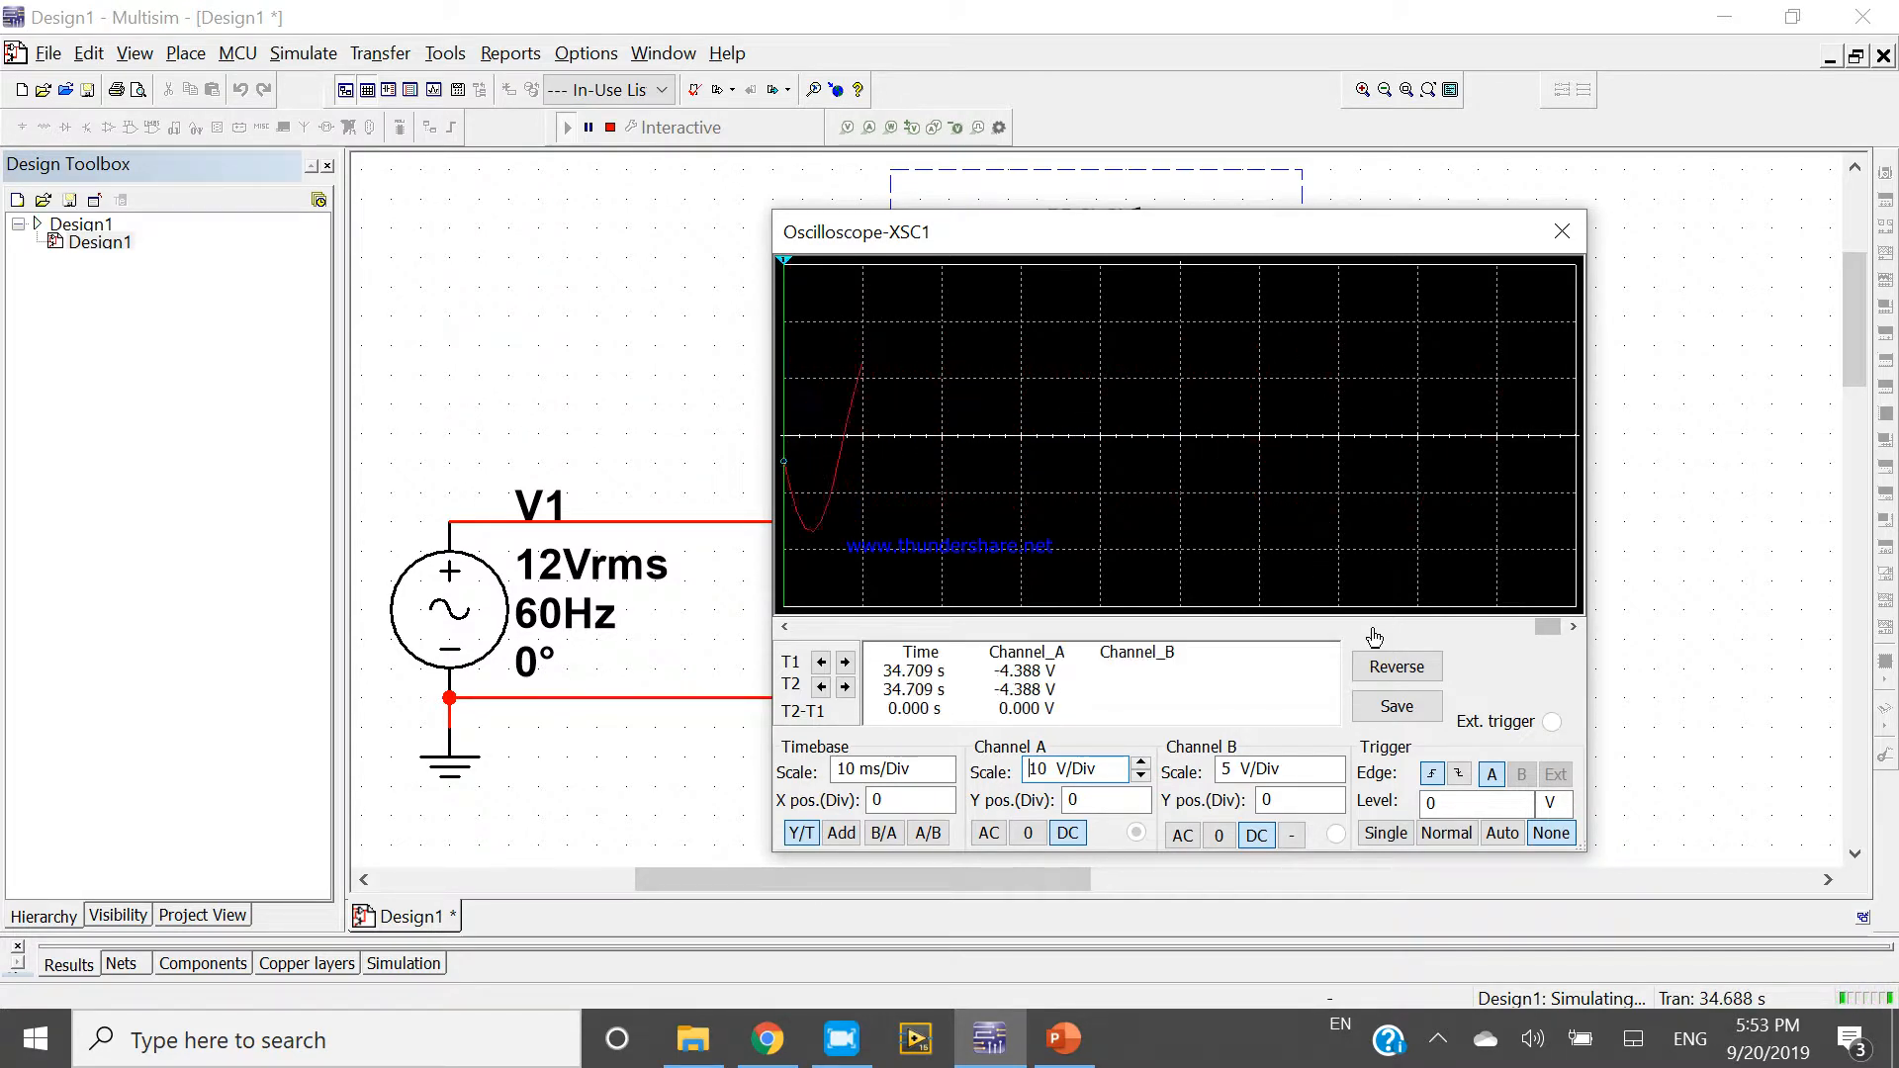
pyautogui.click(1561, 232)
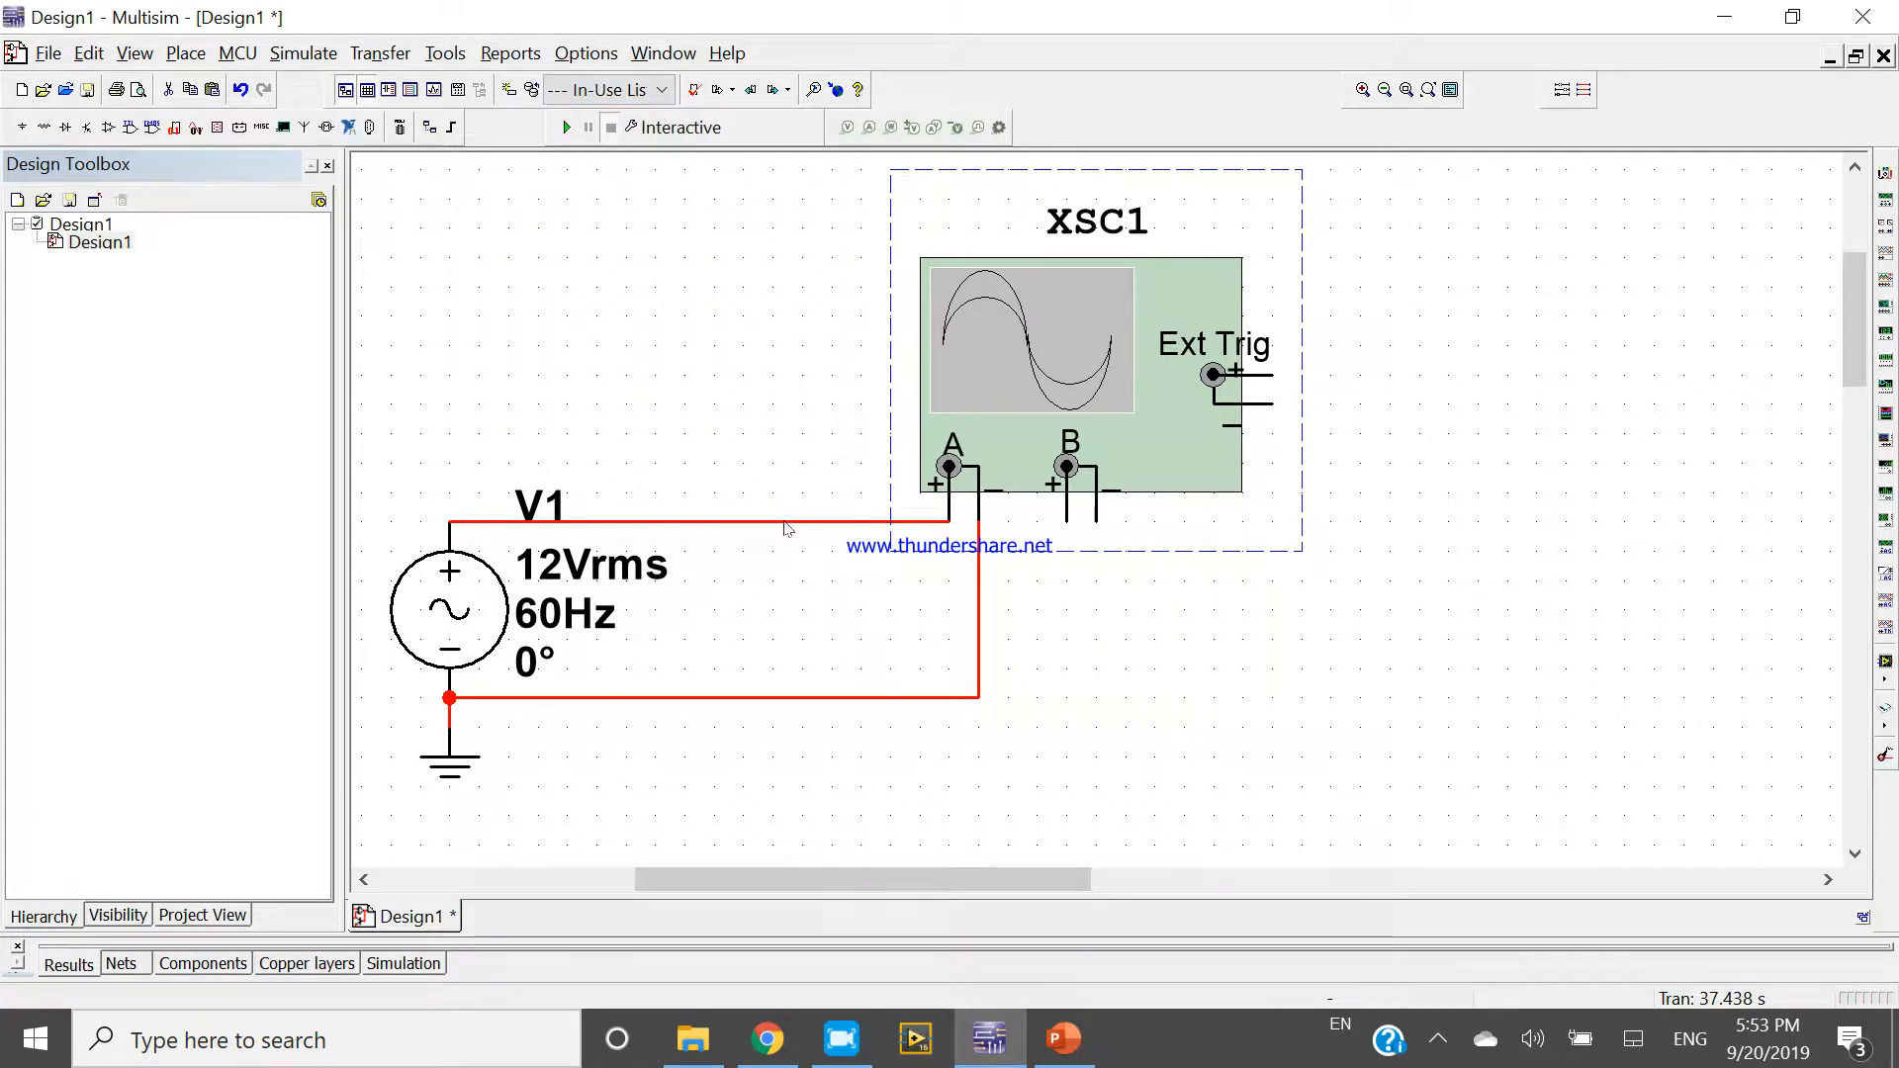
# Step: Place an SPST switch S2 (Key = Space) from the Basic group between V1 and scope channel A
pyautogui.rightClick(784, 530)
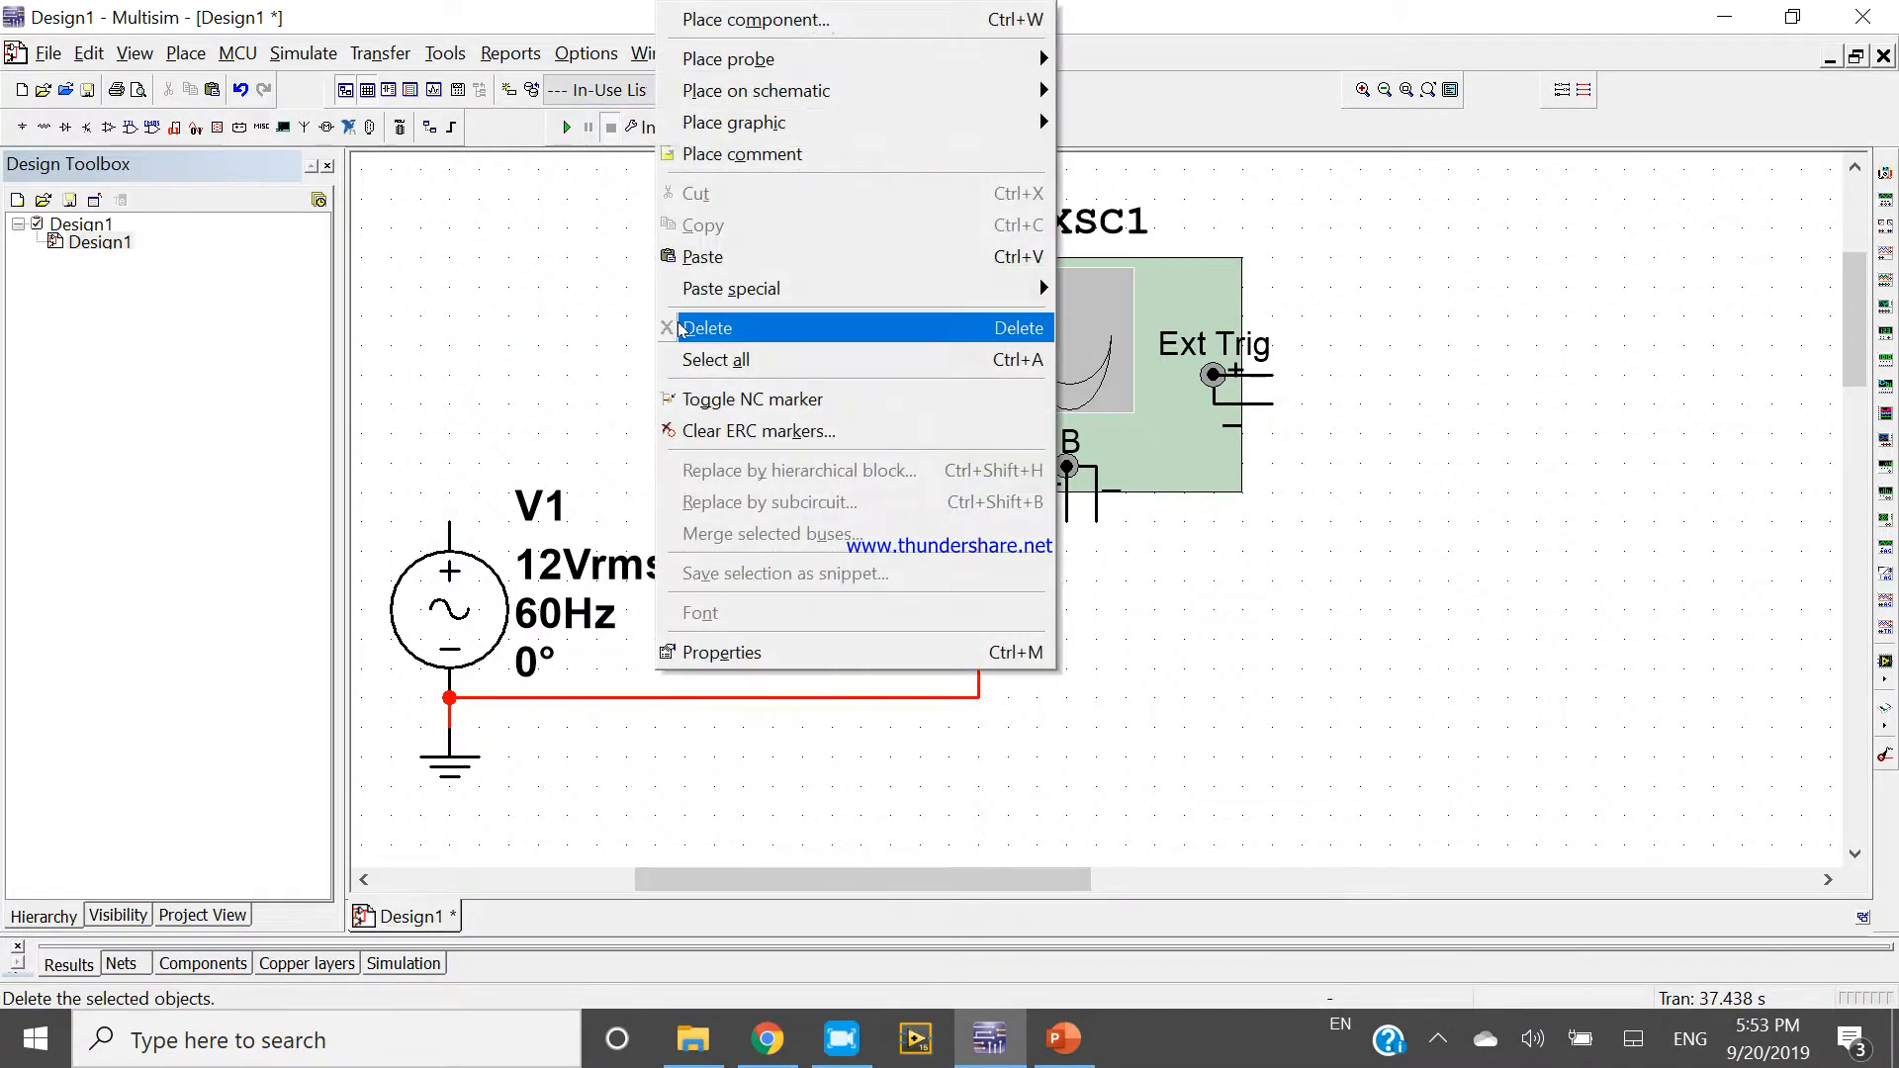
pyautogui.moveTo(861, 20)
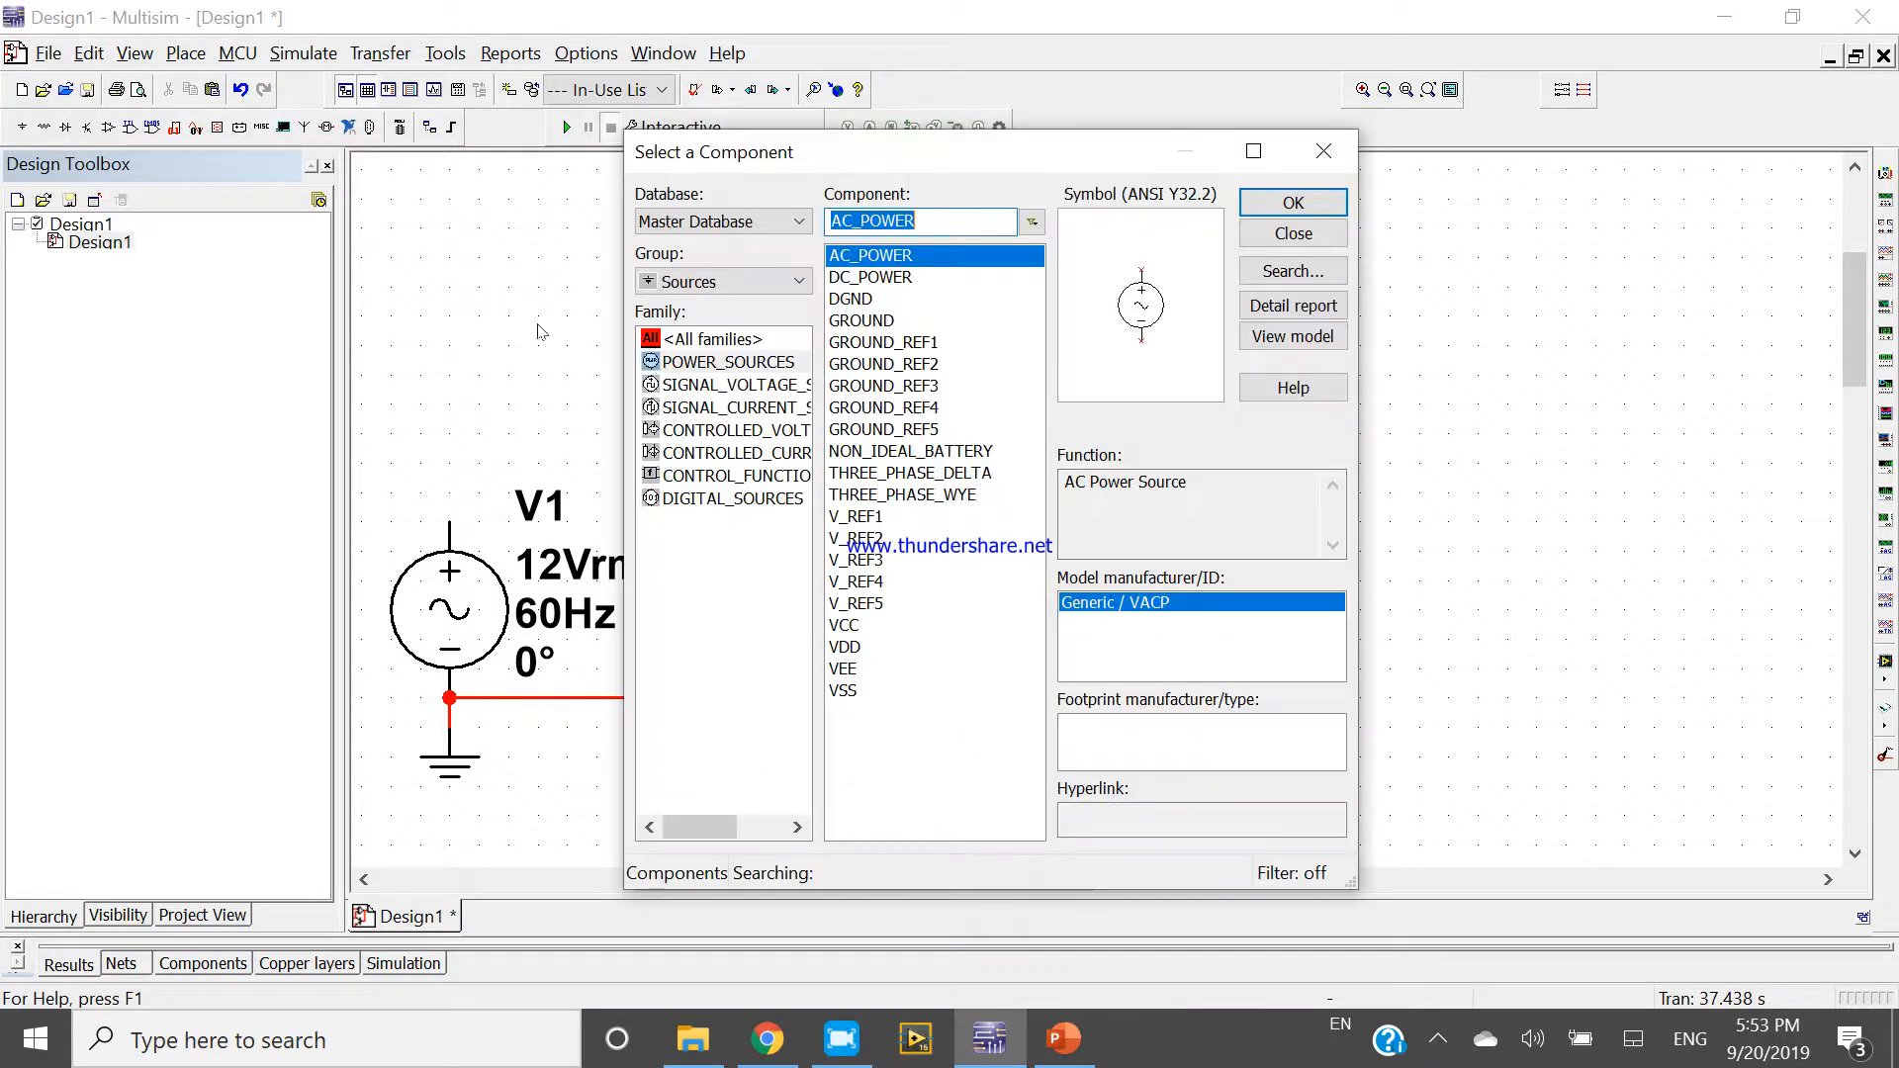
pyautogui.click(797, 281)
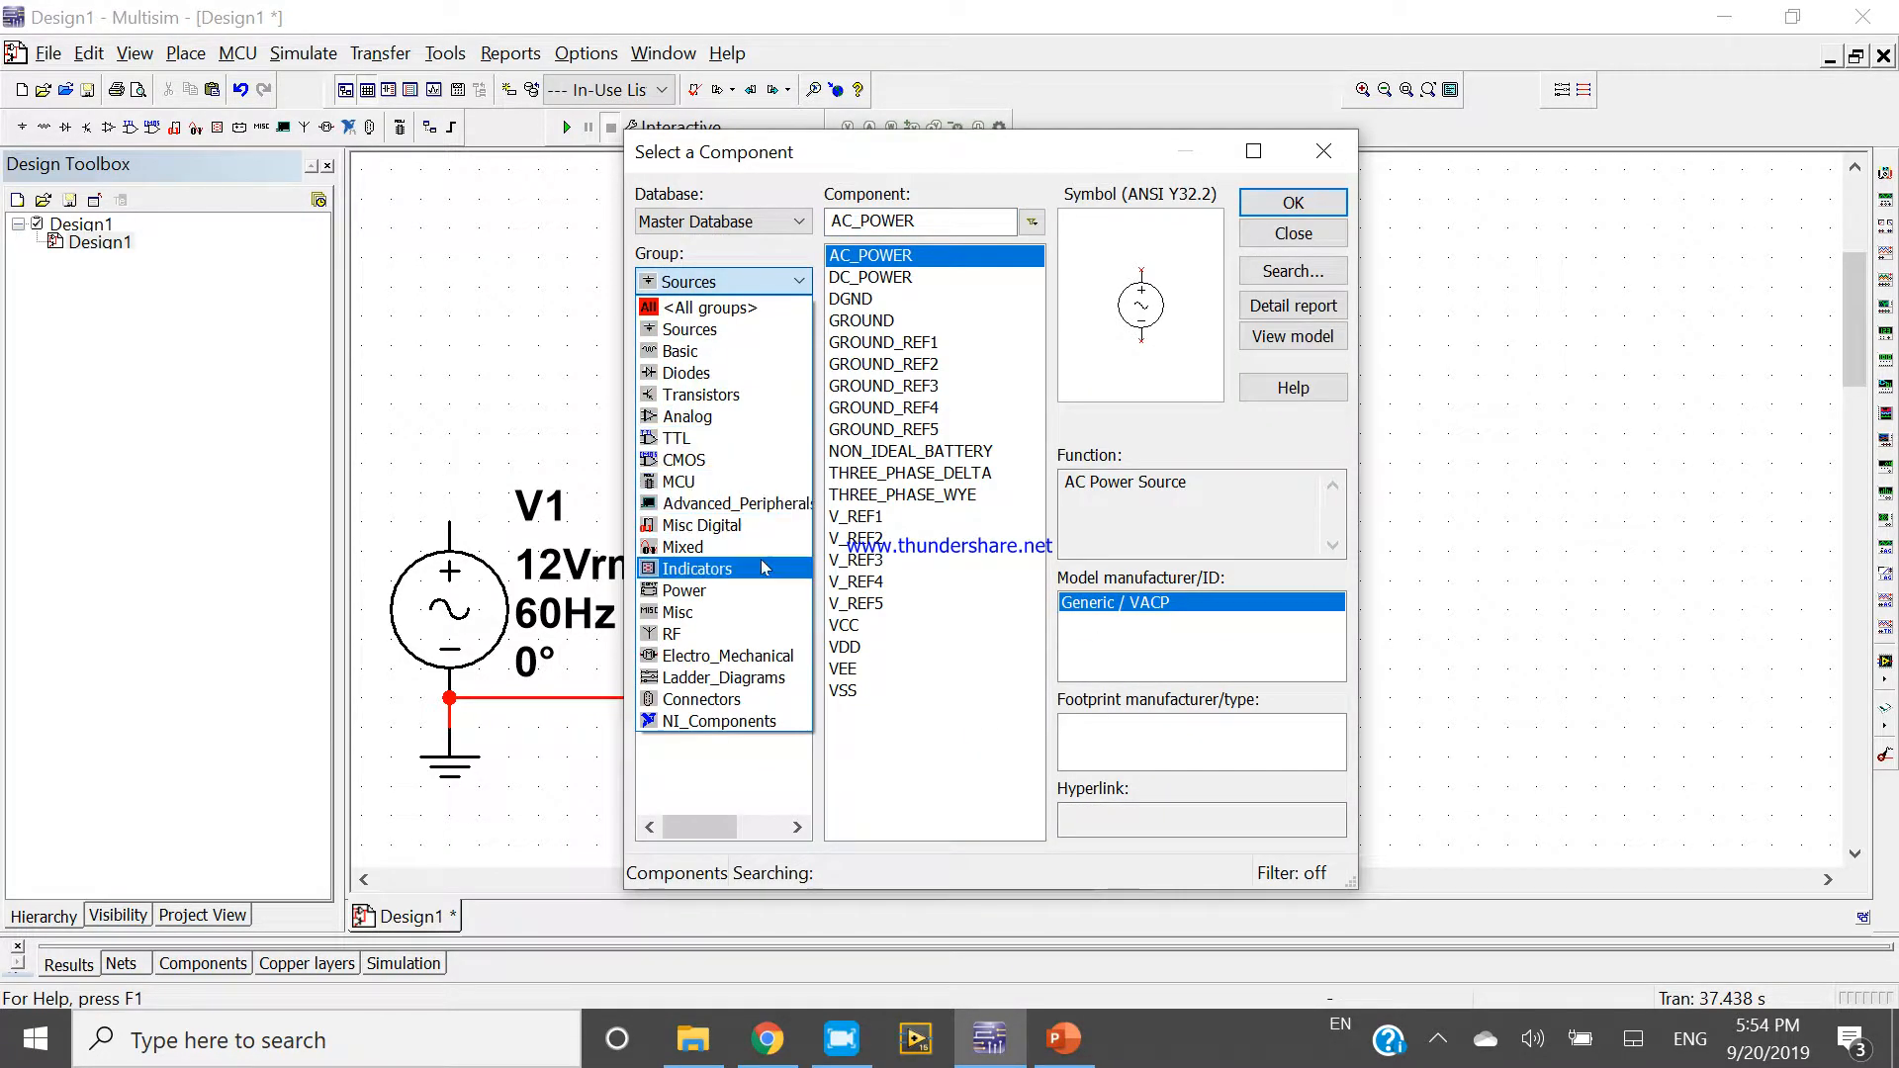
pyautogui.click(679, 327)
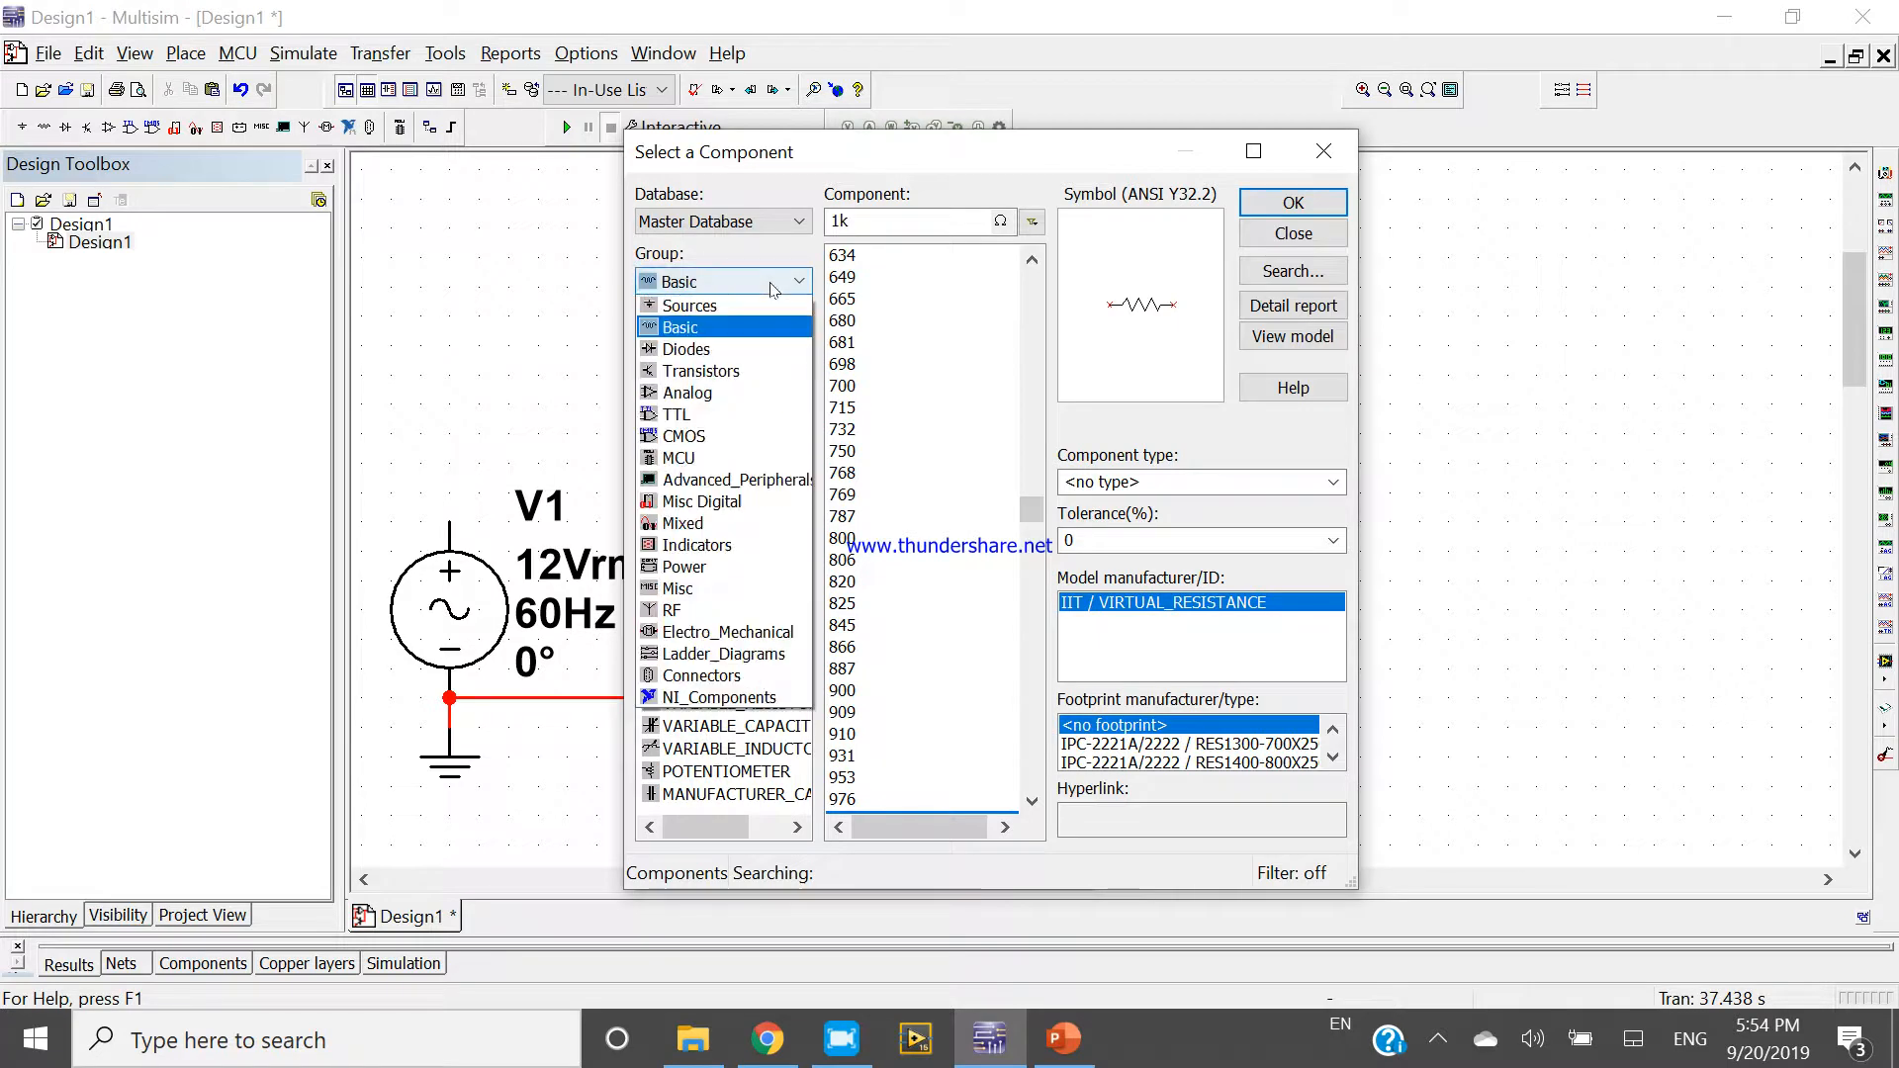
pyautogui.click(679, 326)
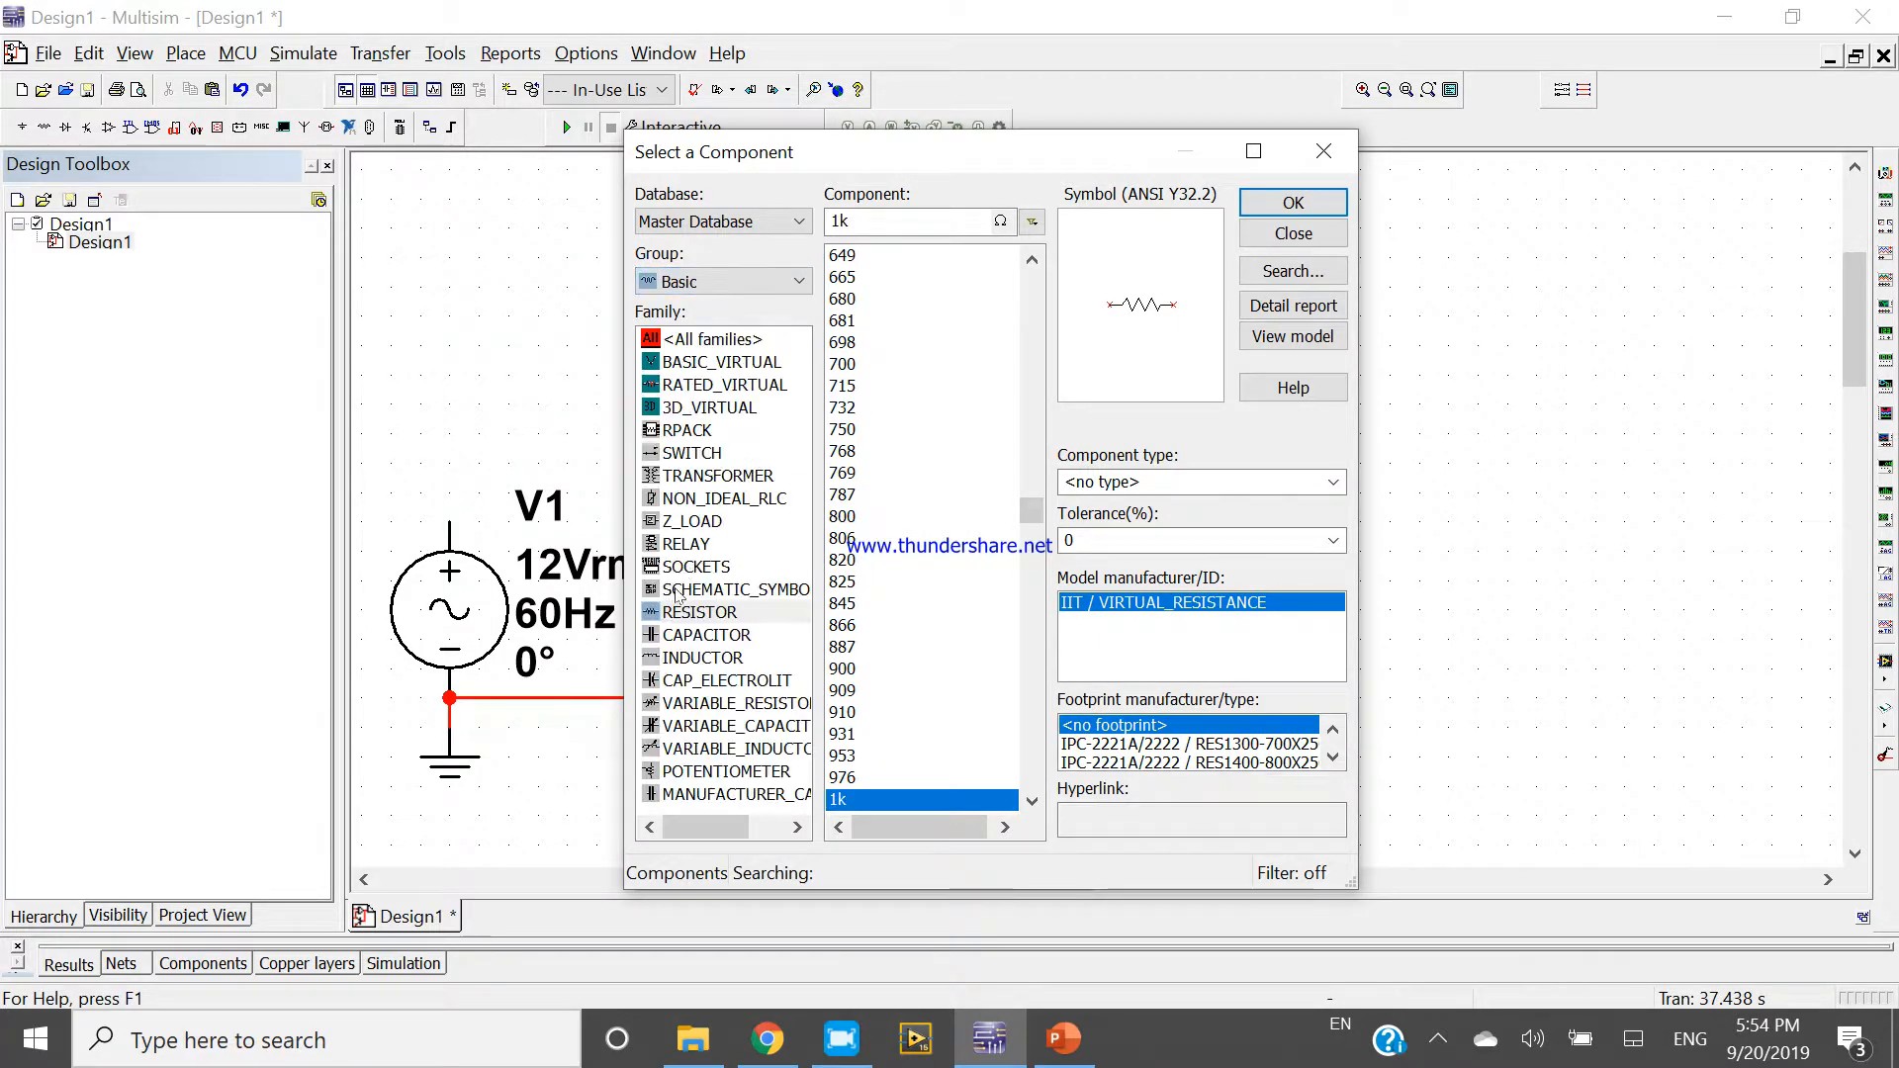
pyautogui.click(693, 451)
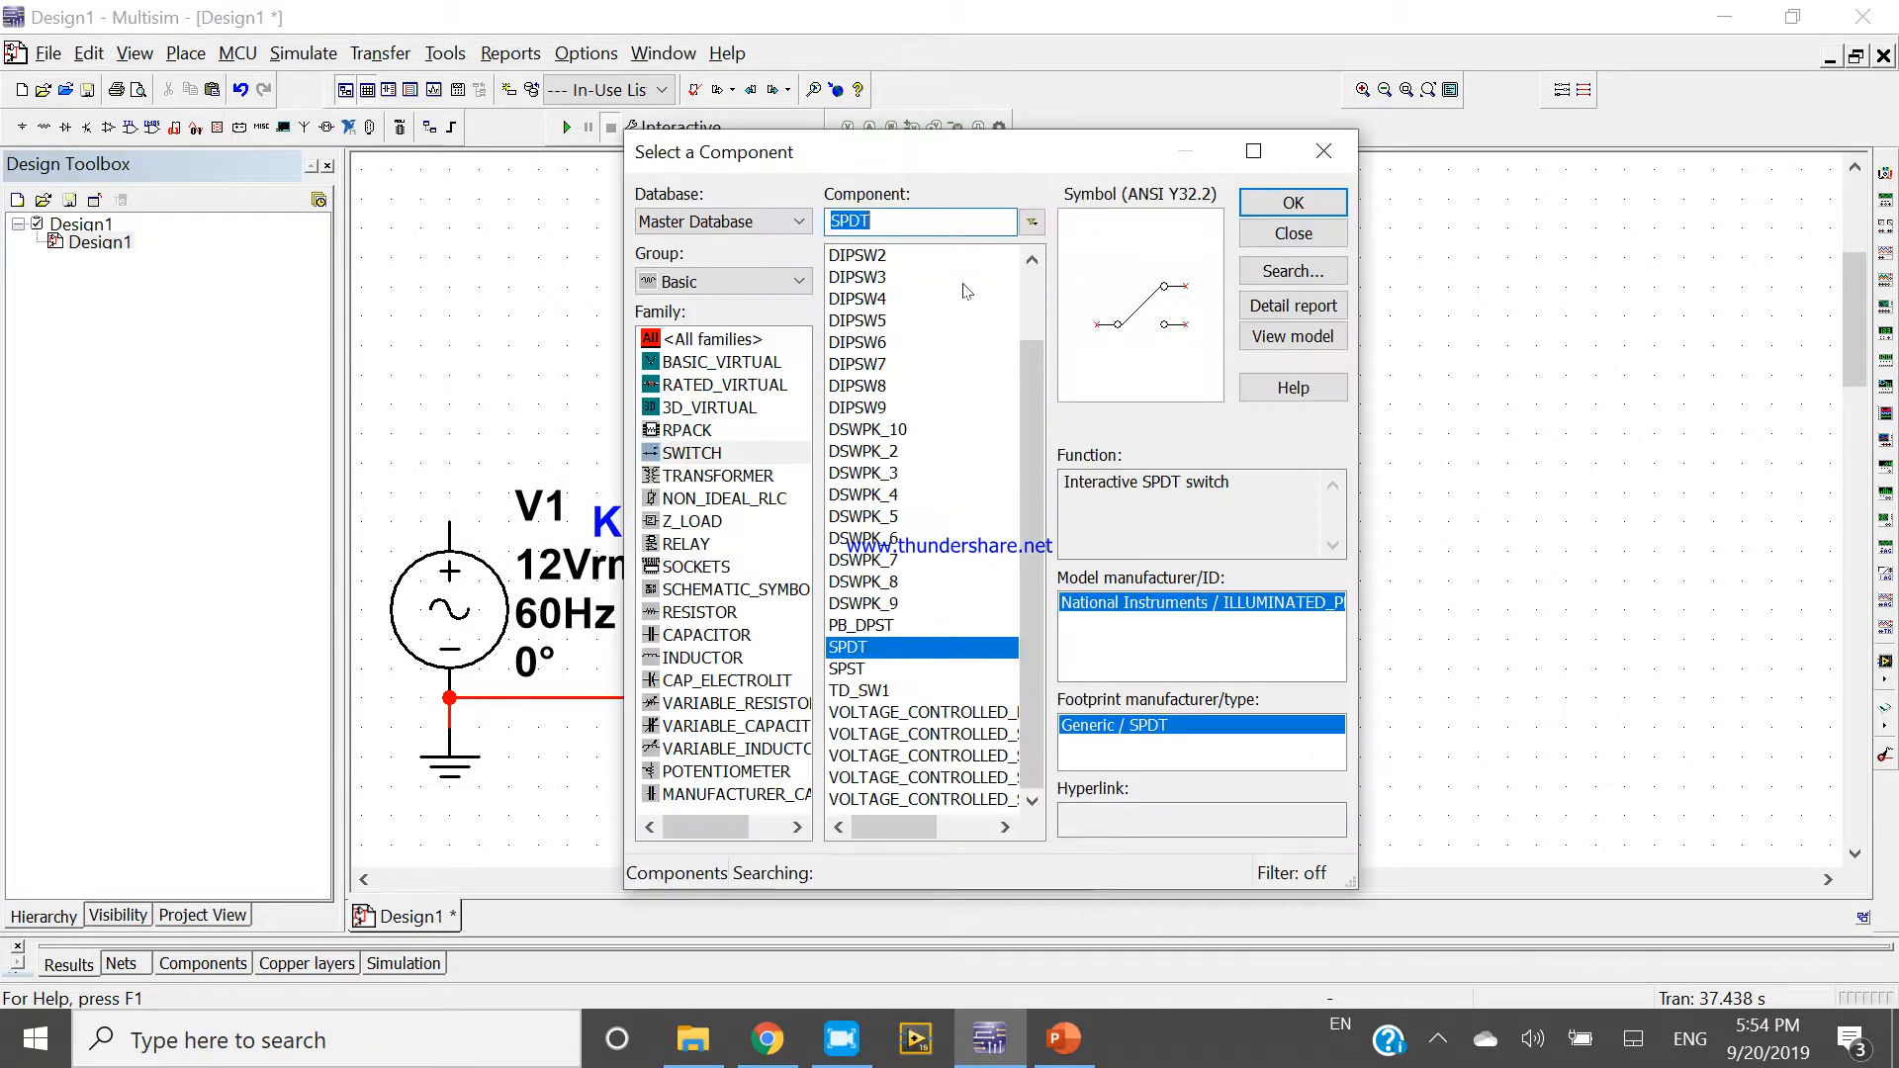
pyautogui.click(1292, 202)
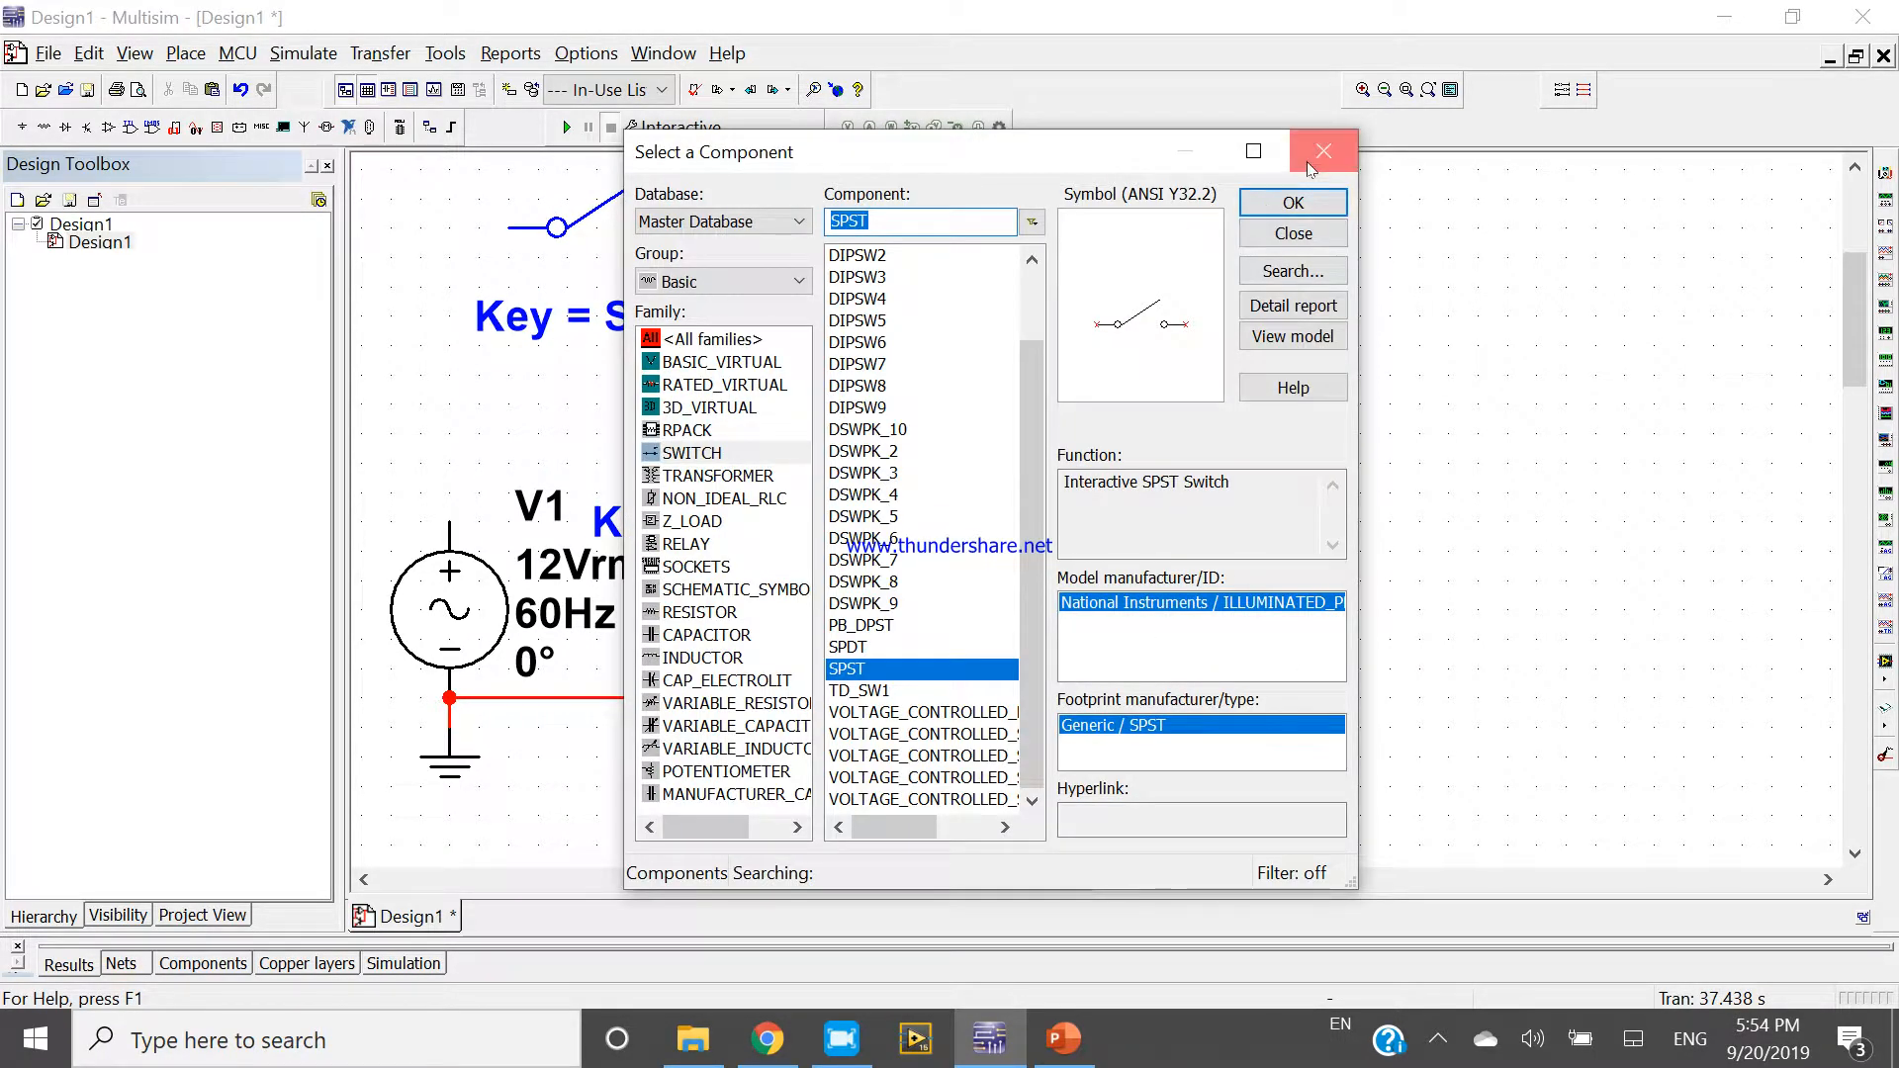
pyautogui.click(1322, 152)
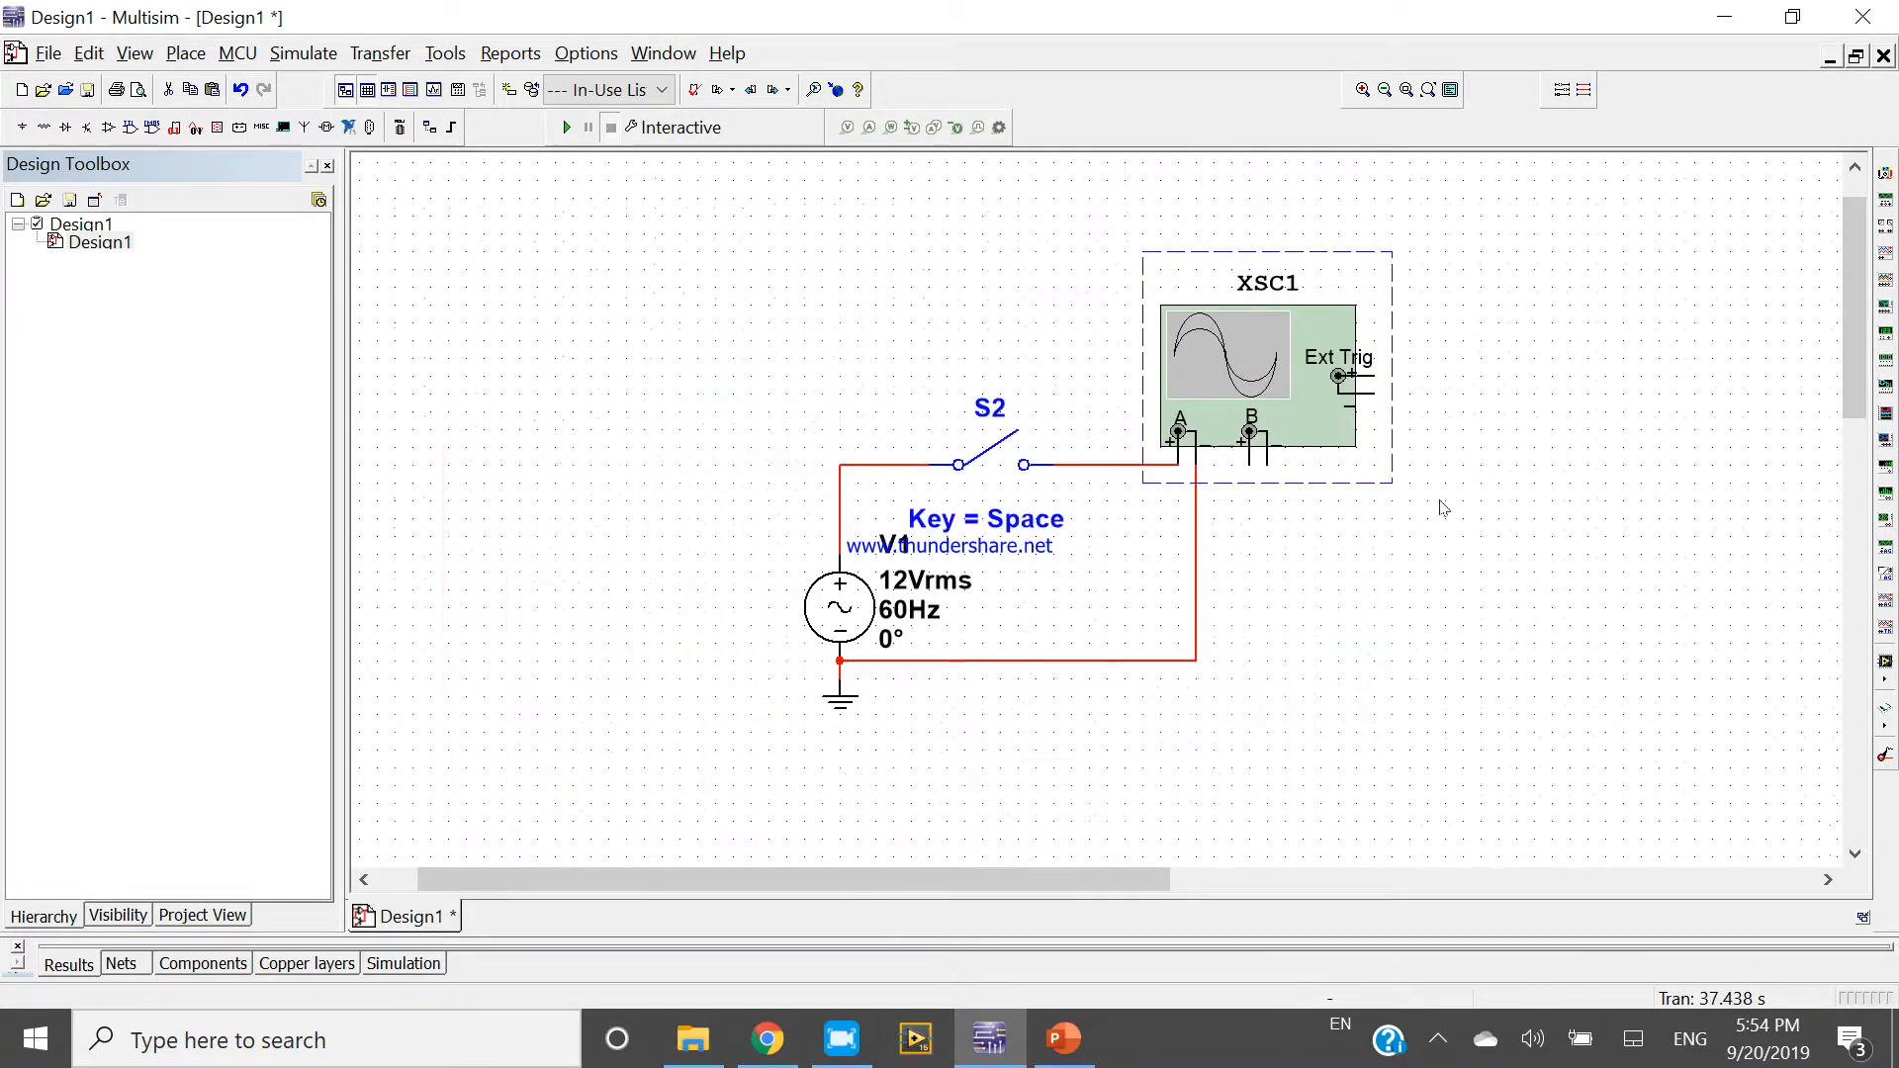
# Step: Reopen oscilloscope XSC1's front panel showing Channel A at 10 V/Div
pyautogui.click(781, 558)
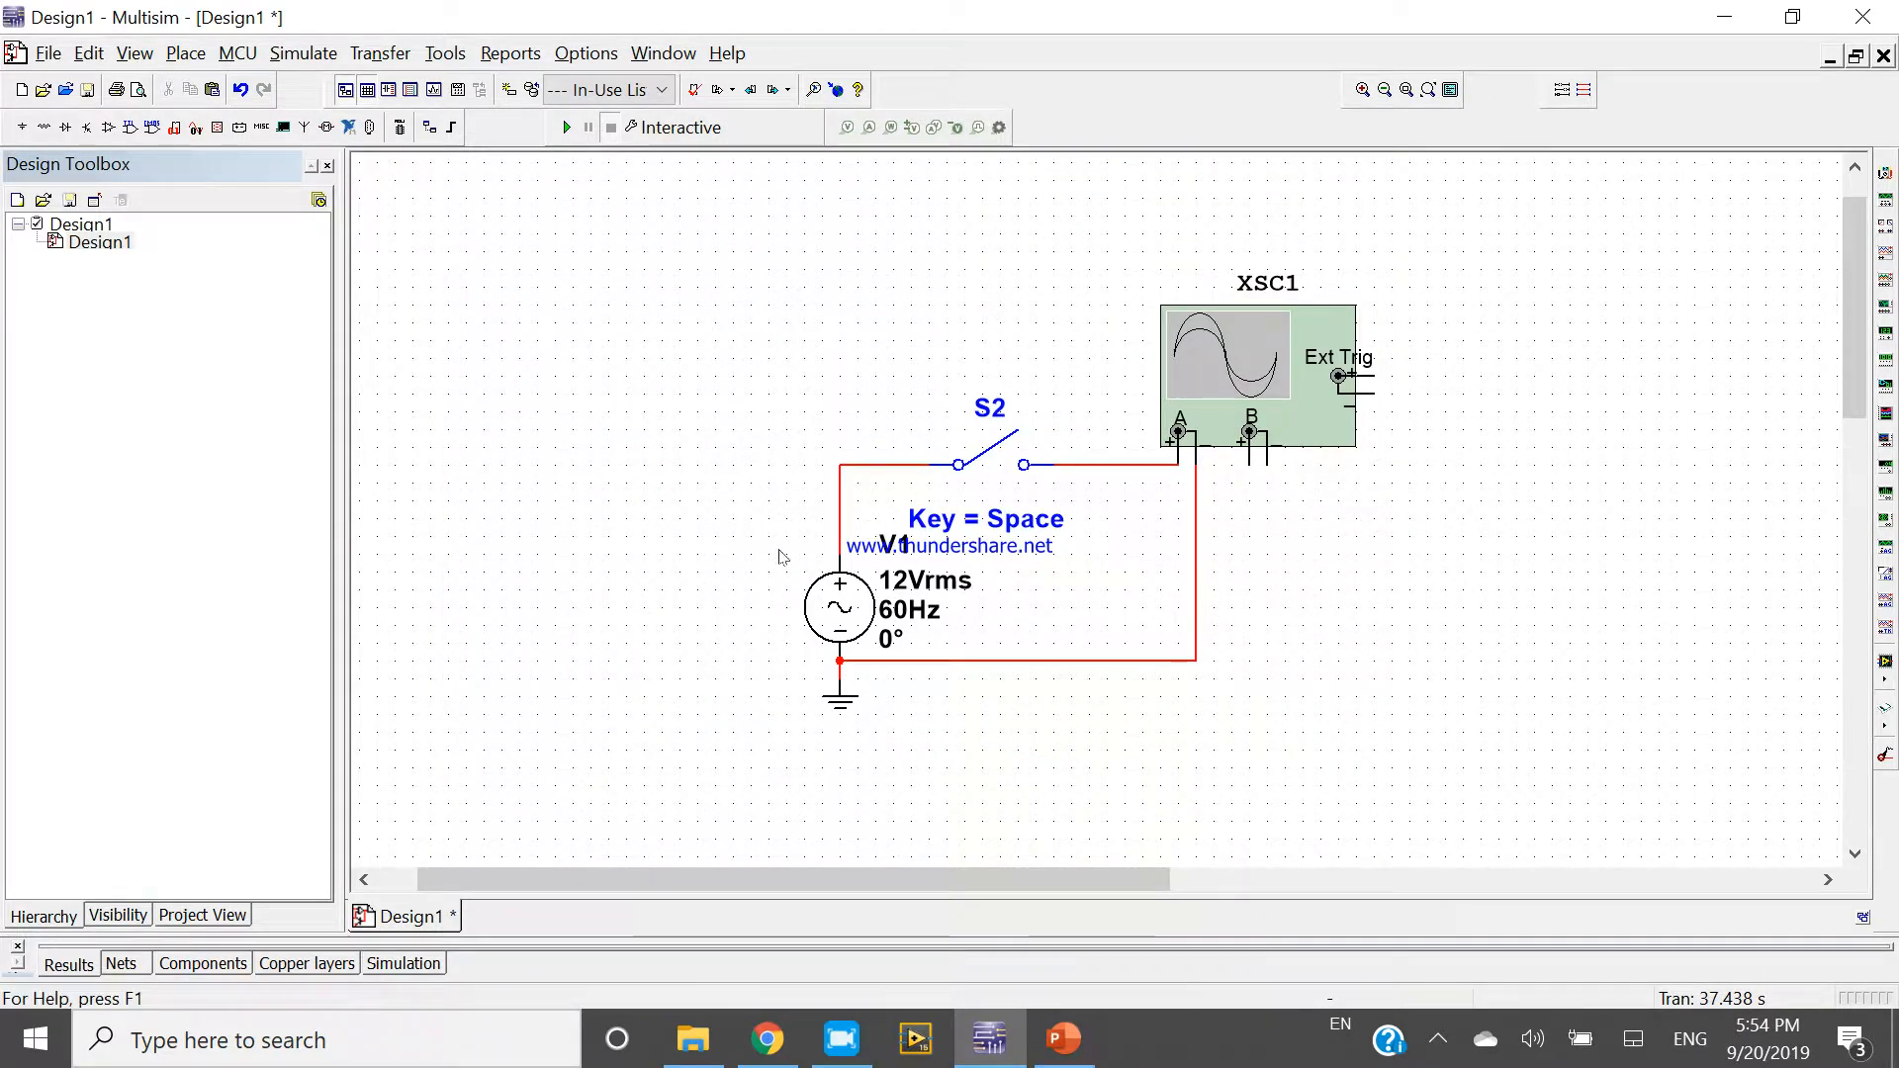
pyautogui.click(839, 605)
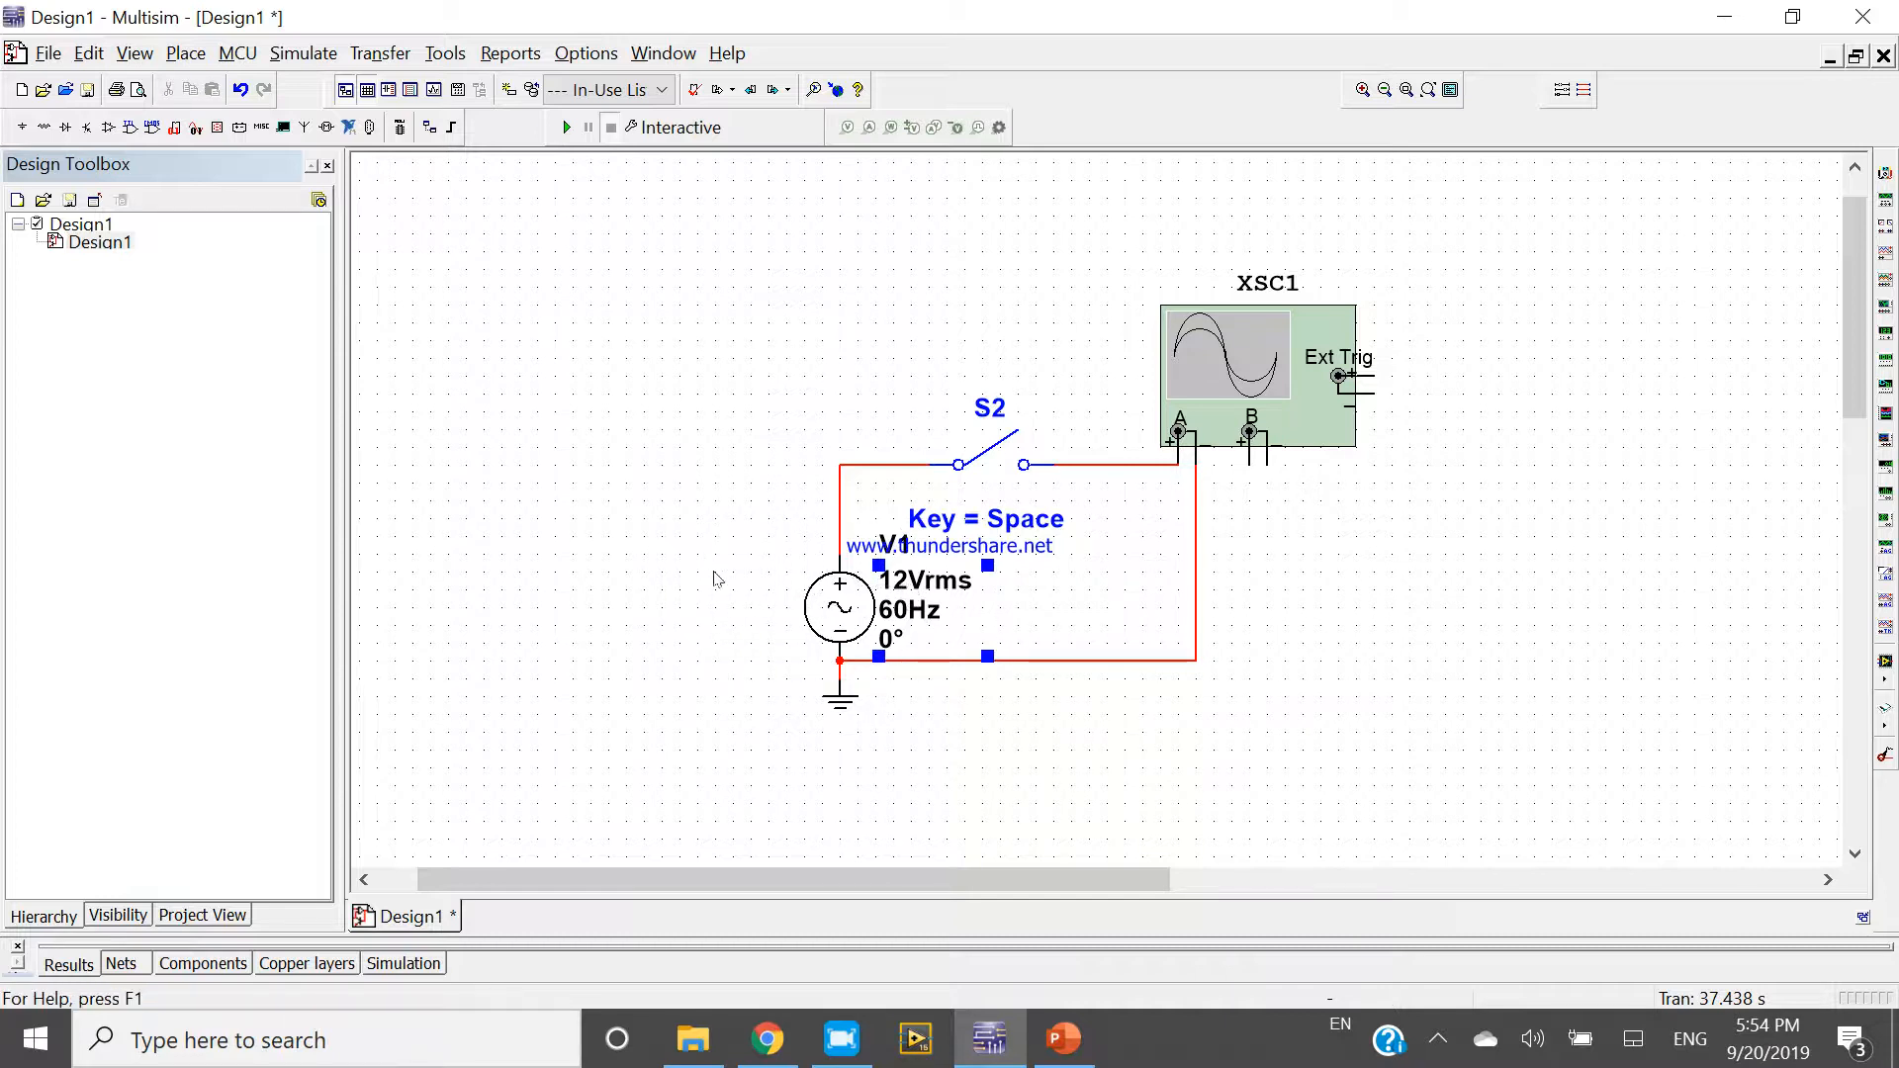
pyautogui.doubleClick(1227, 352)
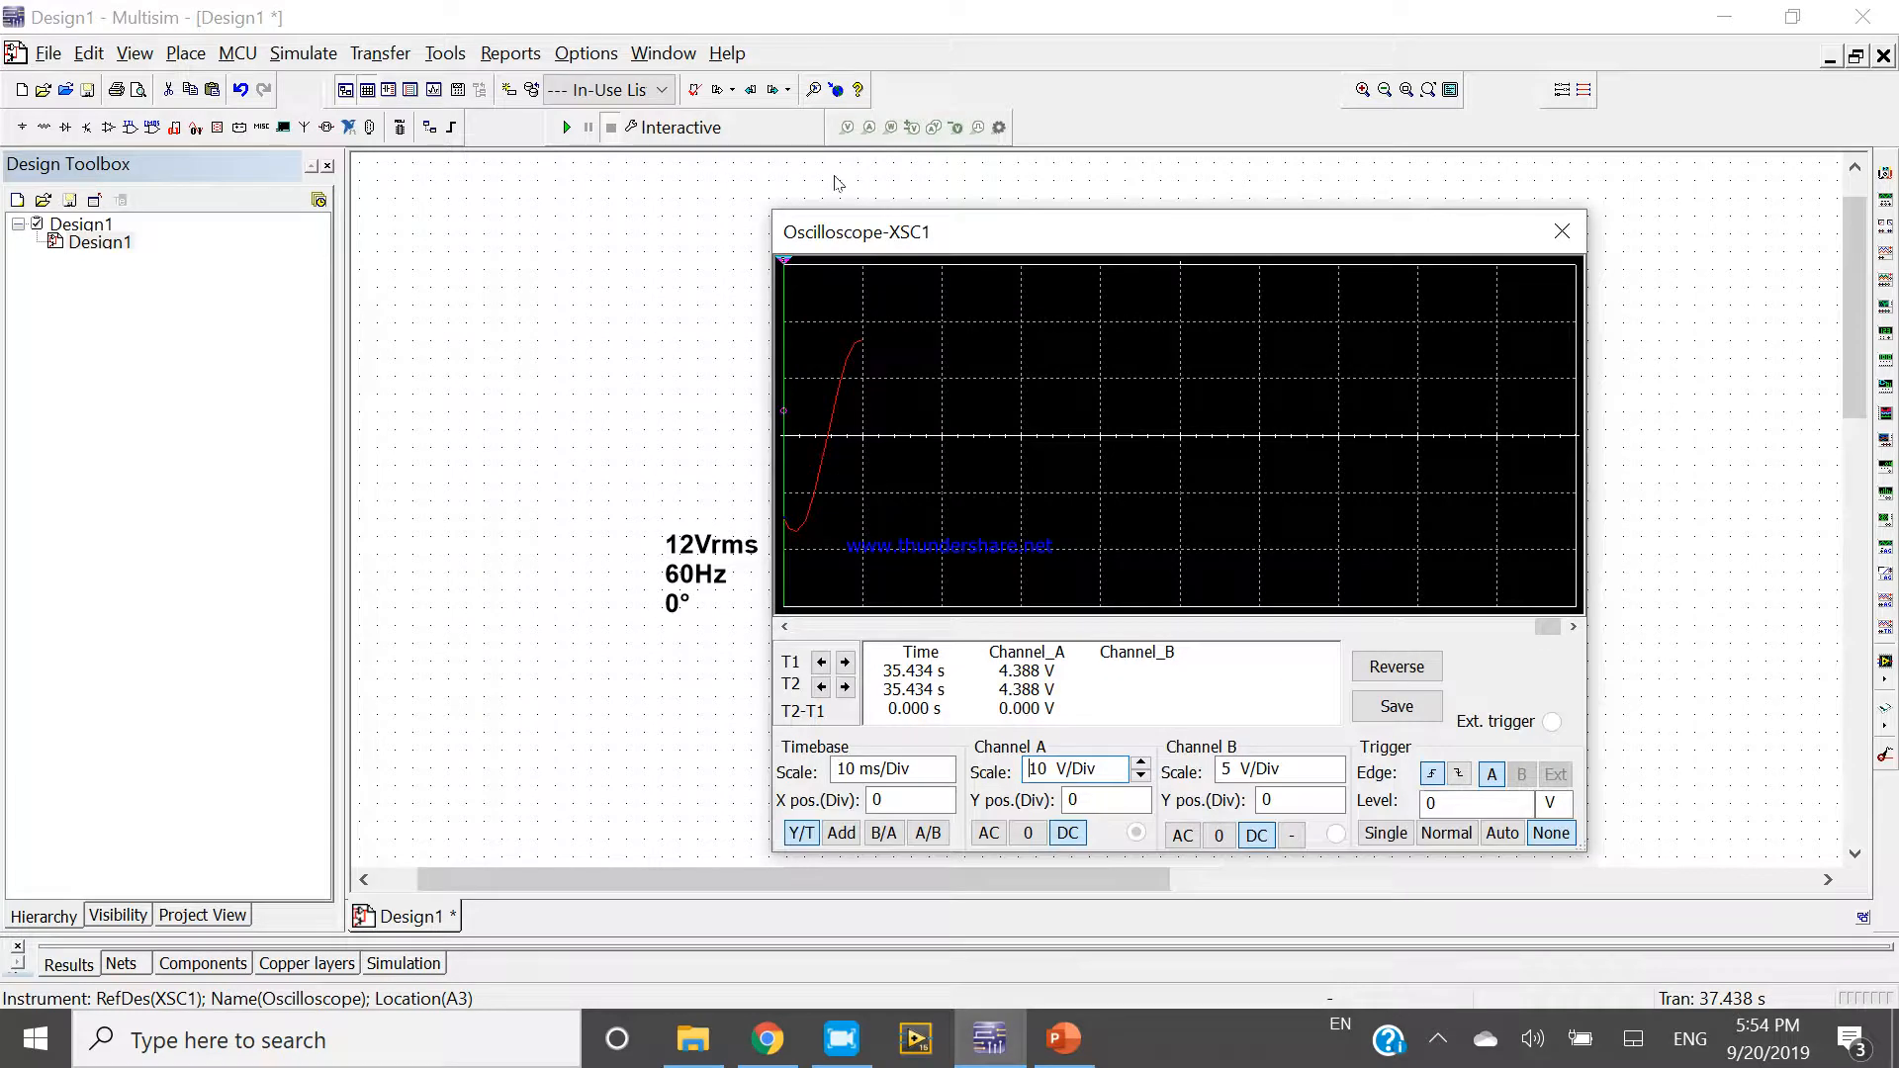
# Step: Run the simulation, toggle S2 with Space to make the sine trace come and go, then stop and close the scope
pyautogui.click(564, 126)
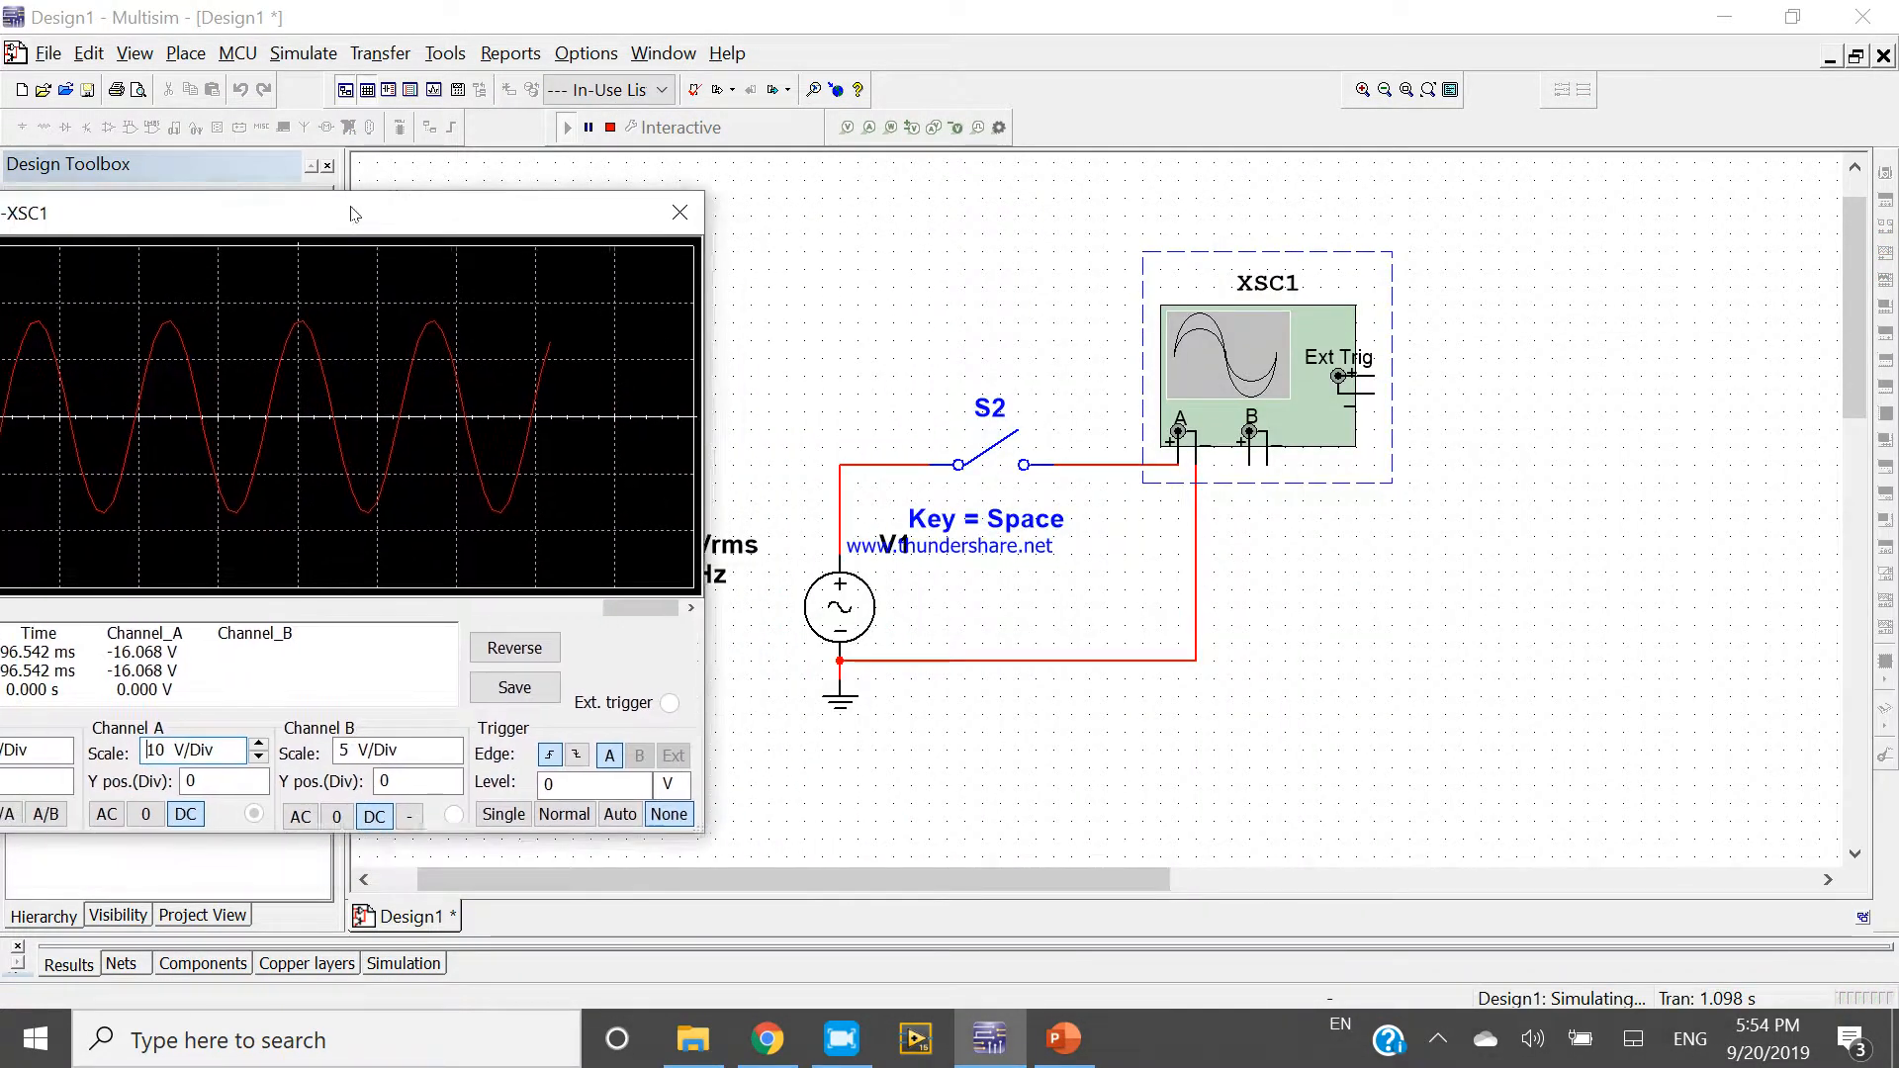
pyautogui.moveTo(352, 212); pyautogui.dragTo(593, 155)
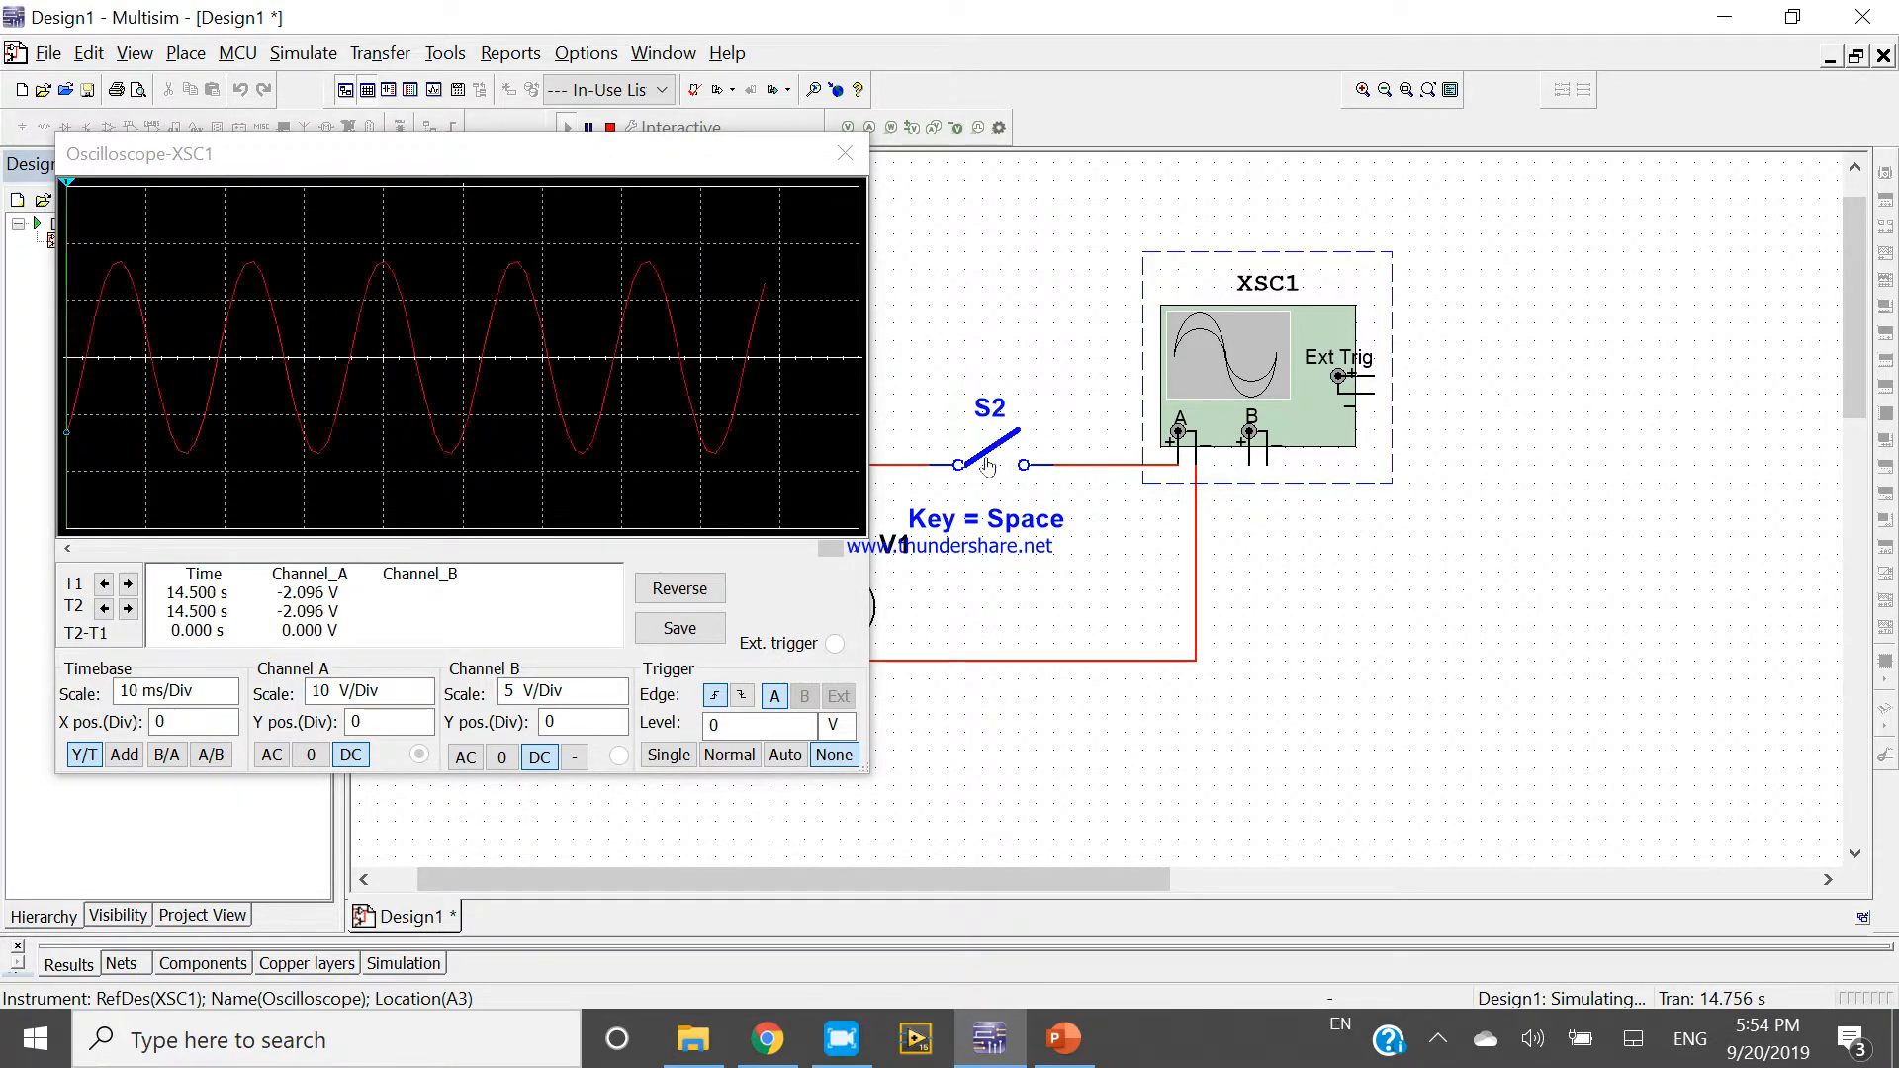
pyautogui.press('space')
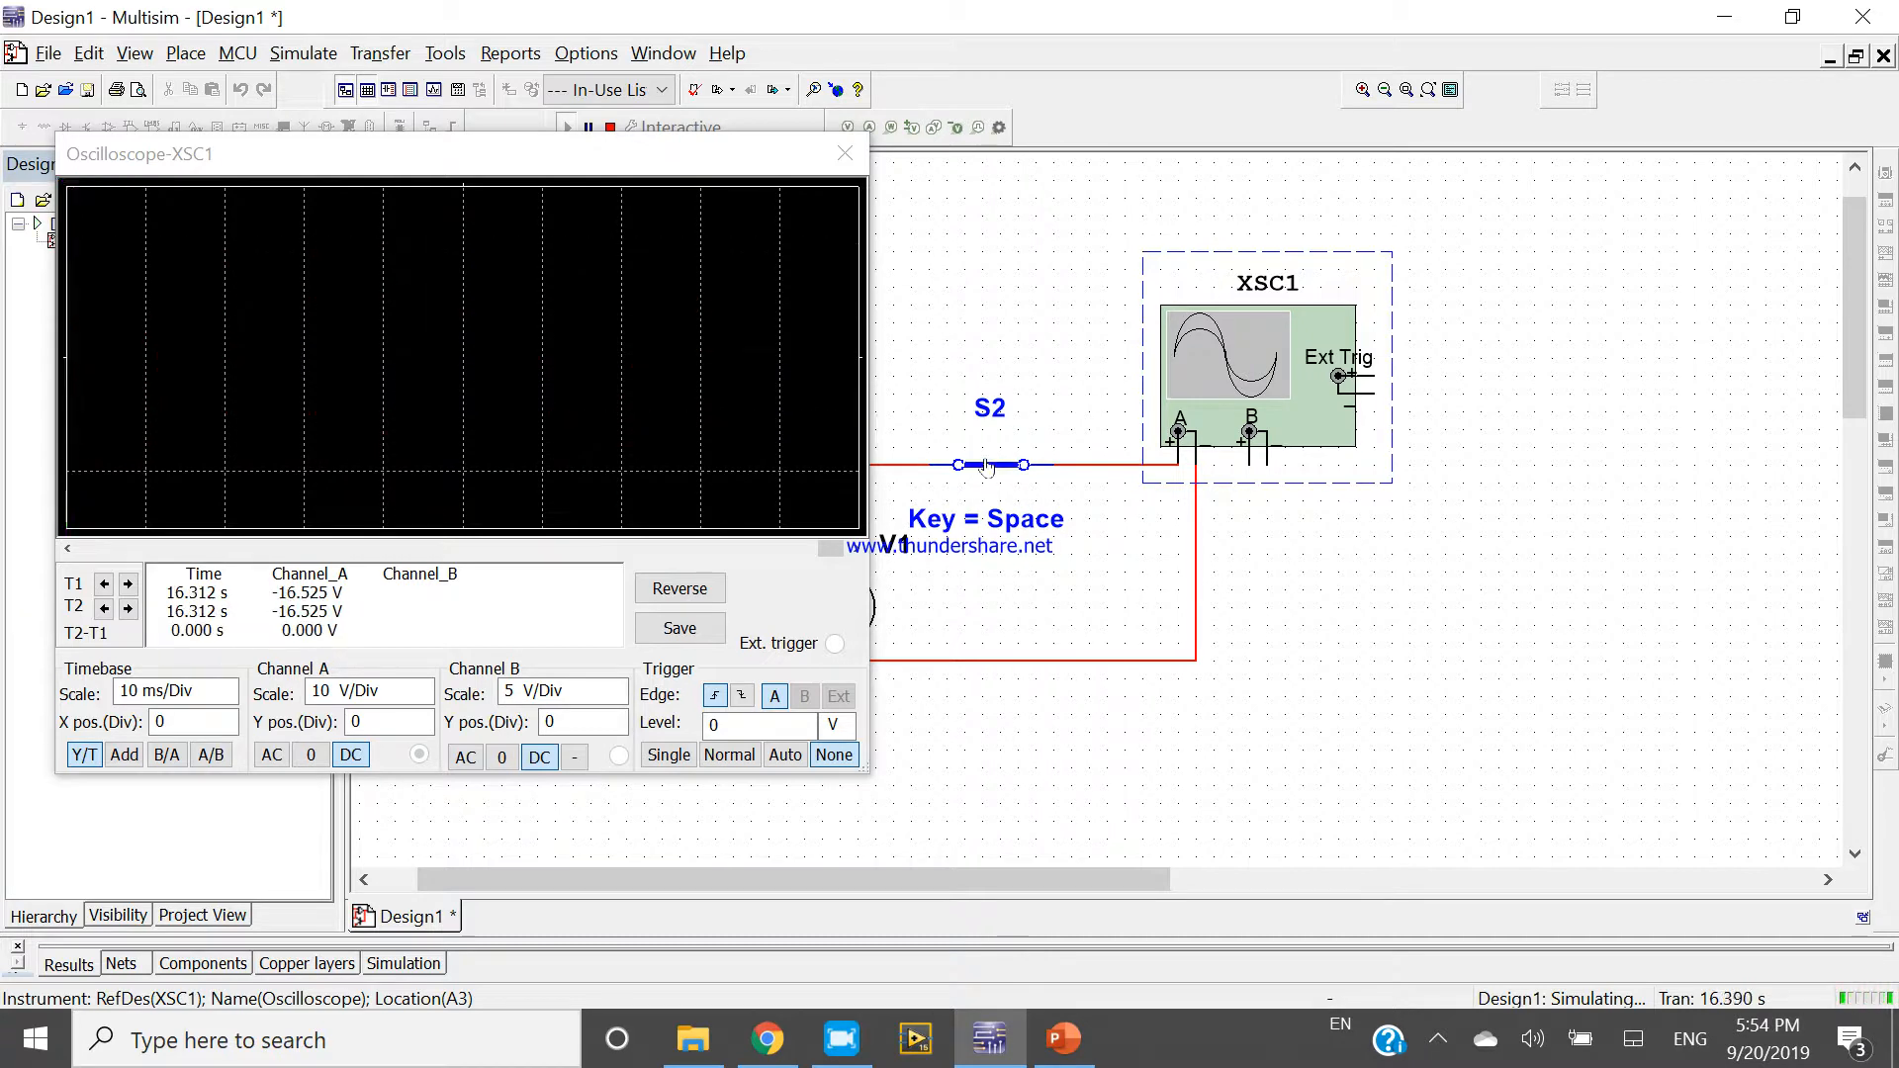
pyautogui.press('space')
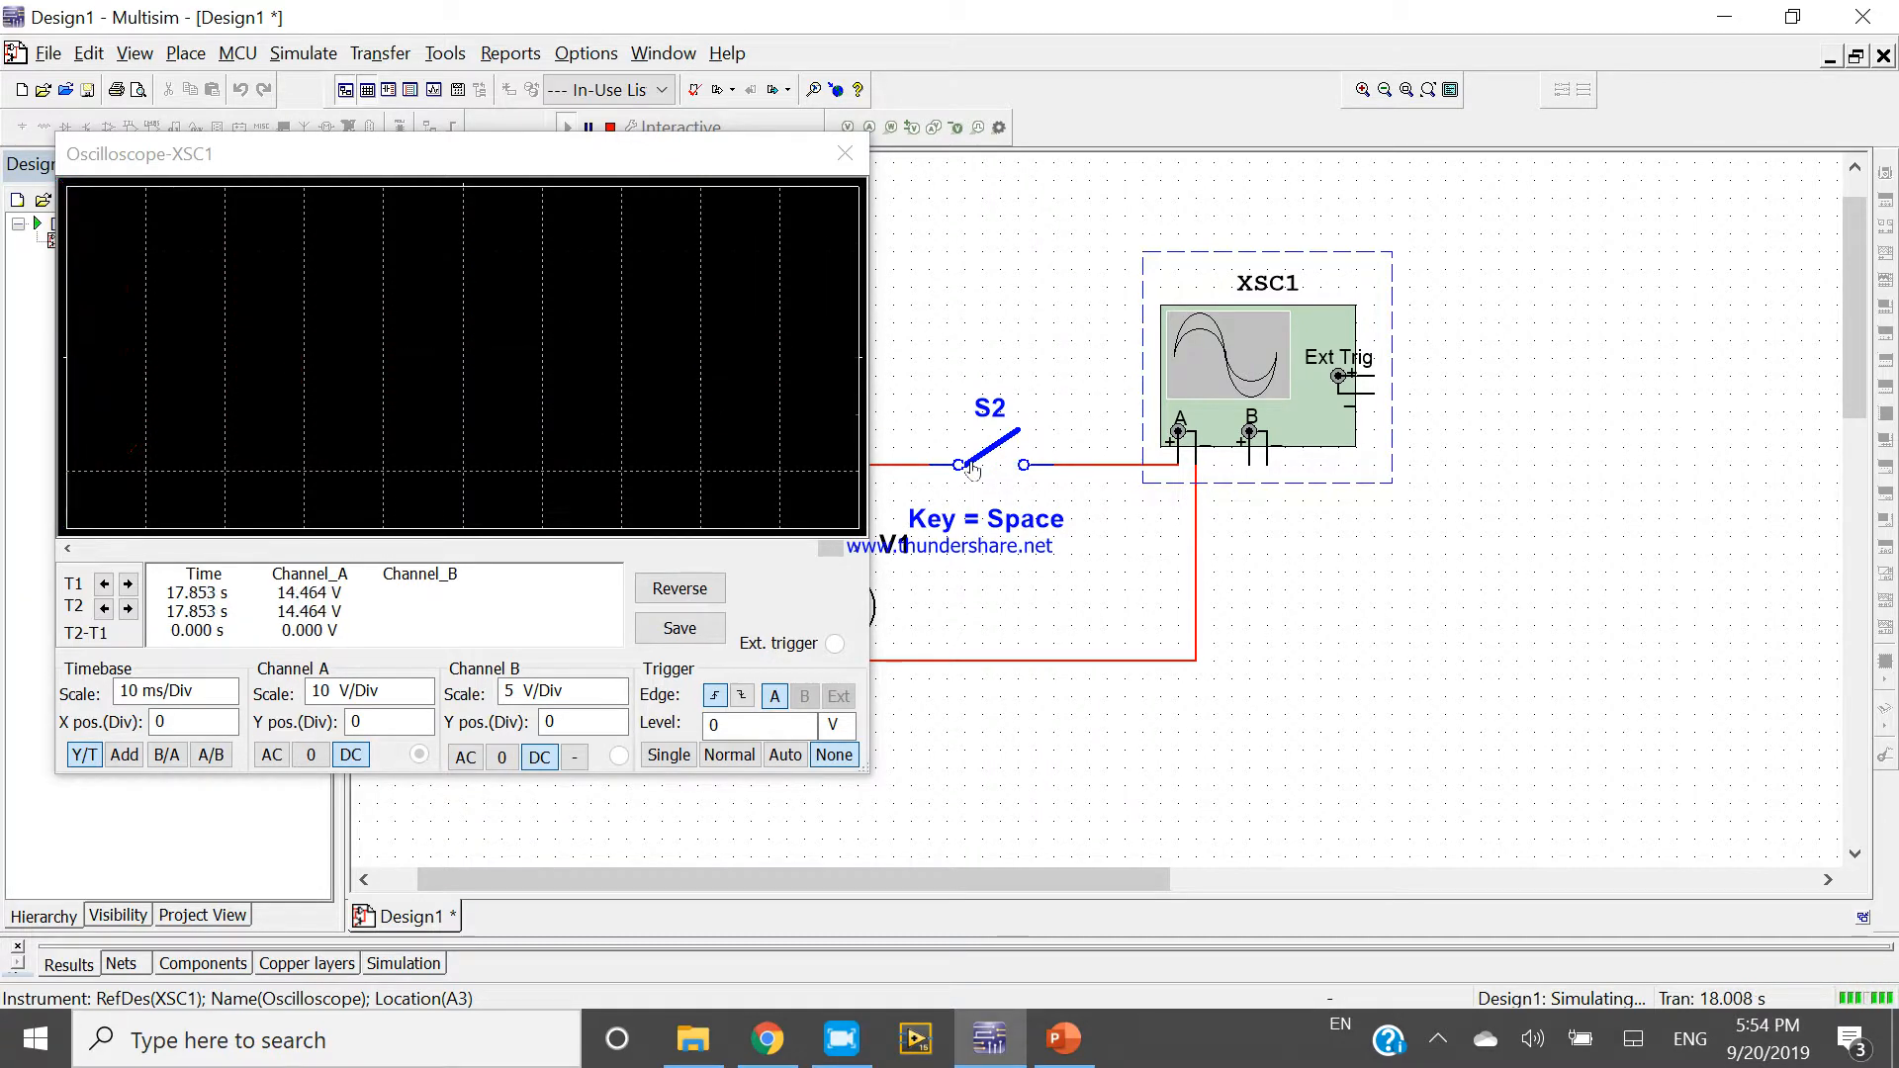
pyautogui.press('space')
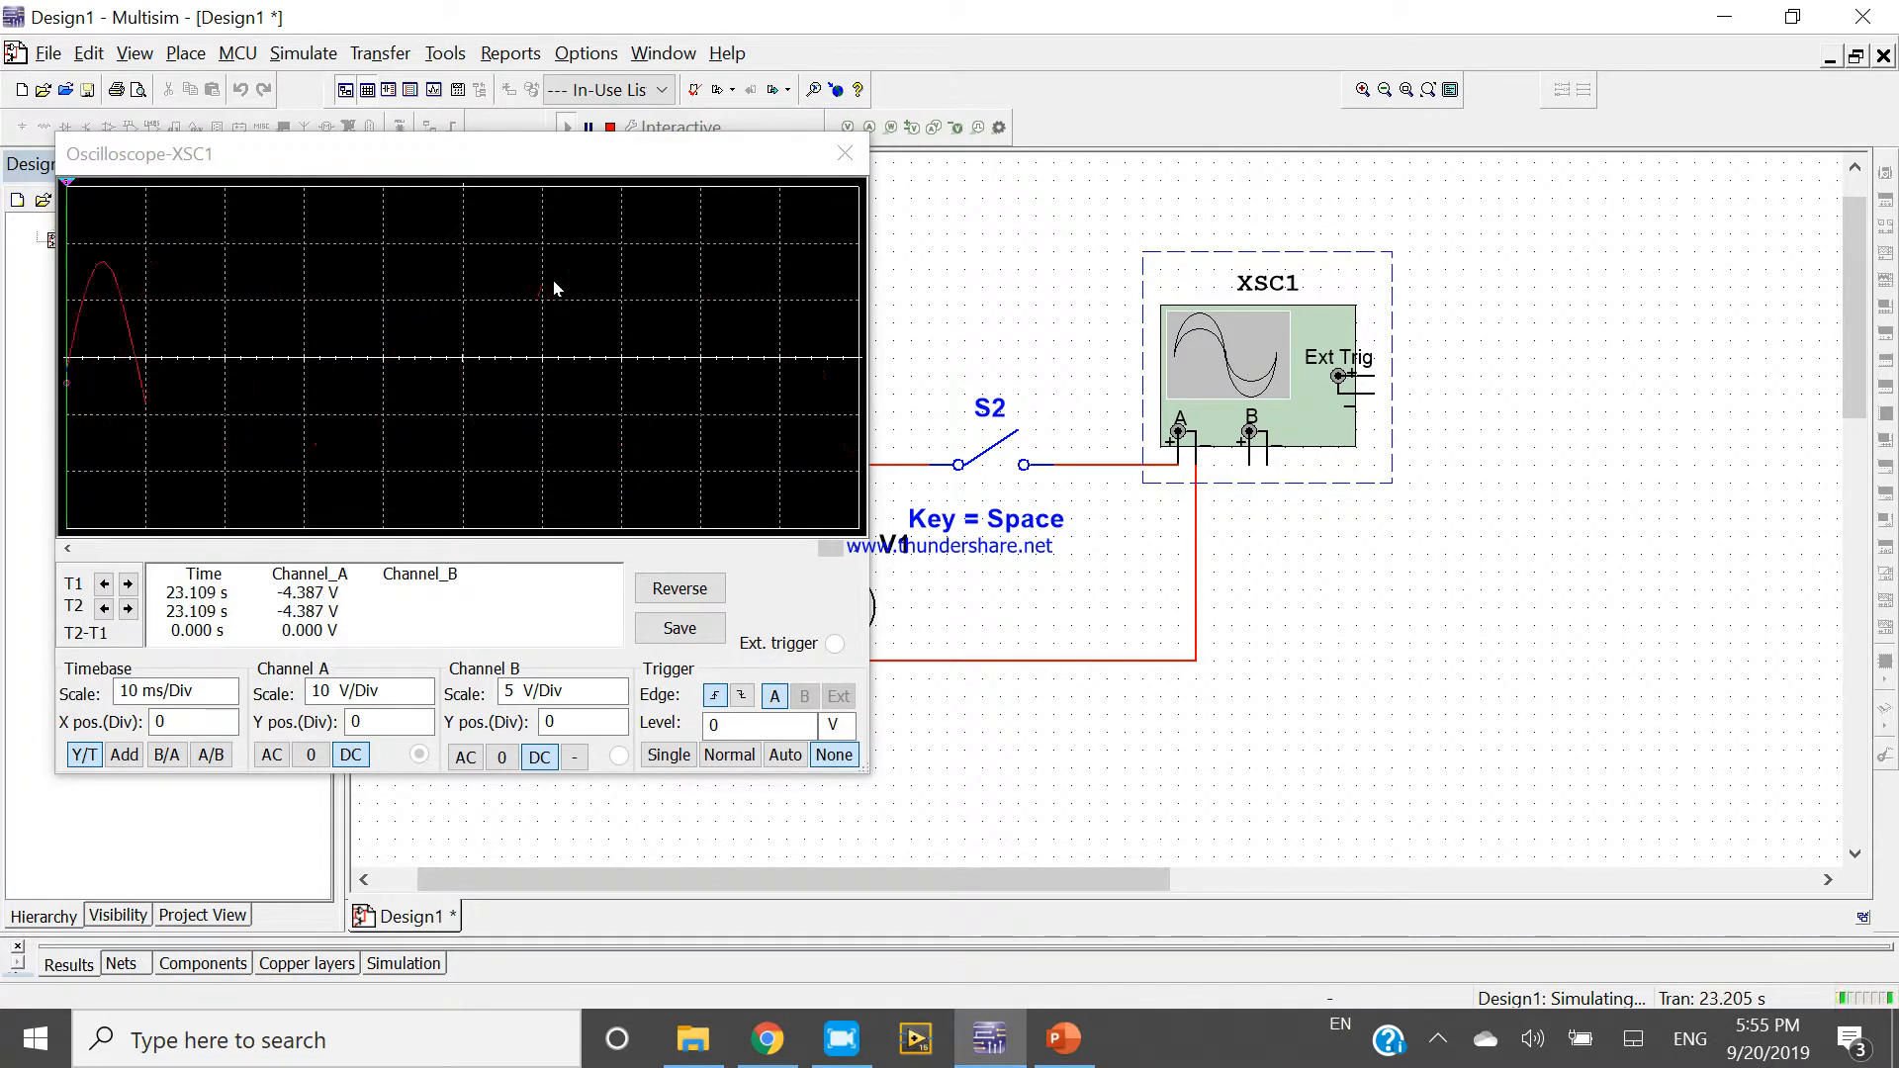
pyautogui.click(992, 435)
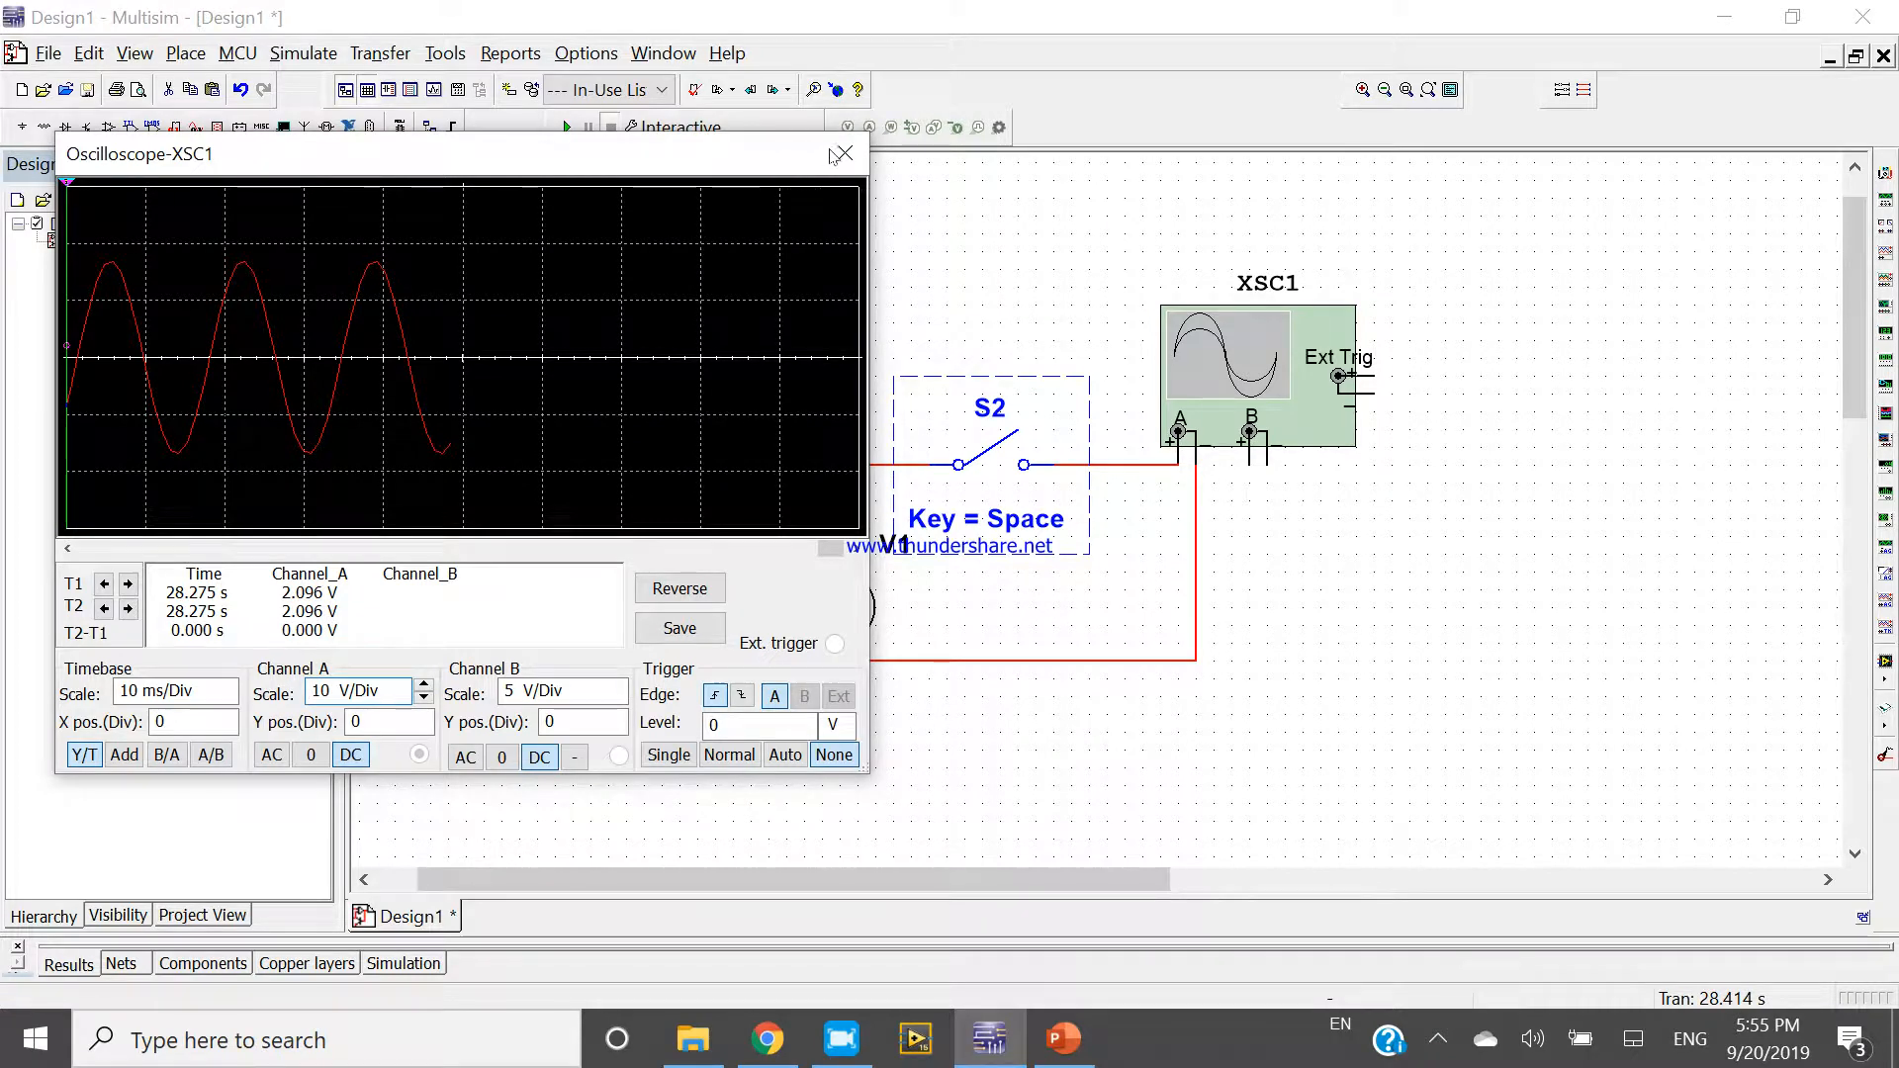
pyautogui.click(843, 155)
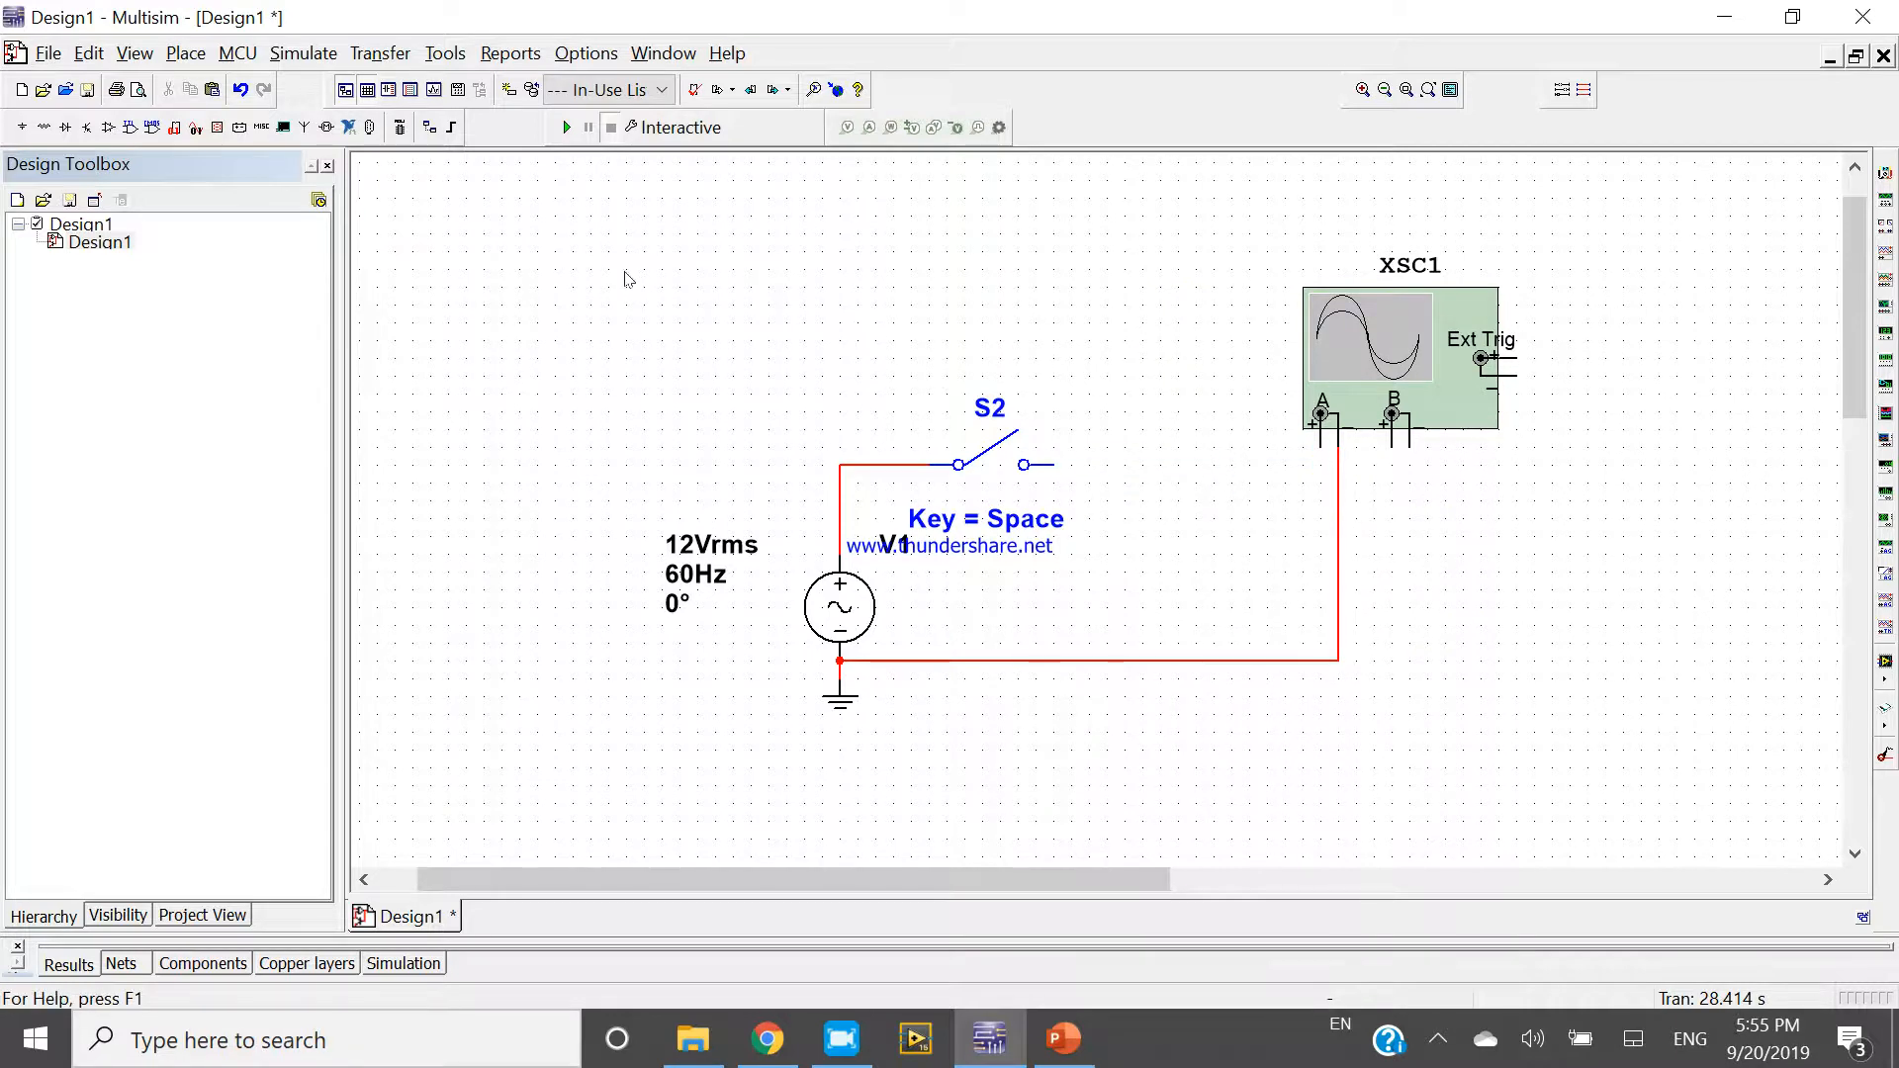
pyautogui.moveTo(585, 308)
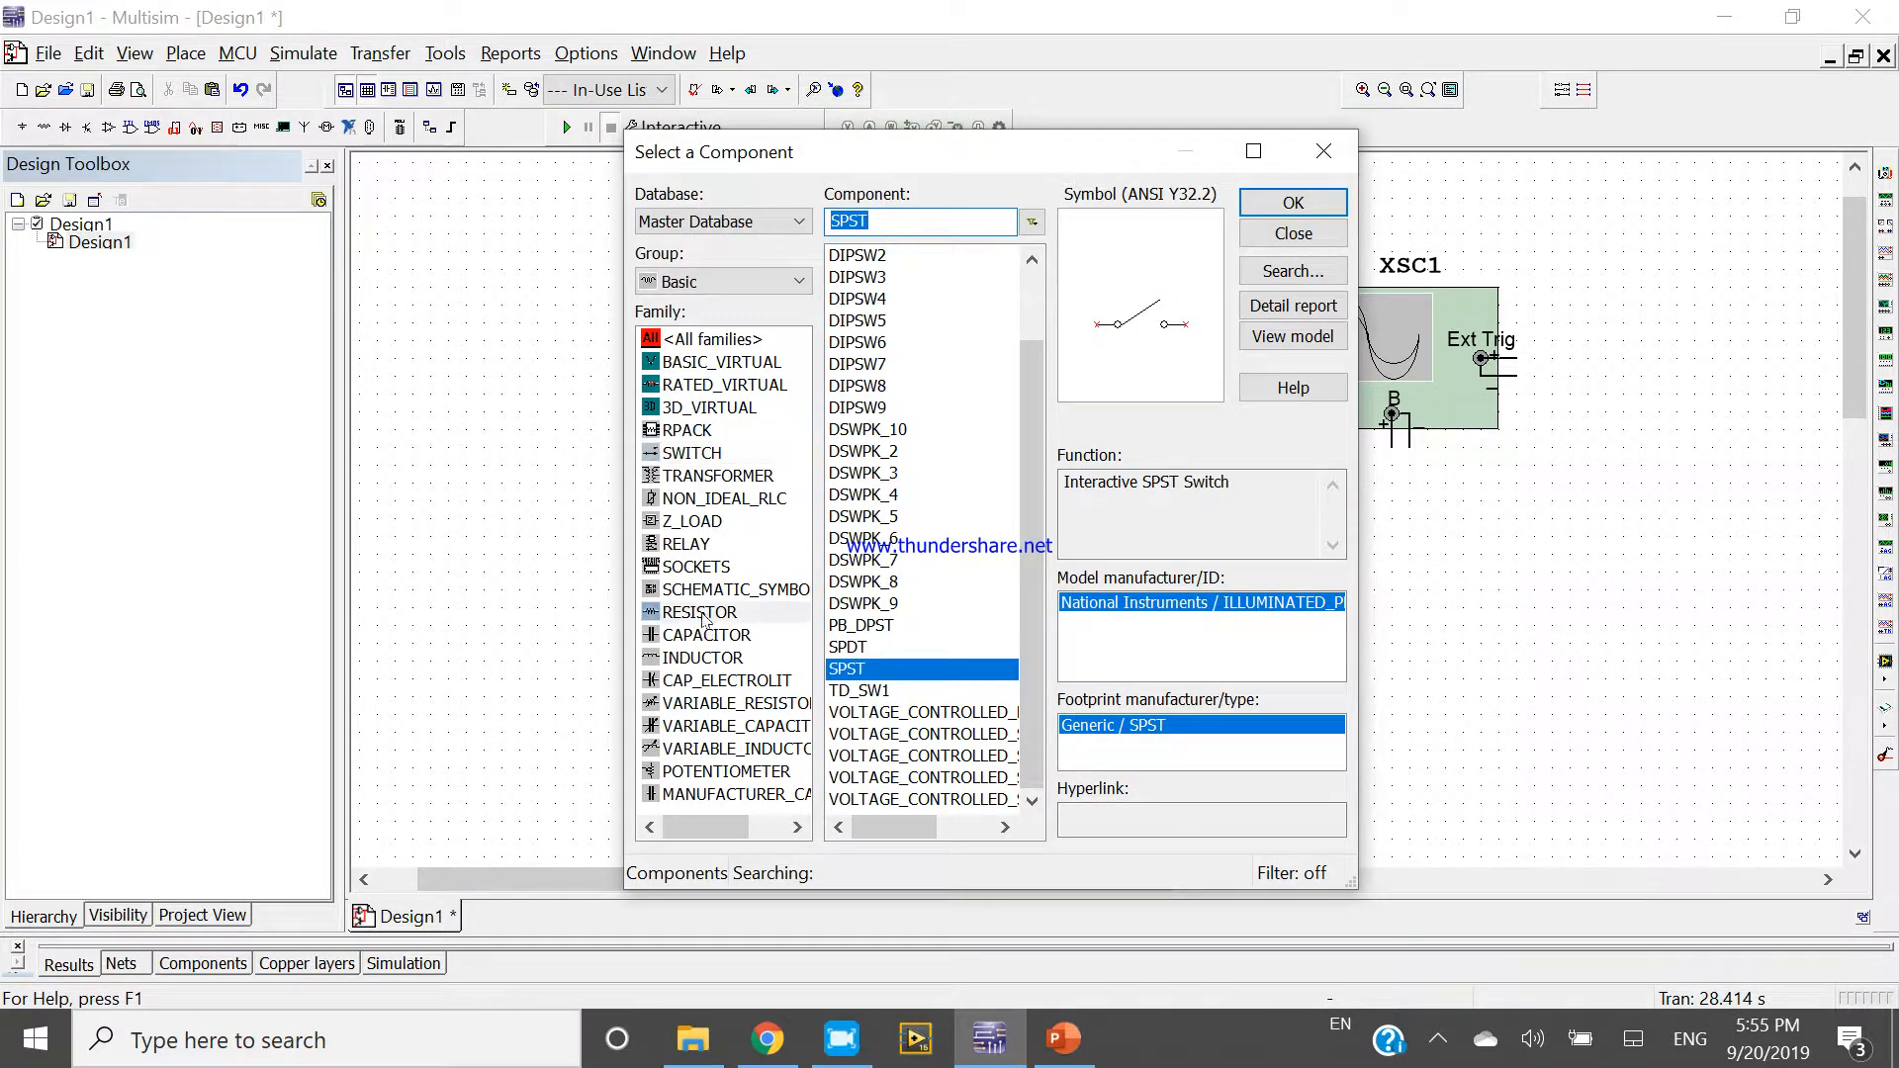
# Step: Place a 1kΩ resistor R1 after S2, wired to scope channel A and the return line
pyautogui.click(1292, 202)
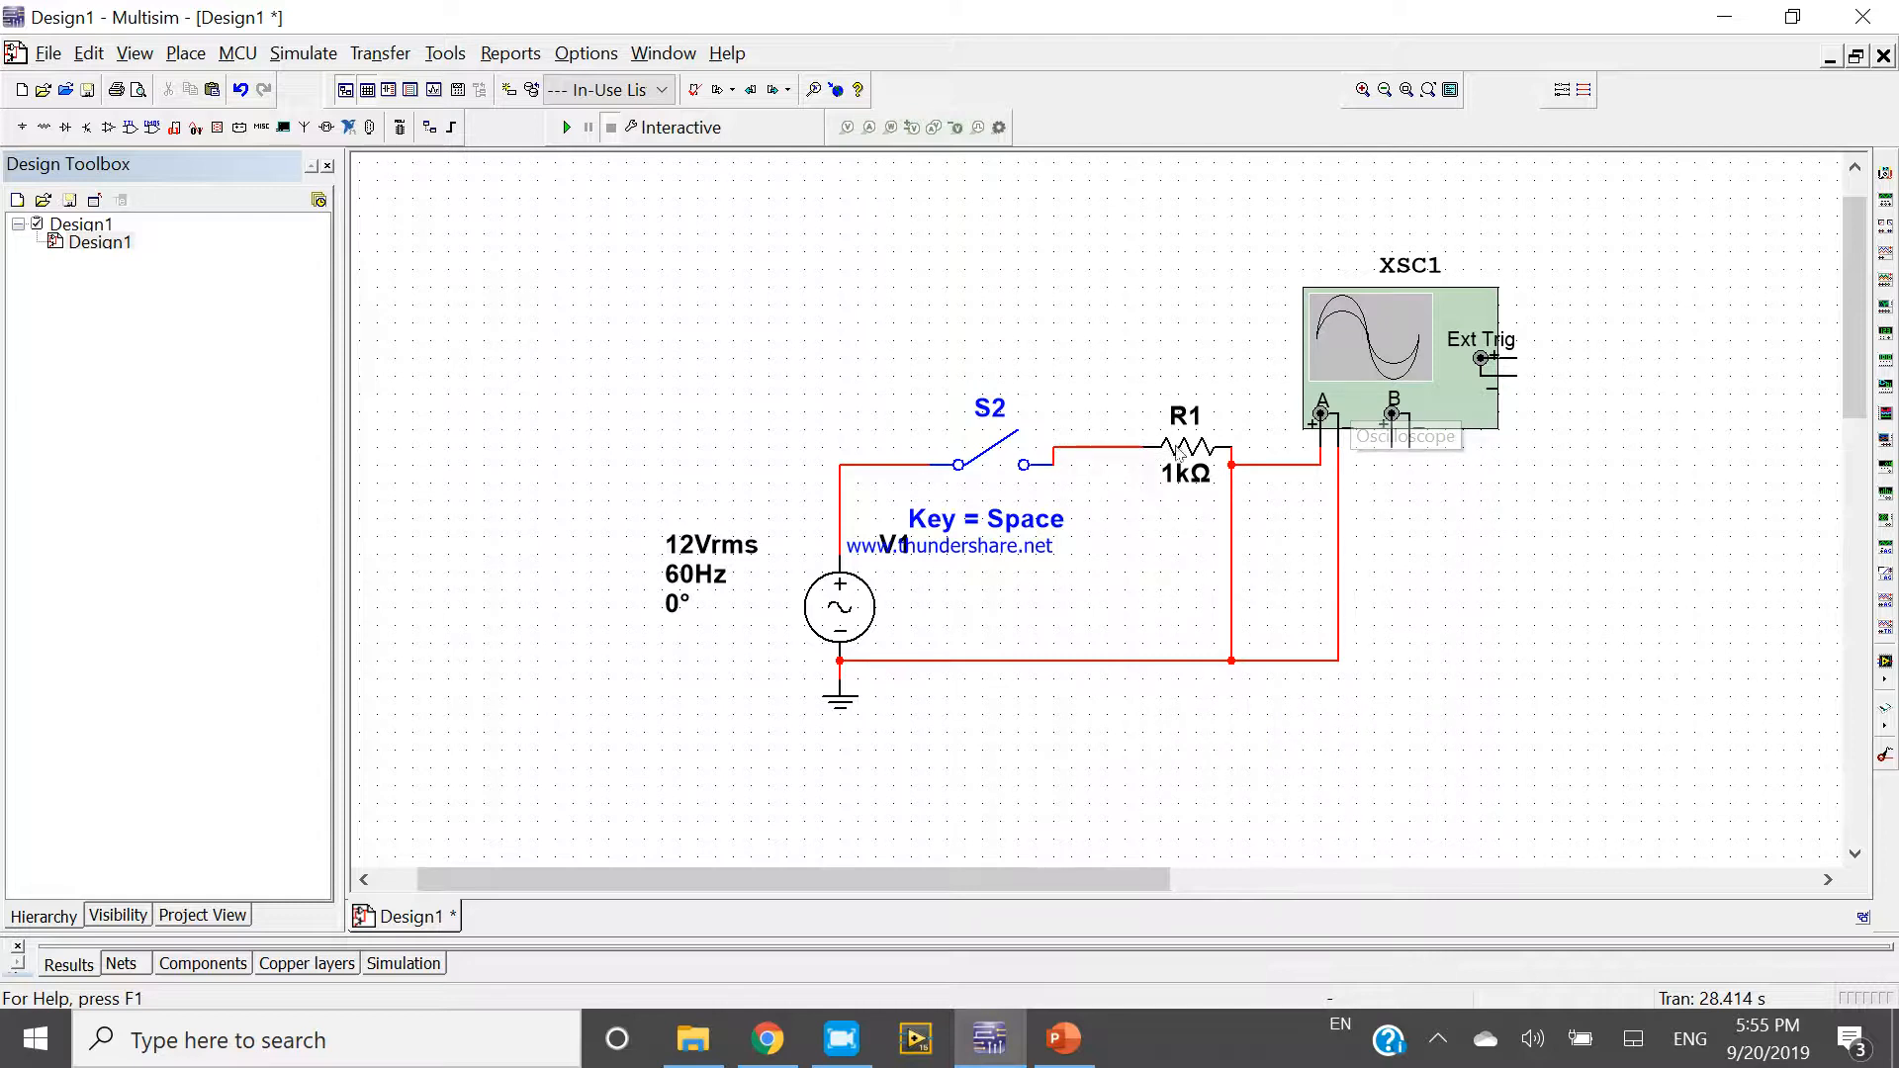
pyautogui.click(1183, 440)
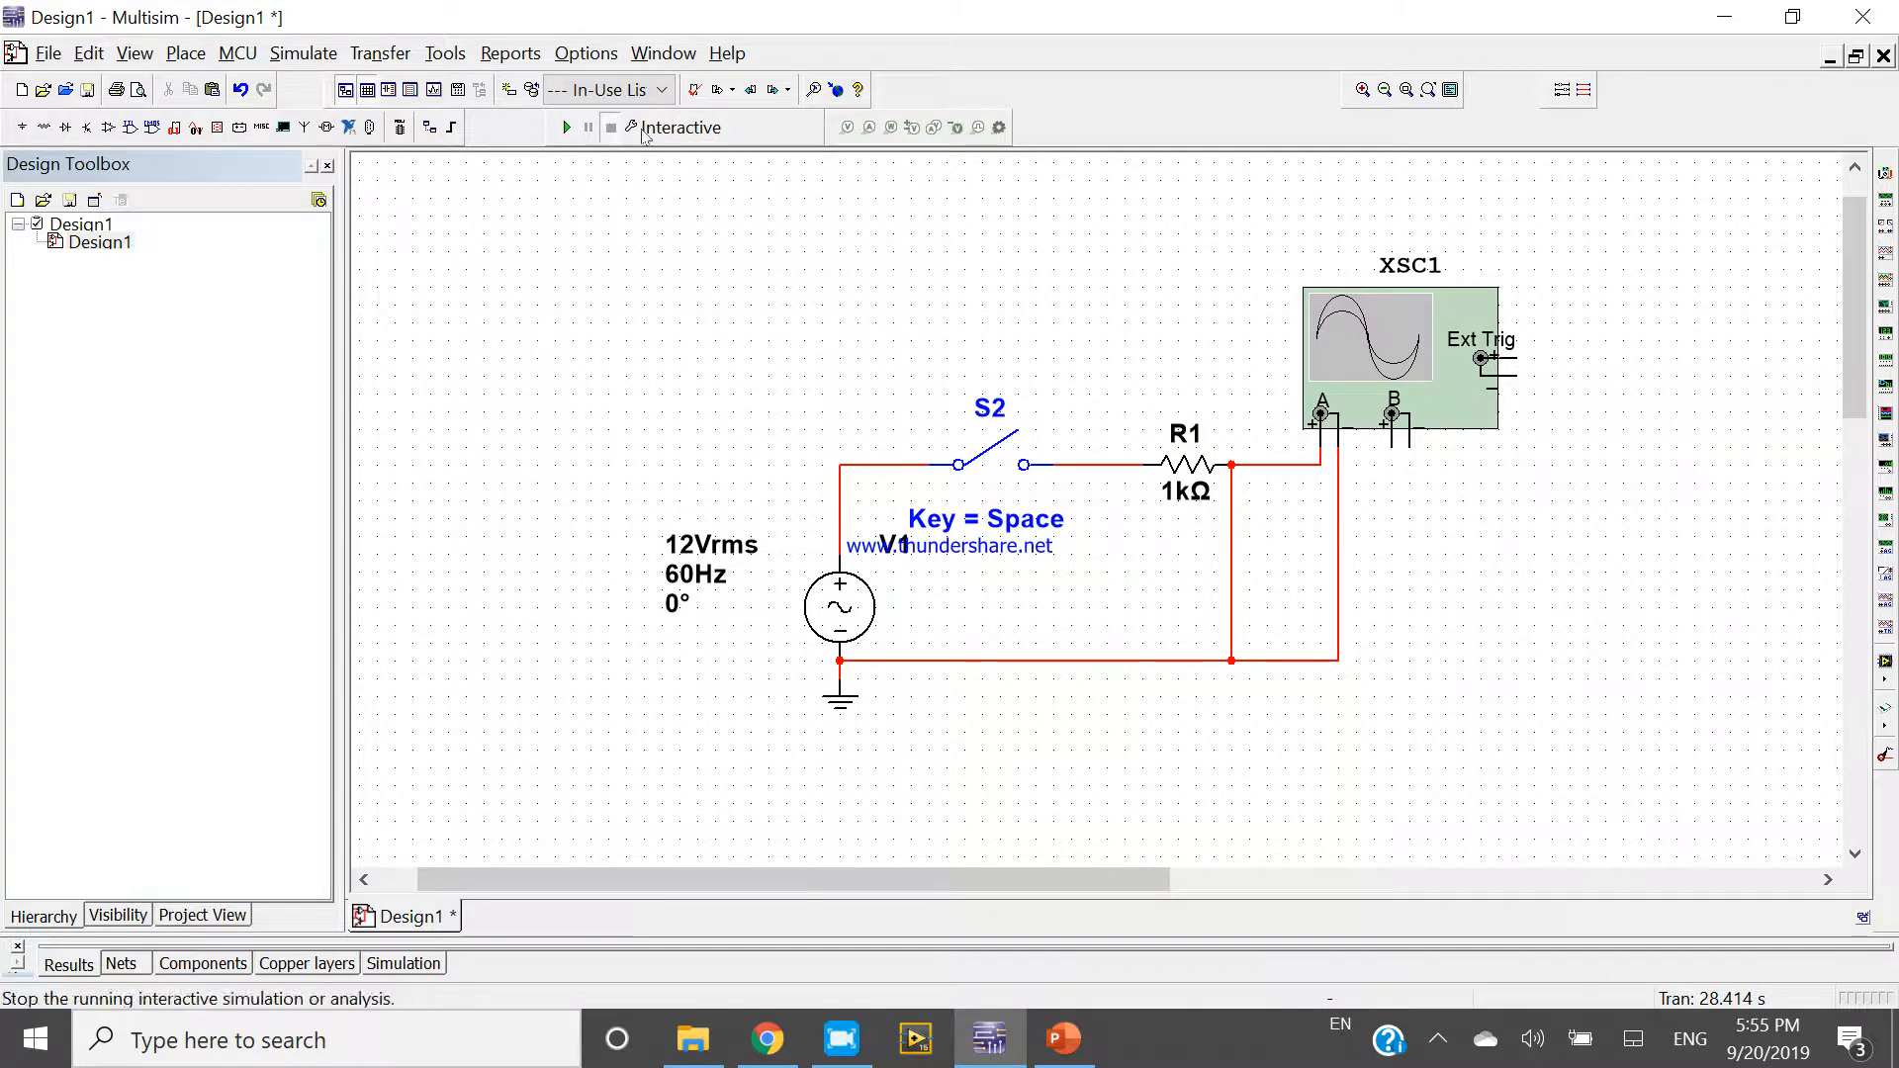
# Step: Run the simulation with R1 added and toggle S2; Channel A stays flat at 0 V
pyautogui.doubleClick(1369, 333)
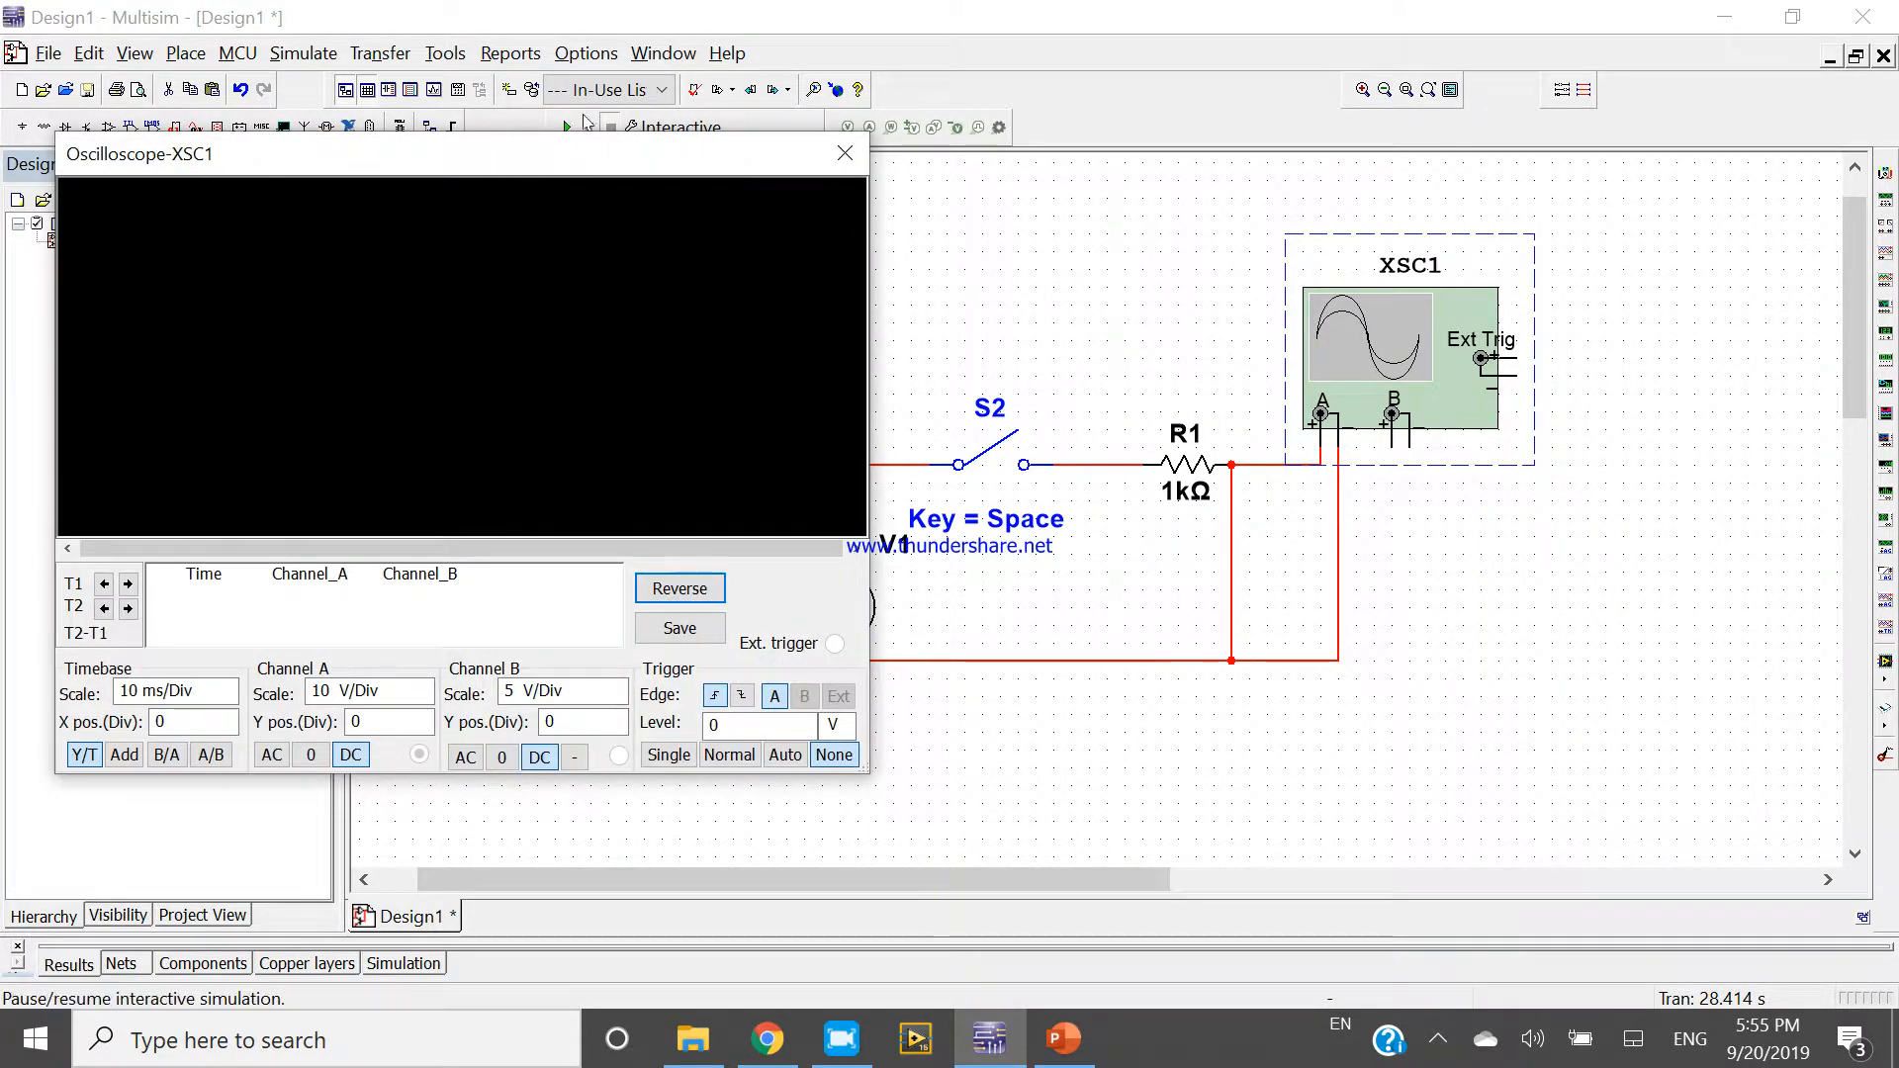
pyautogui.click(566, 127)
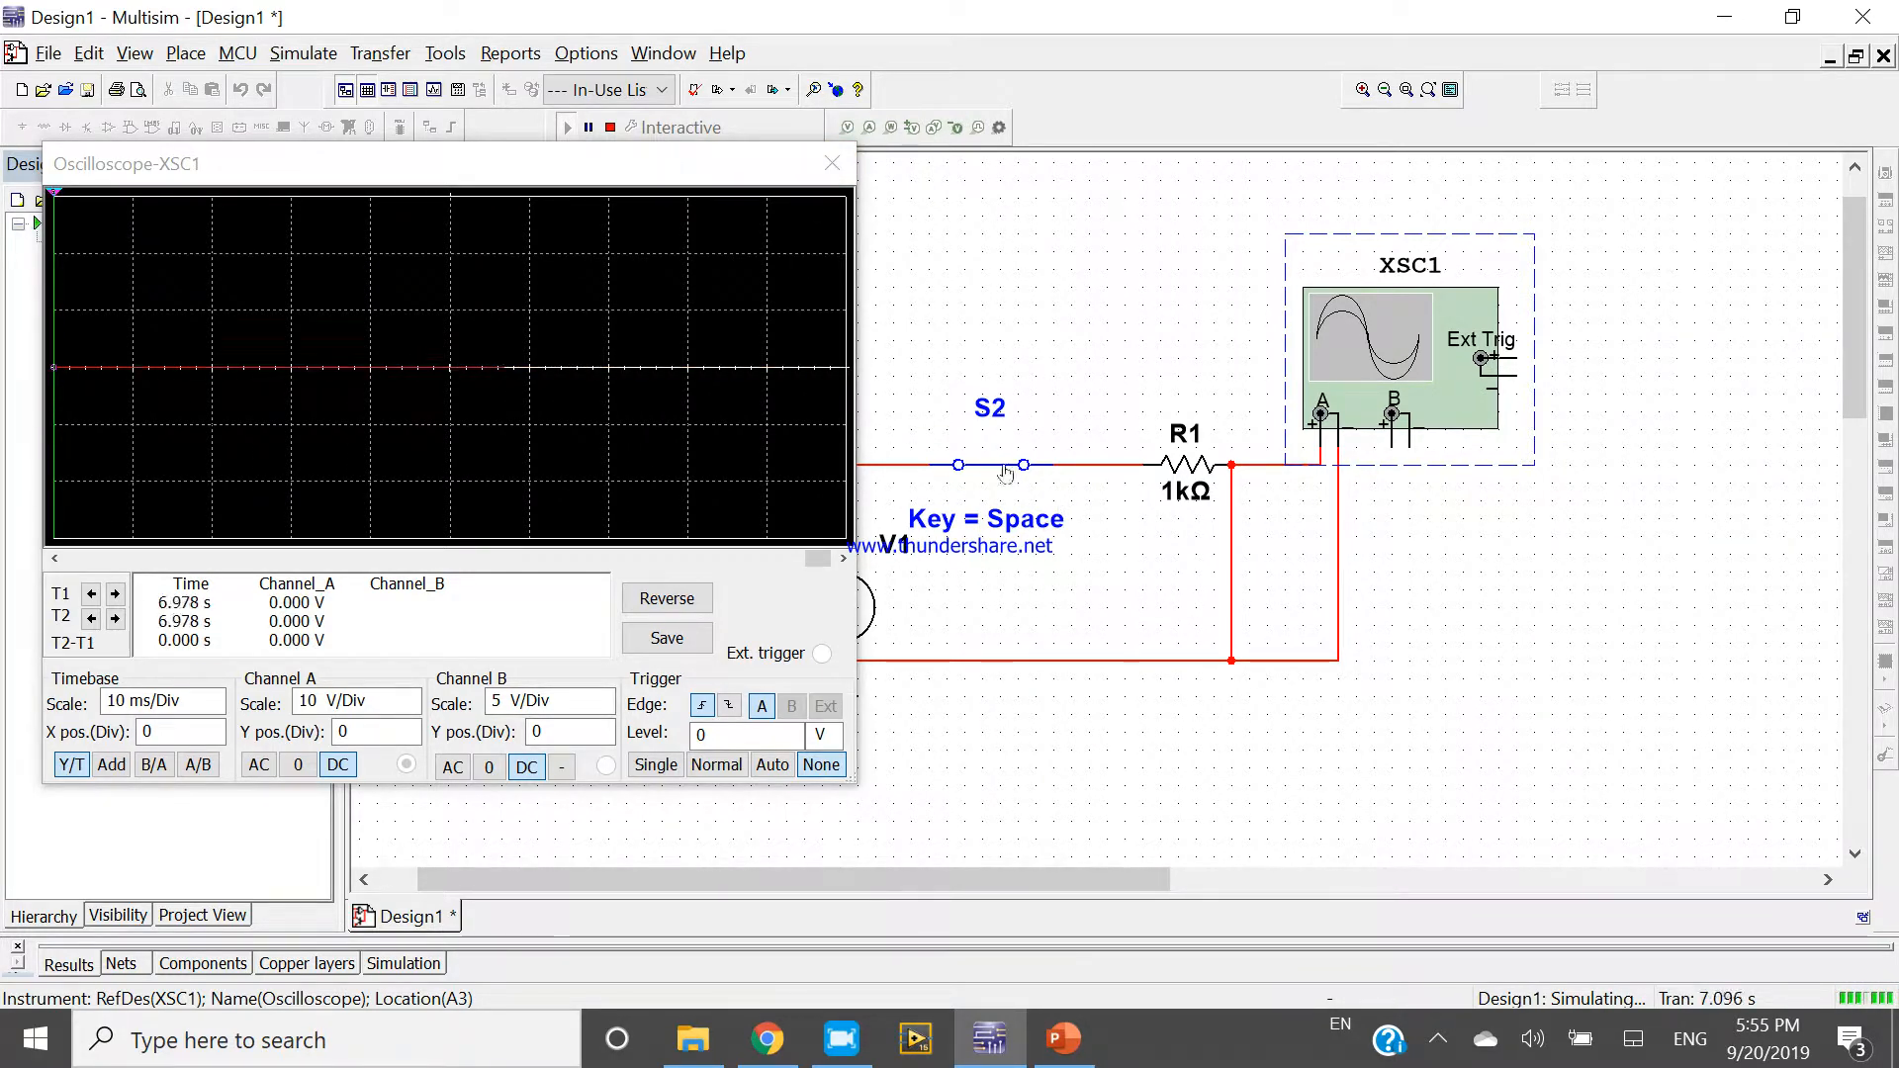
pyautogui.click(989, 465)
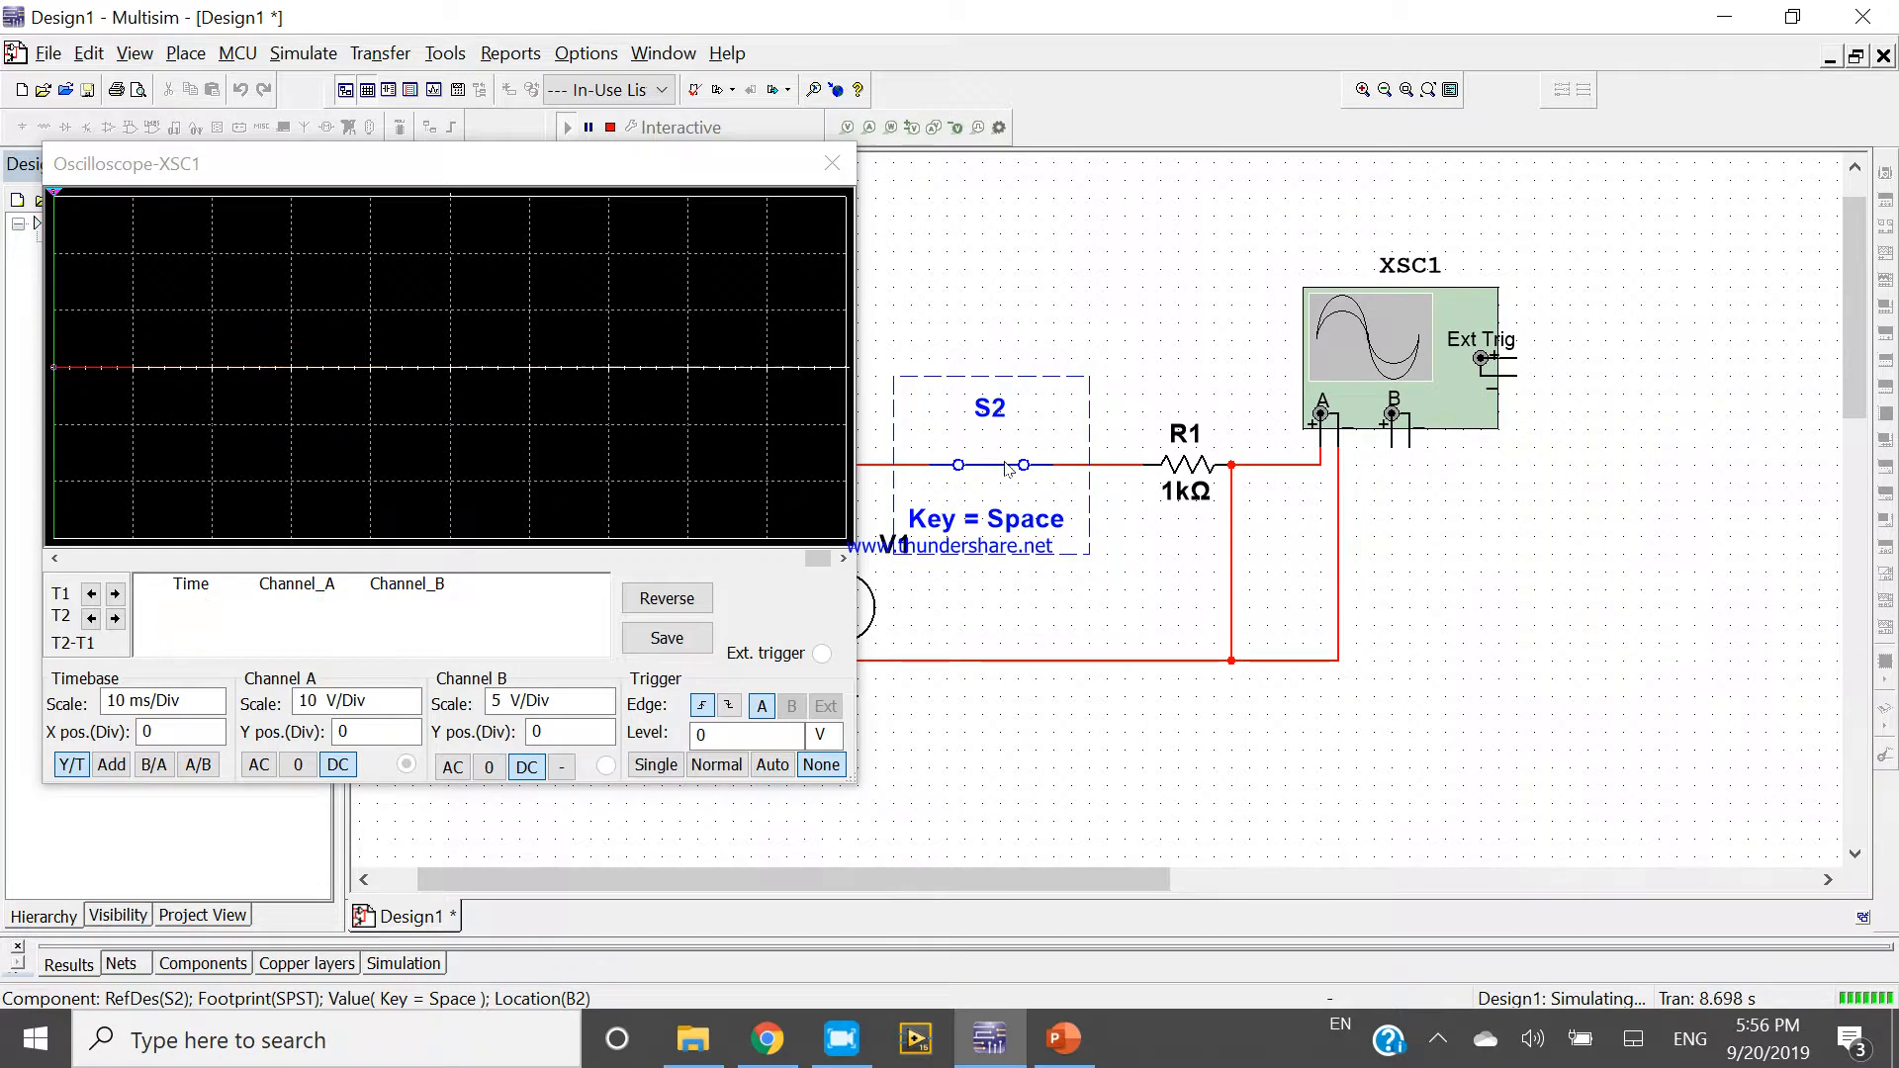
pyautogui.press('space')
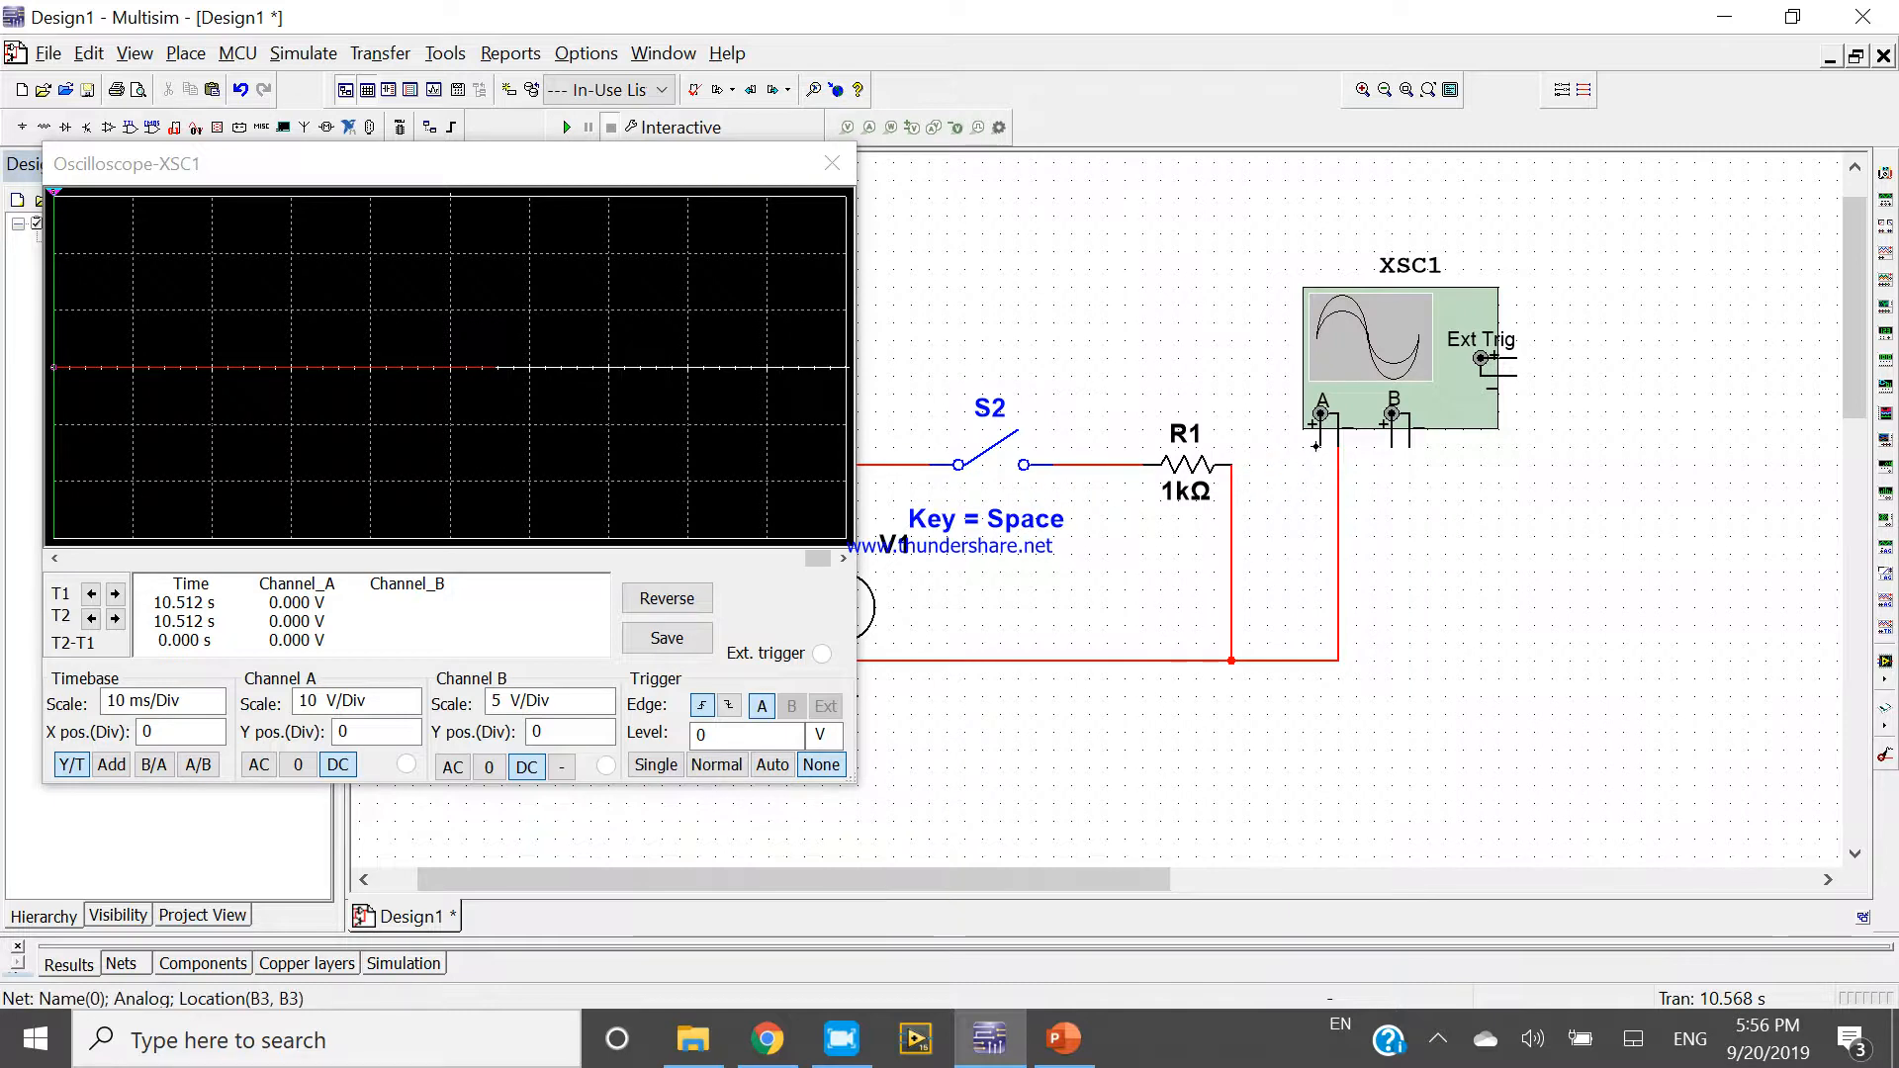
# Step: Rewire channel A to the S2–R1 junction and rerun, showing the sine trace once S2 closes
pyautogui.click(564, 127)
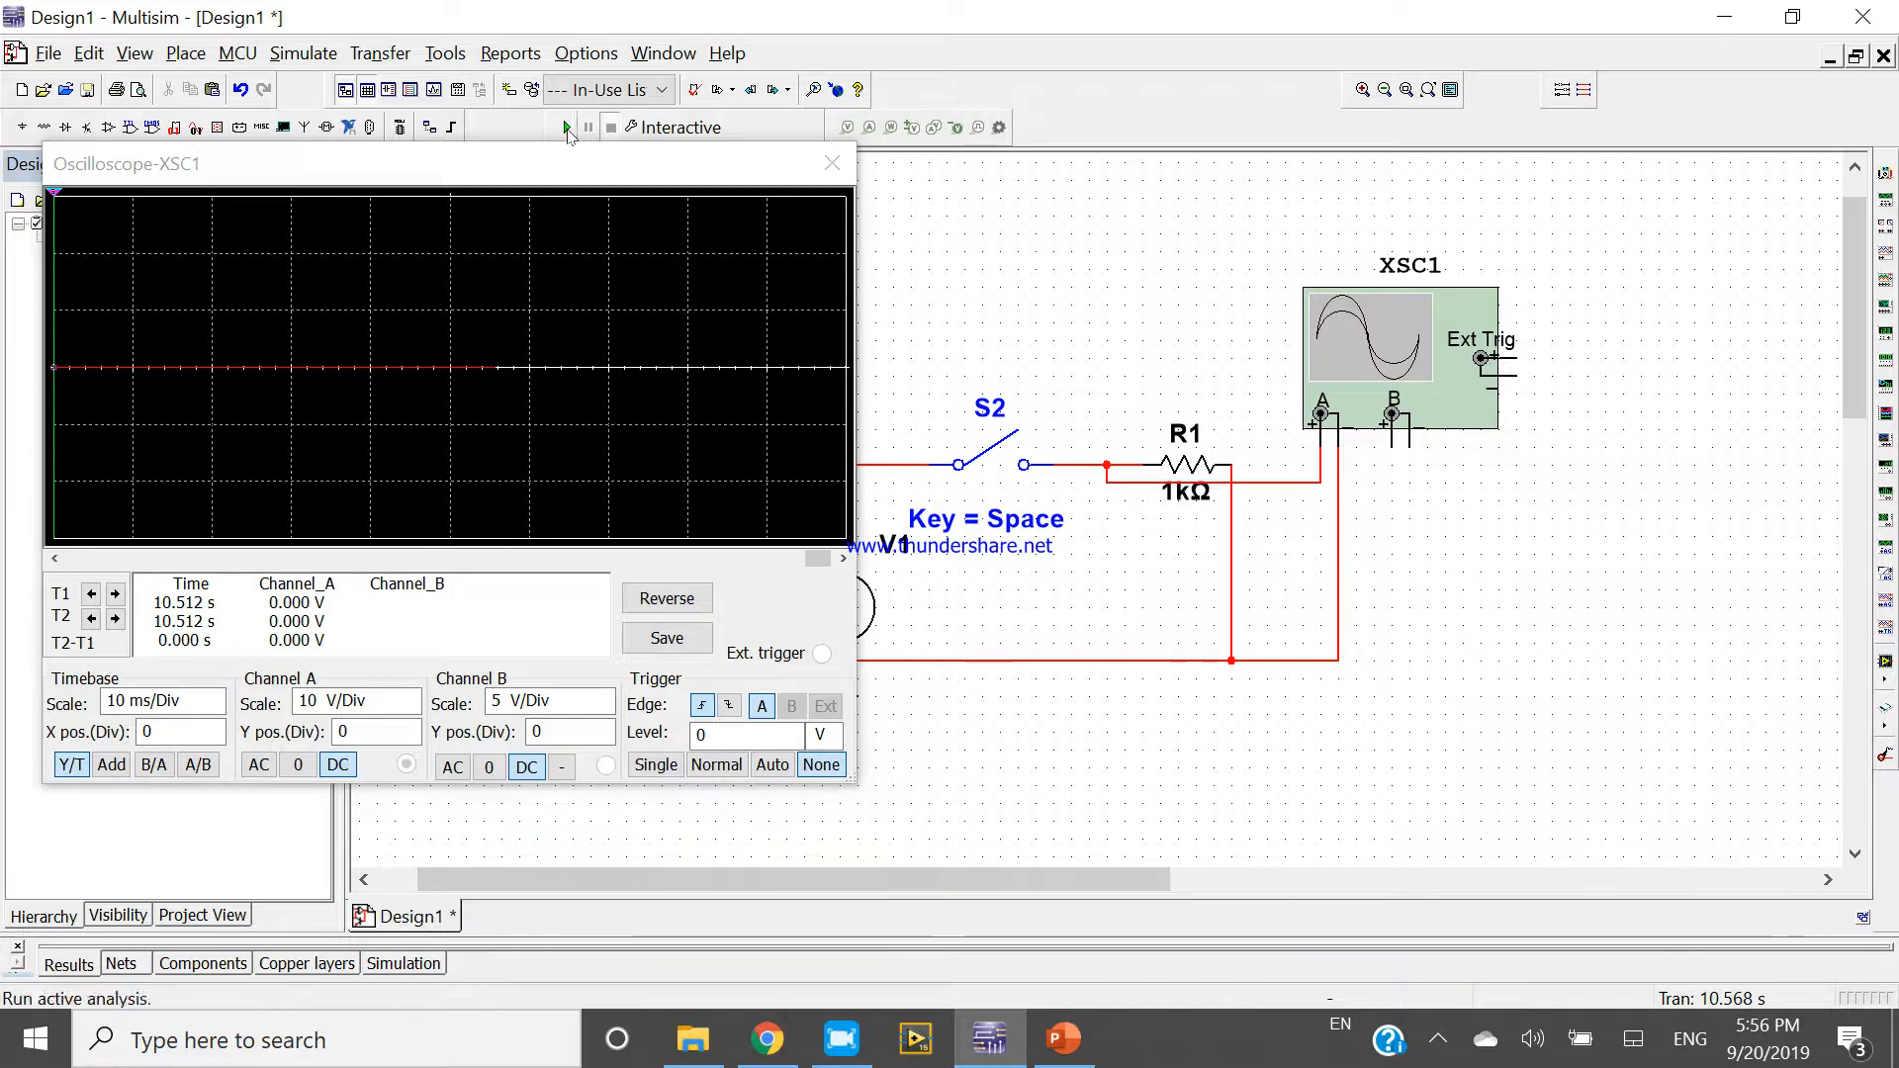
pyautogui.click(564, 126)
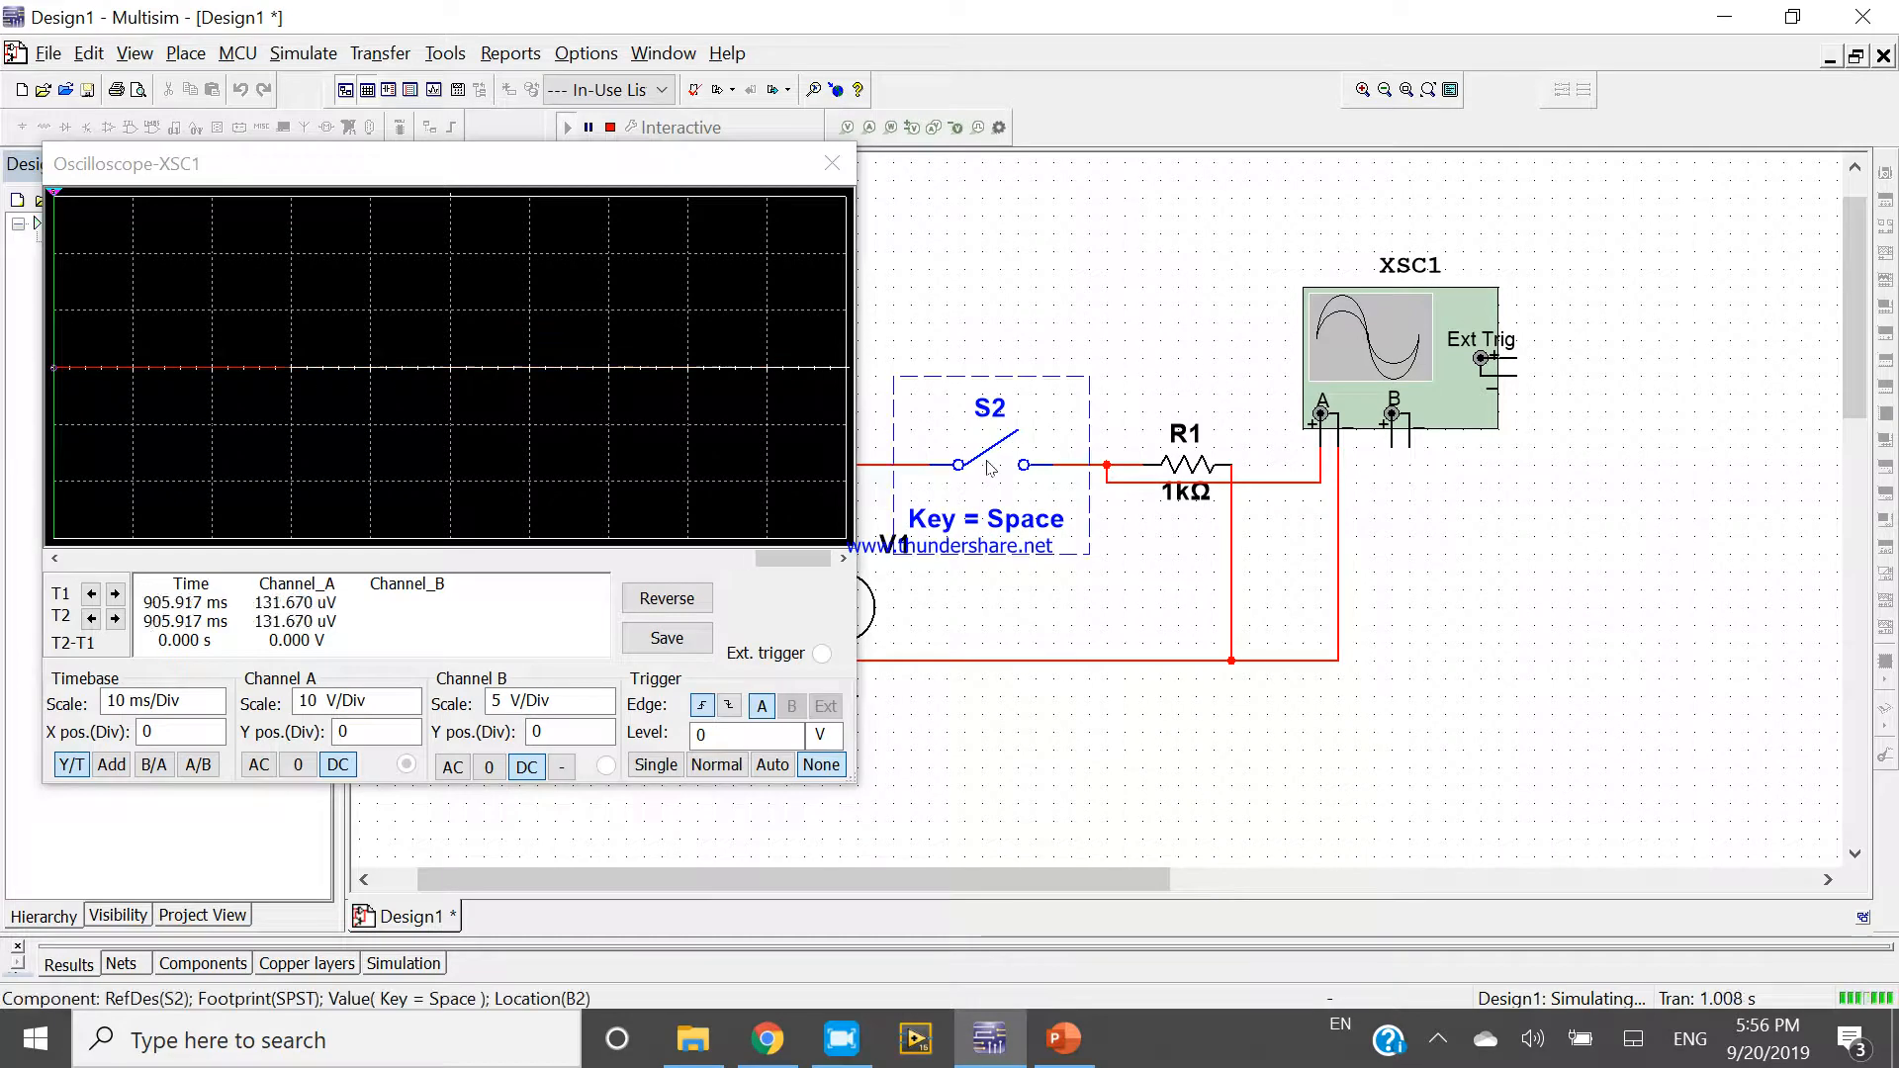
pyautogui.press('space')
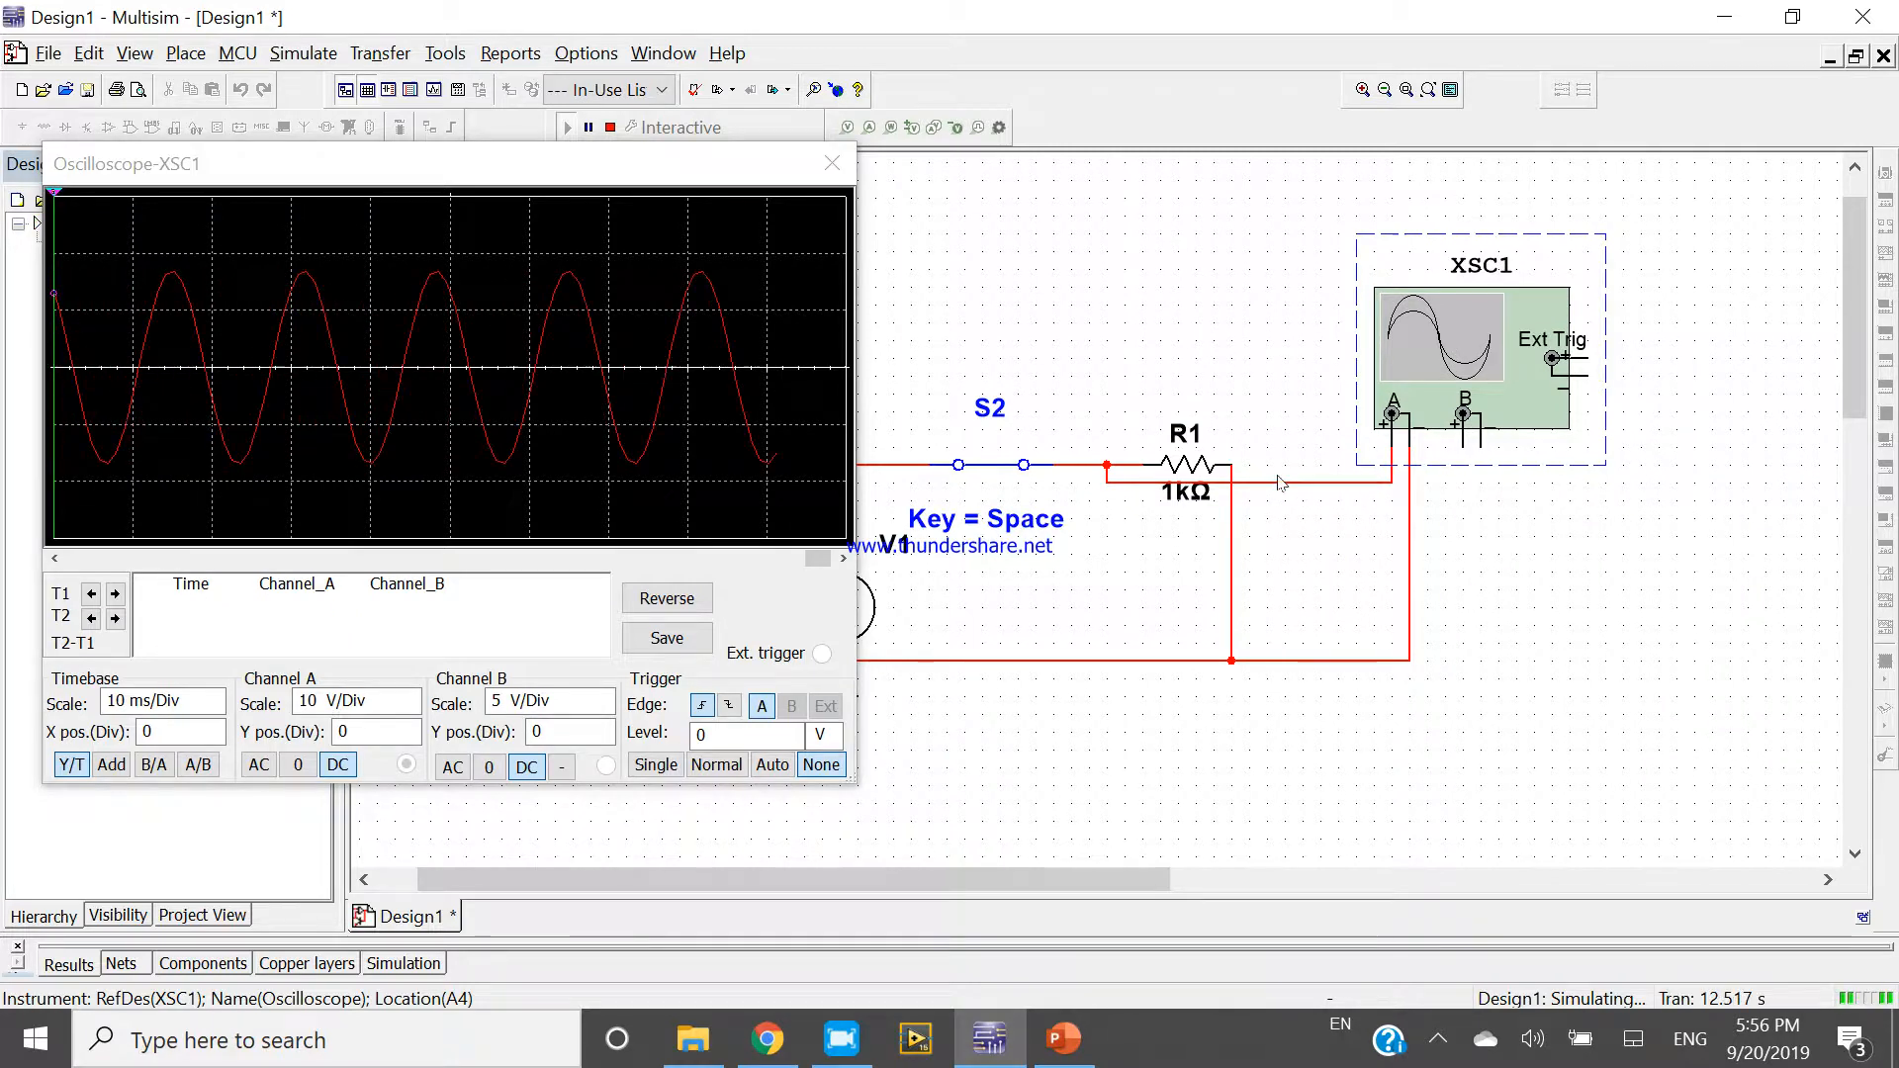
pyautogui.click(1296, 473)
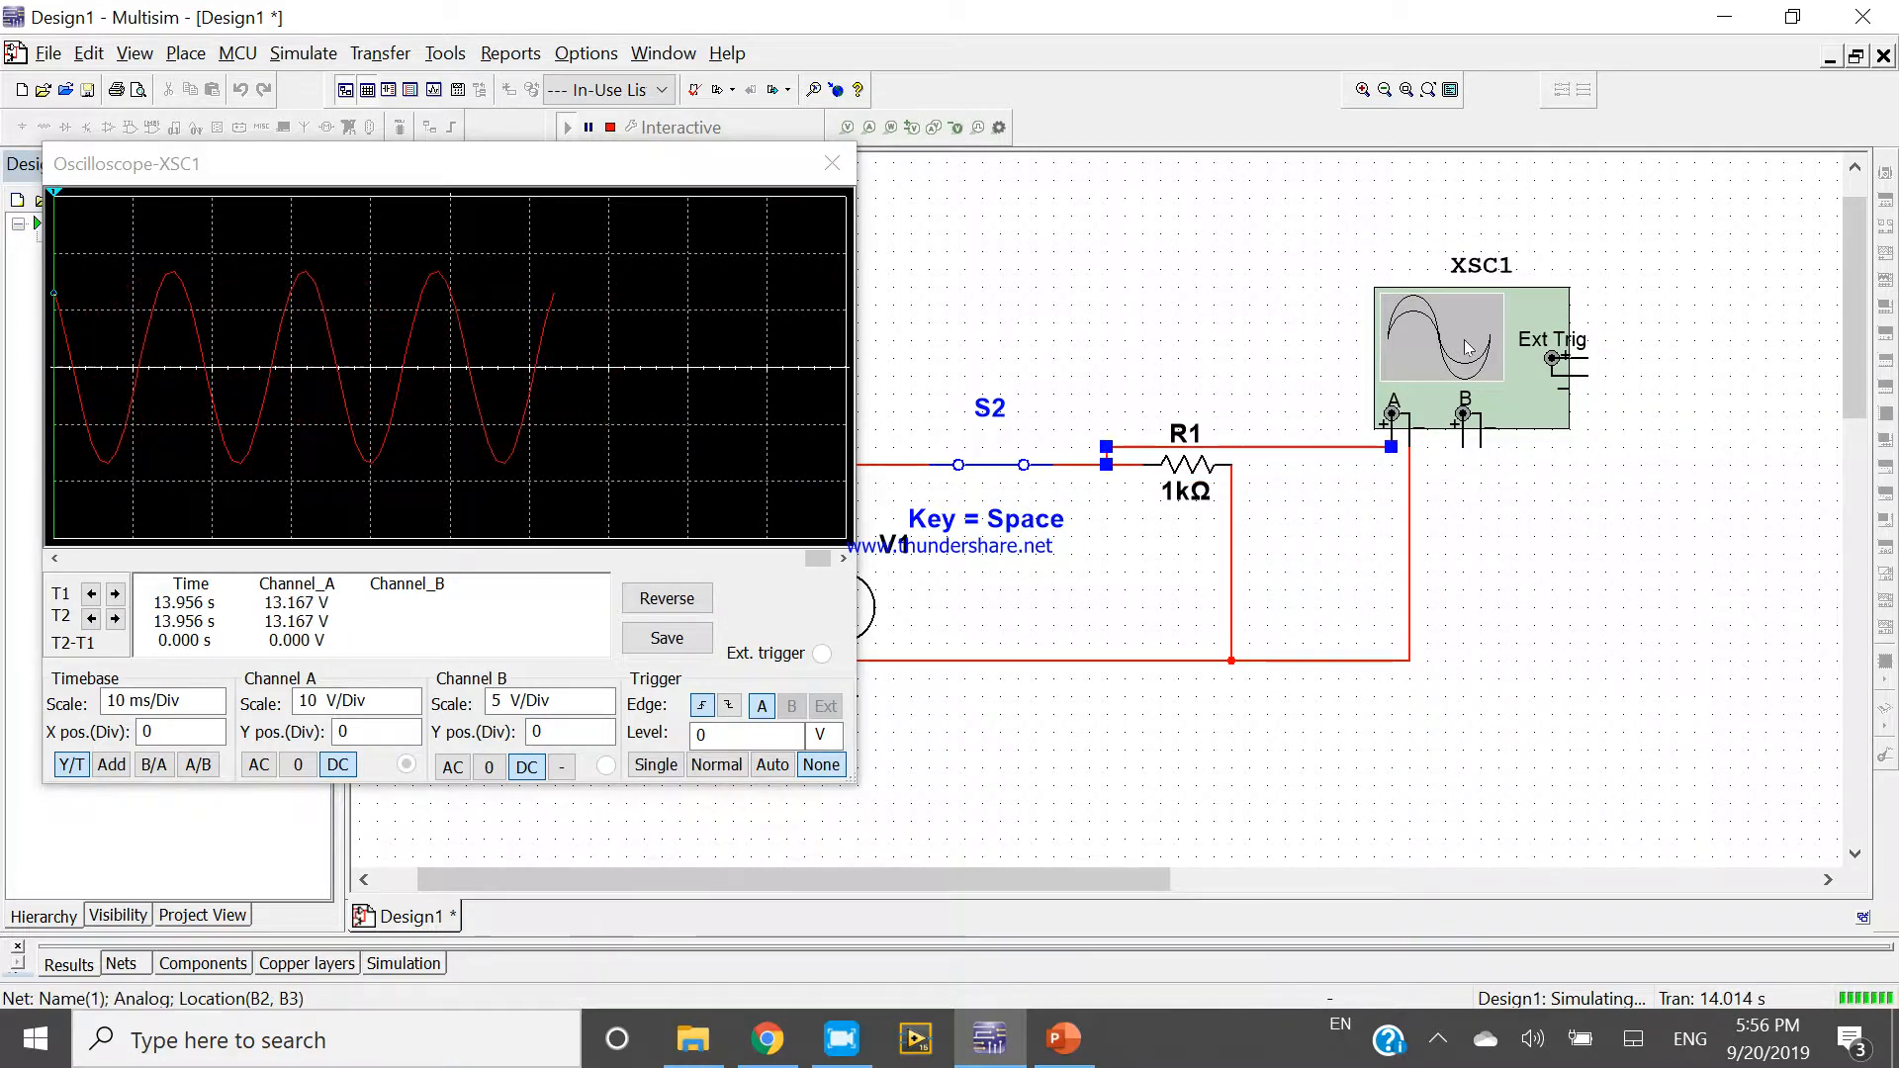